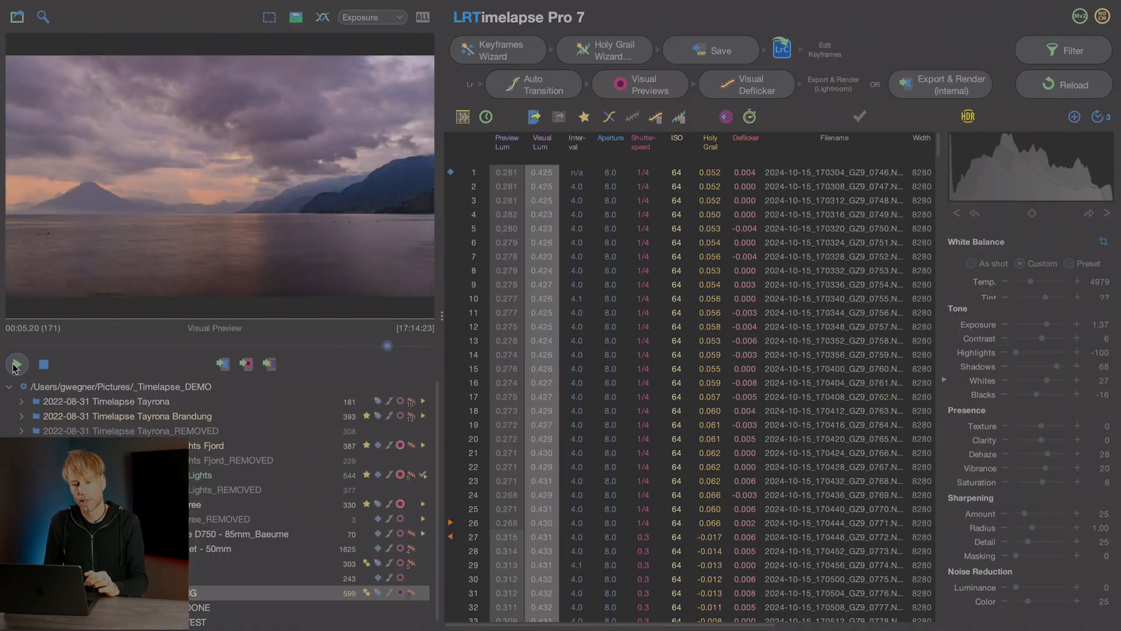
Play through the 600-frame lakeside sunset sequence's visual preview with its luminance curves.
click(16, 363)
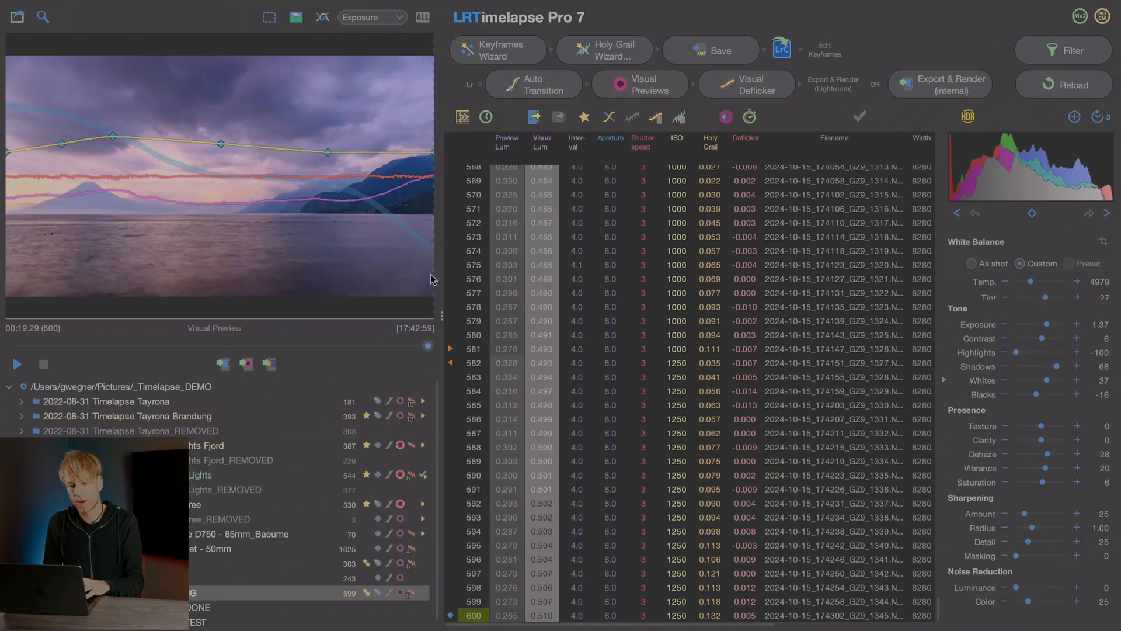
scroll(up, 3)
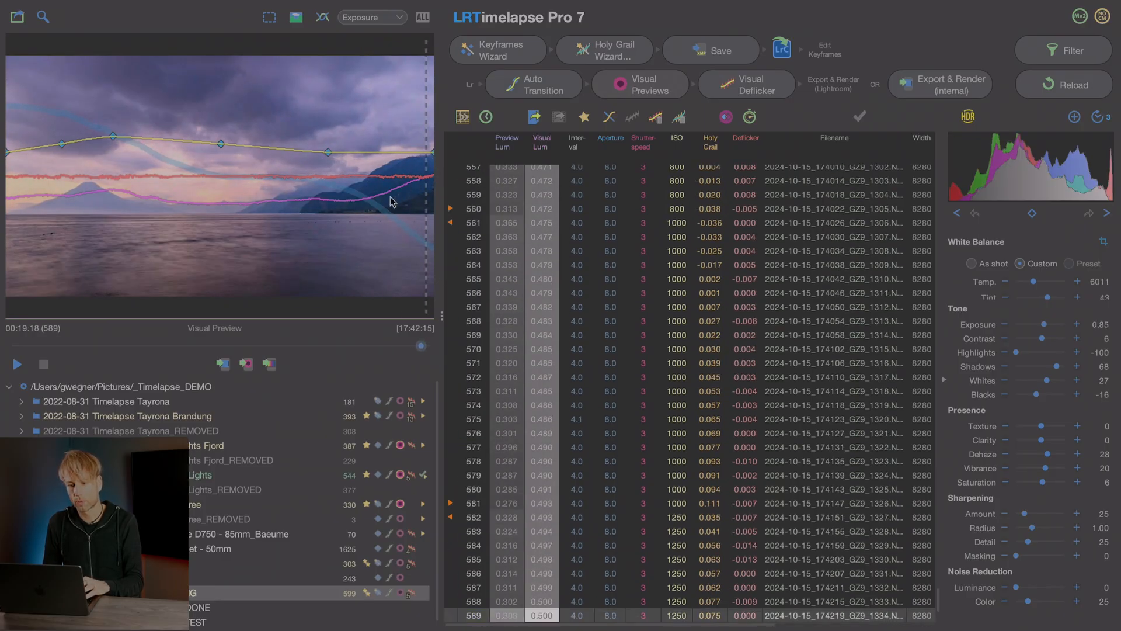
mouse_move(361, 274)
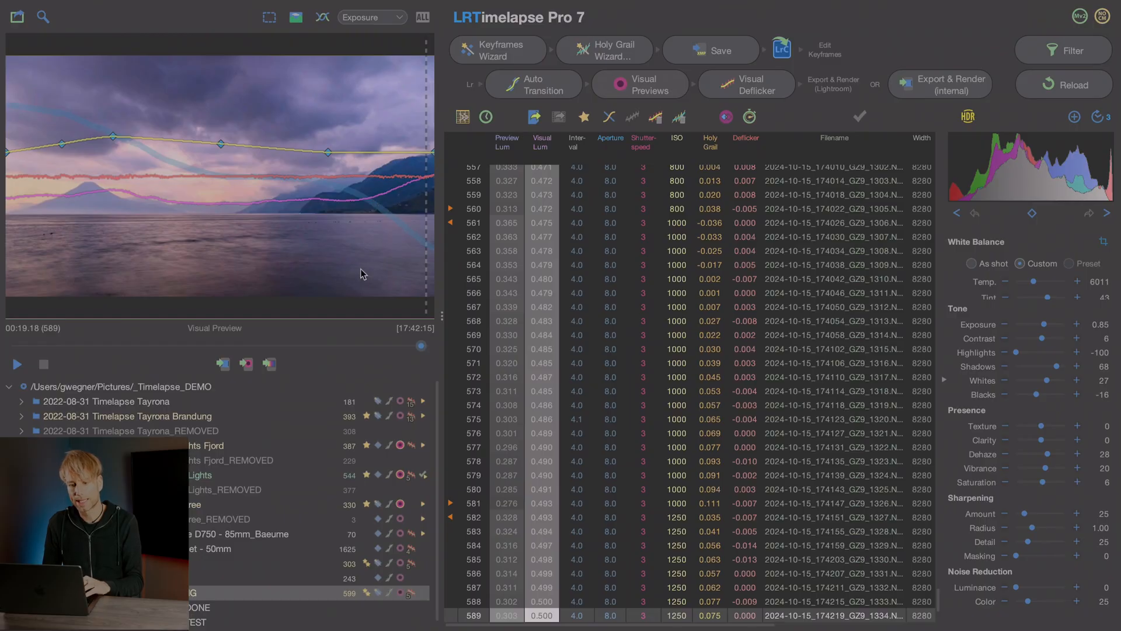
mouse_move(413, 351)
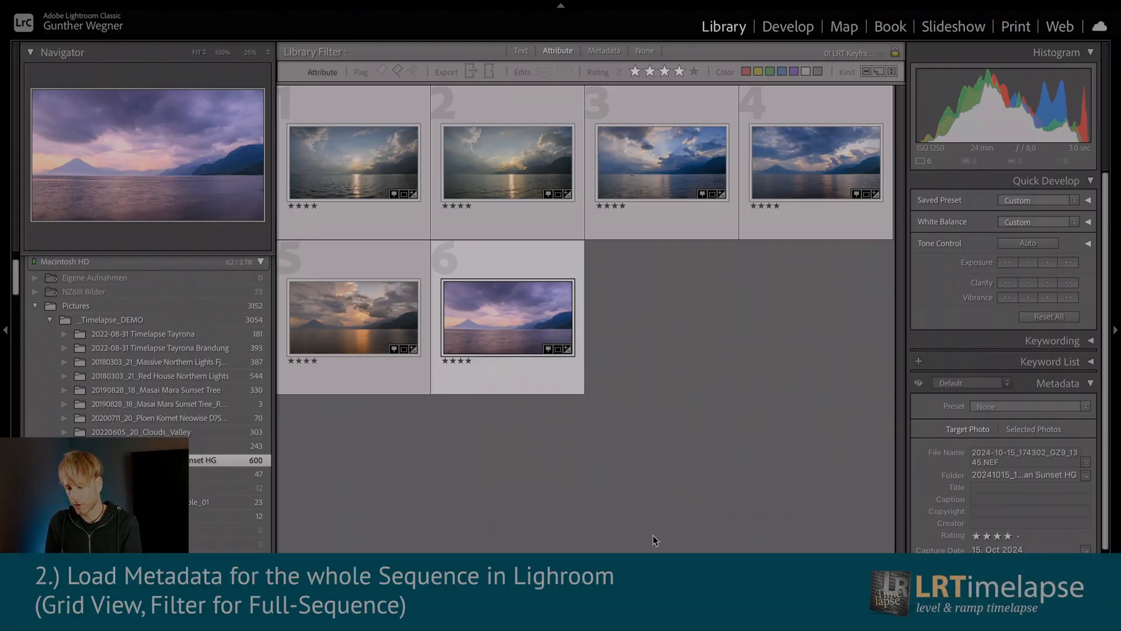
mouse_move(671, 515)
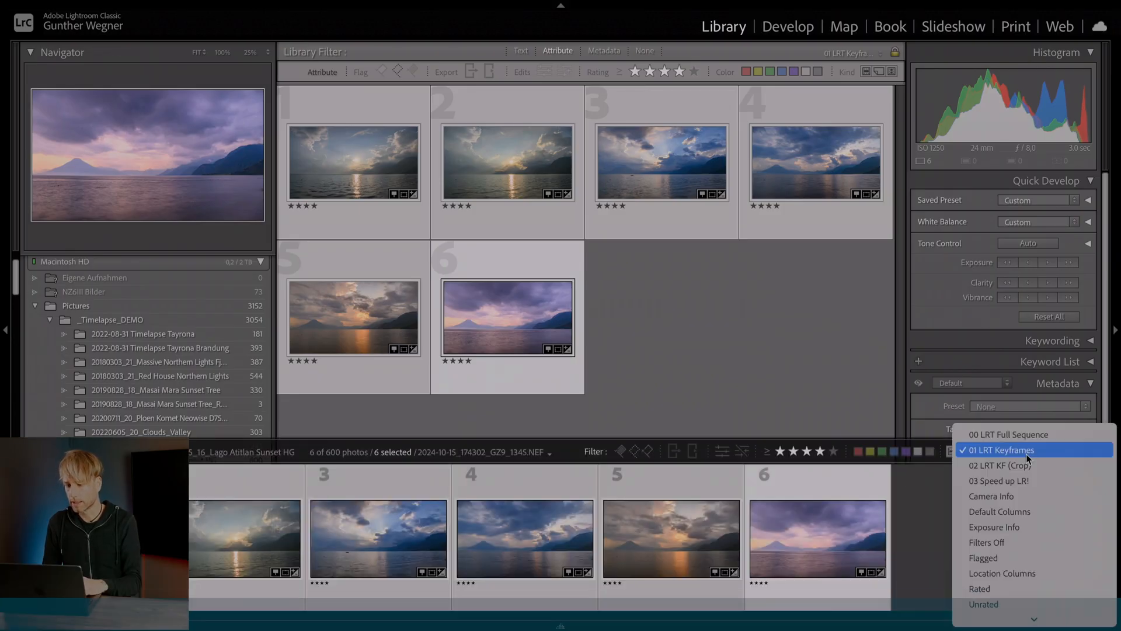
Read metadata under 00 LRT Full Sequence, refilter to 01 LRT Keyframes, and view the fifth keyframe large.
click(1027, 449)
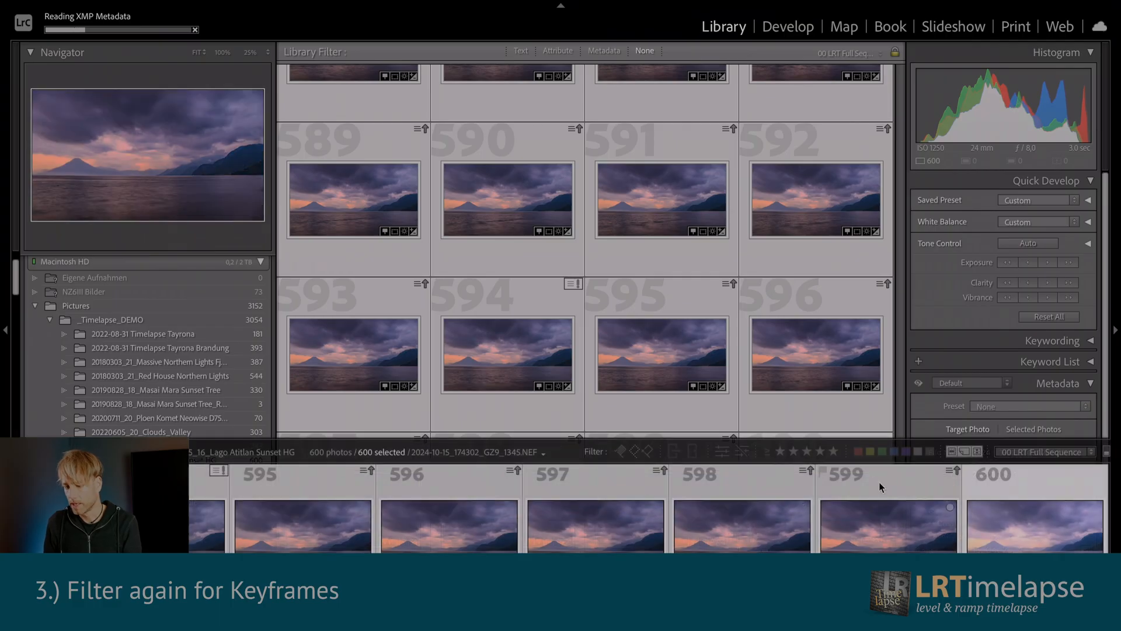
click(557, 50)
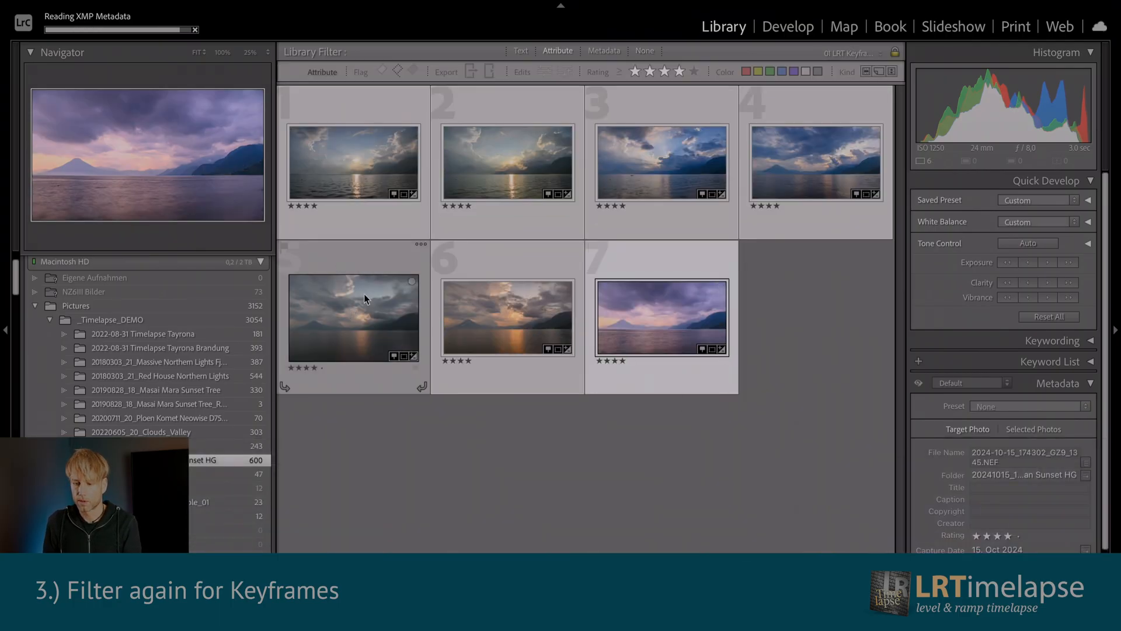
mouse_move(350, 316)
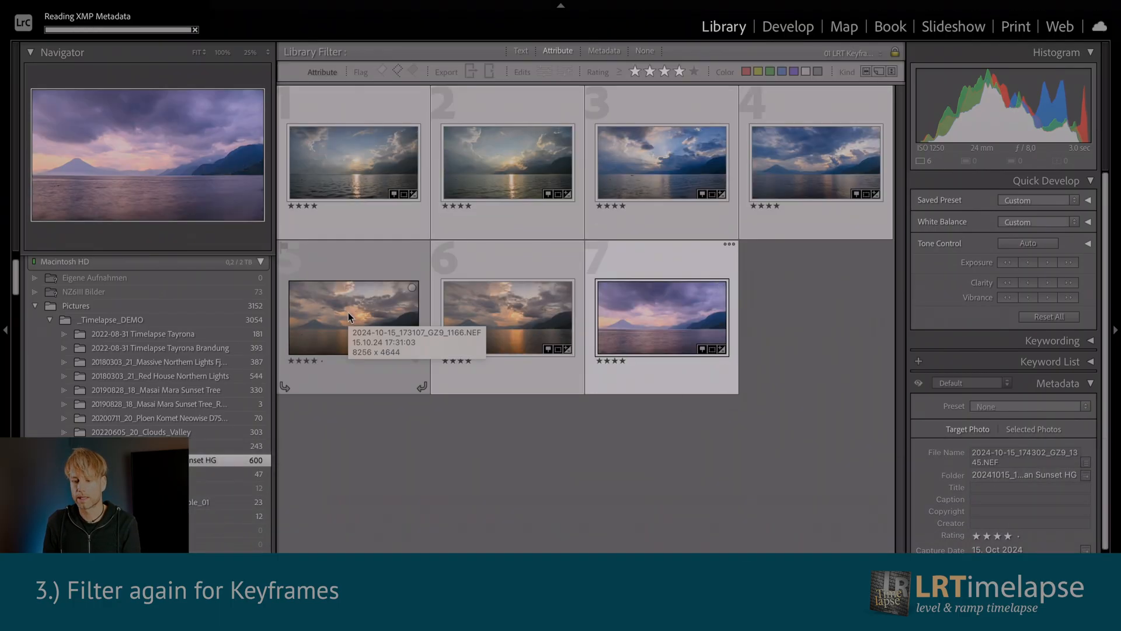
click(352, 319)
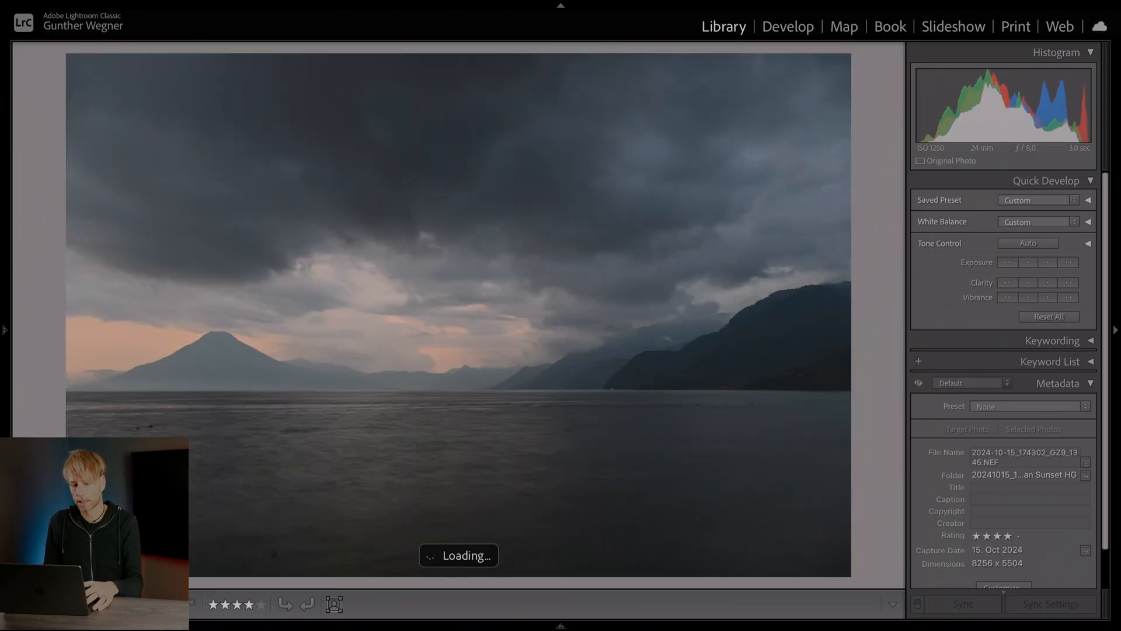
Open the sunset keyframe in Develop and toggle HDR off and back on to compare.
click(788, 26)
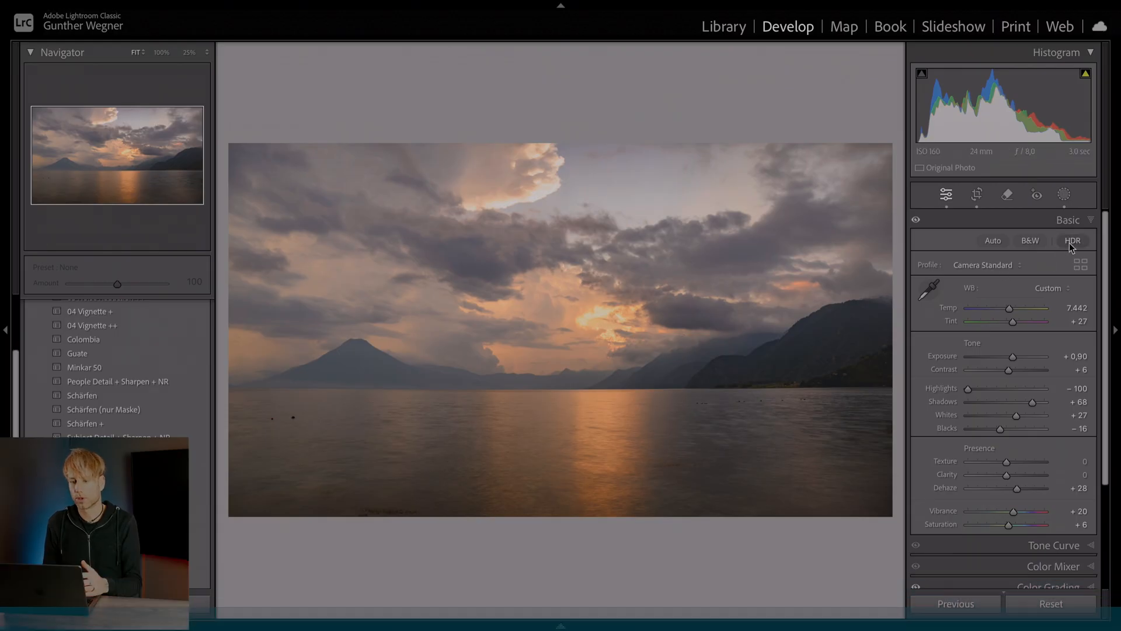
click(1072, 240)
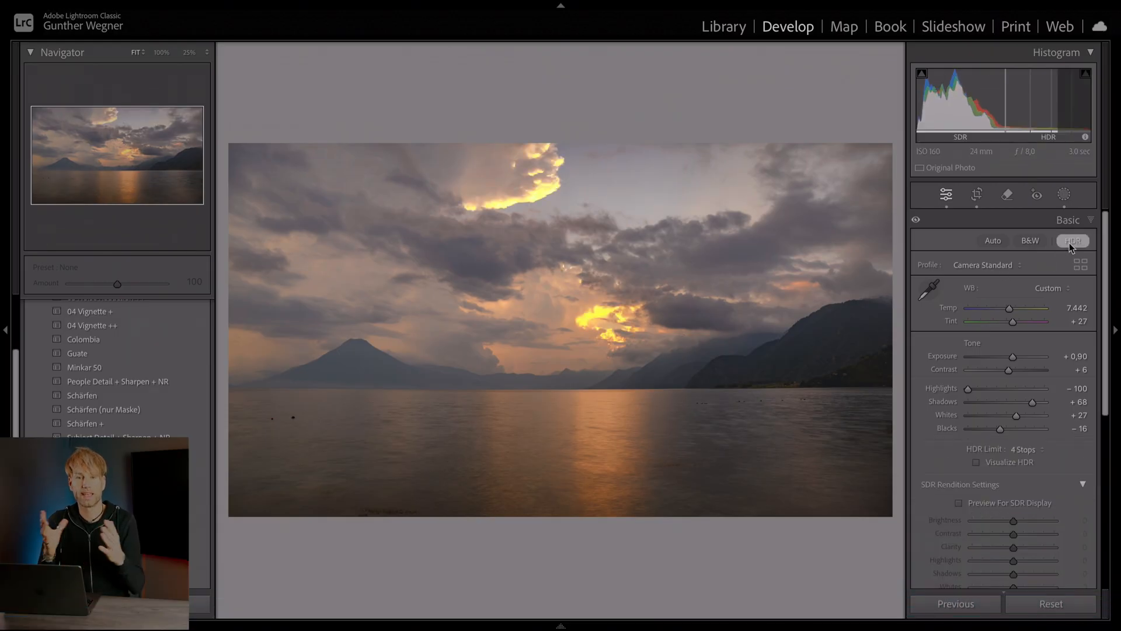
click(1073, 240)
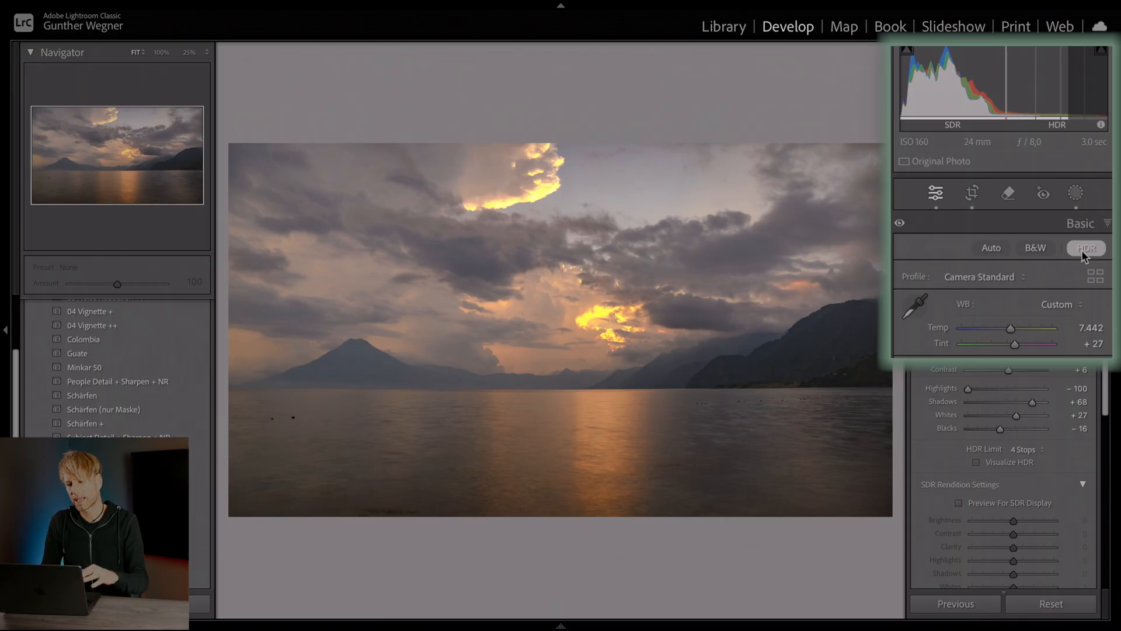
click(1085, 247)
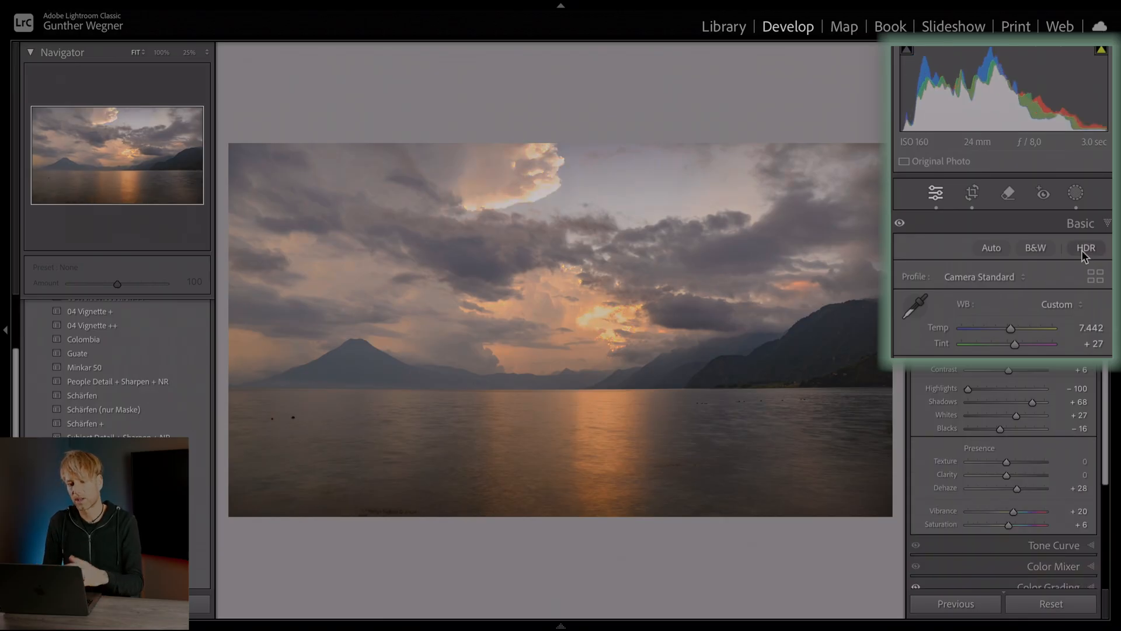
click(1085, 248)
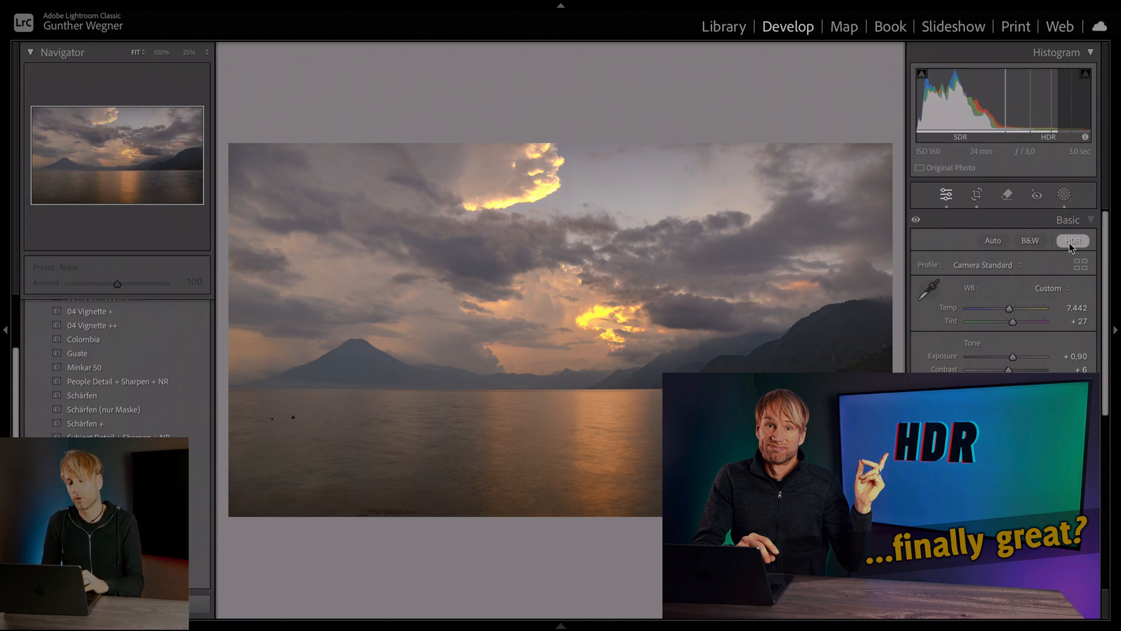
click(1073, 240)
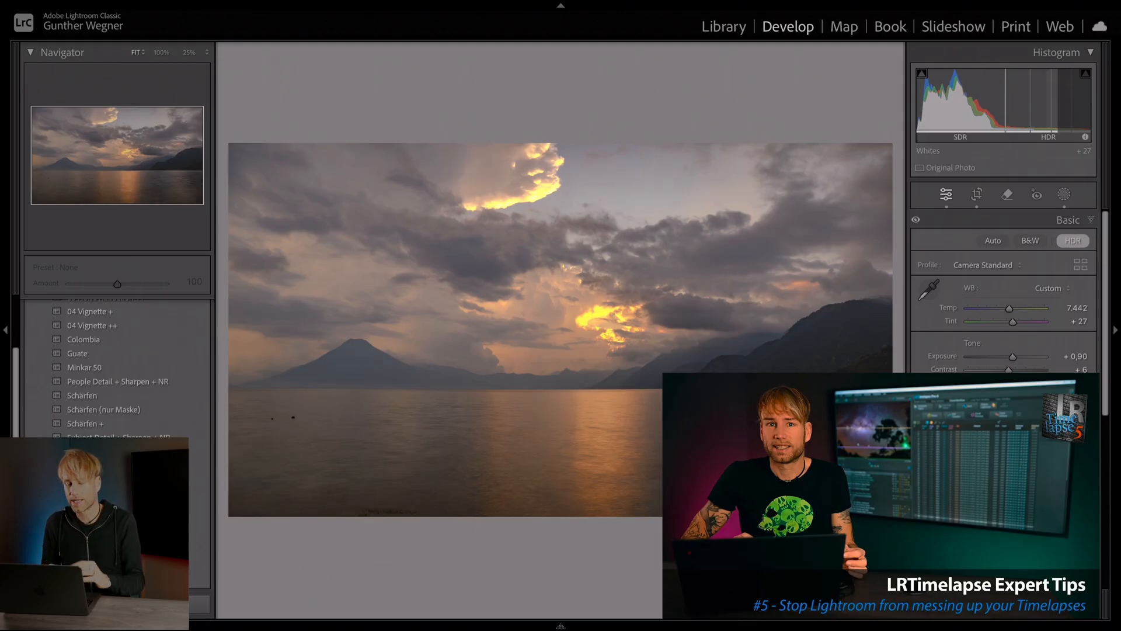
Expand the Tone Curve panel and drag the upper point curve upward into the HDR range.
scroll(down, 3)
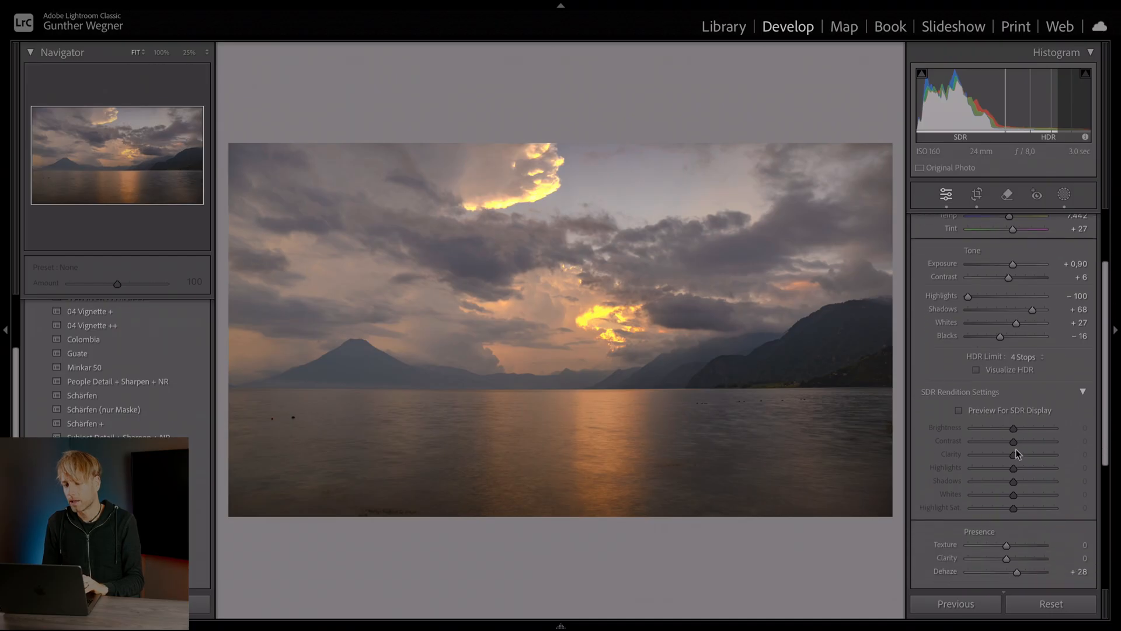
scroll(down, 3)
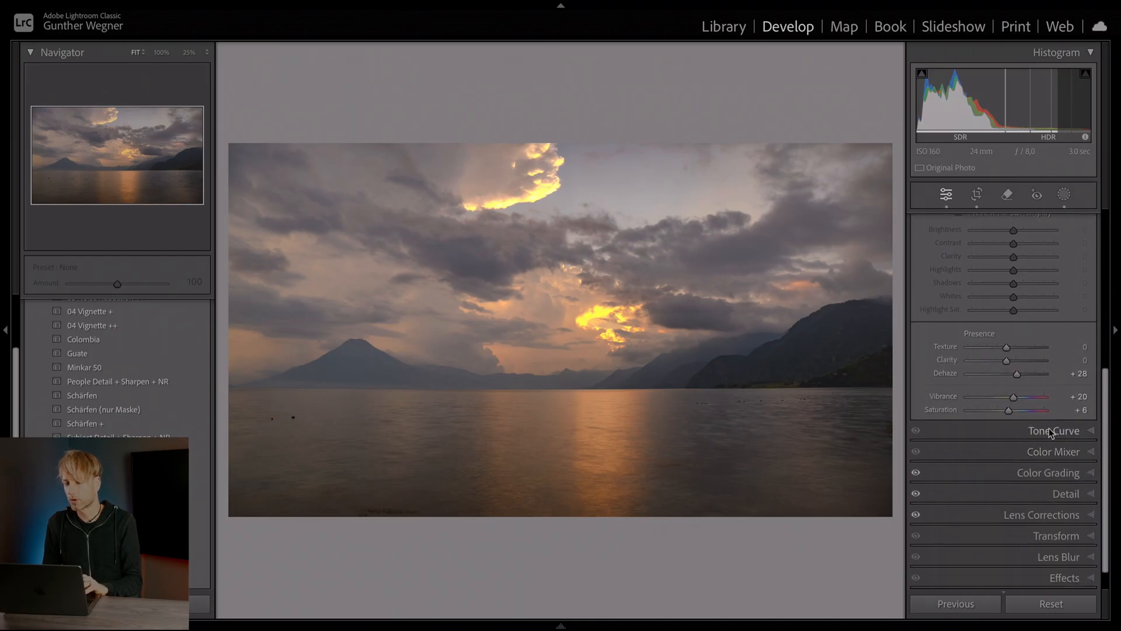
click(1054, 430)
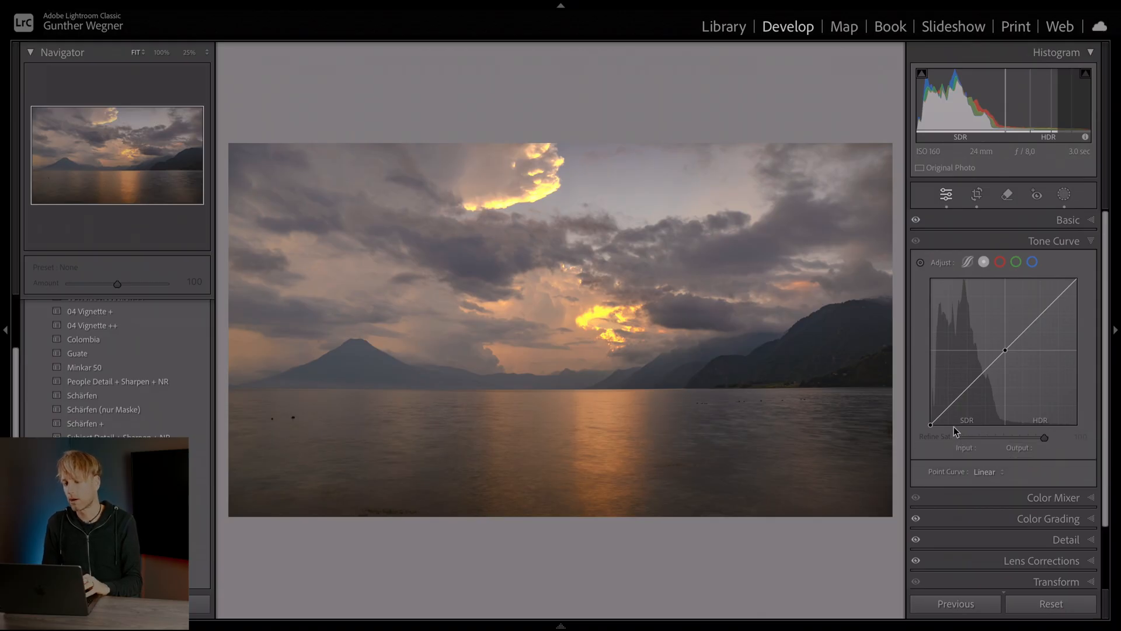
mouse_move(972, 334)
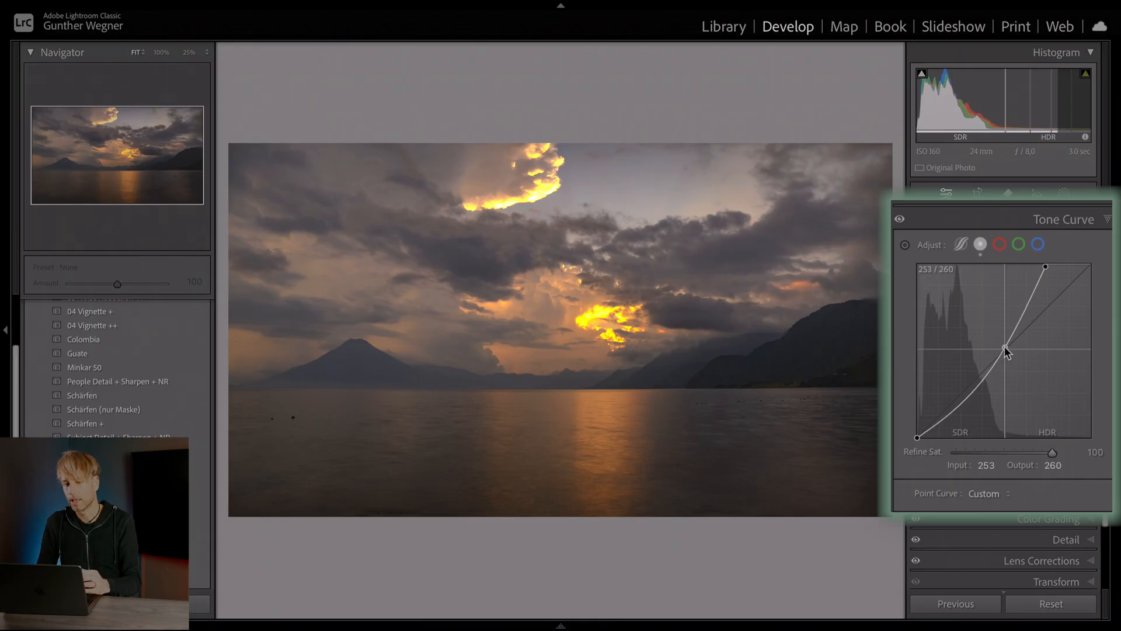
mouse_move(1005, 348)
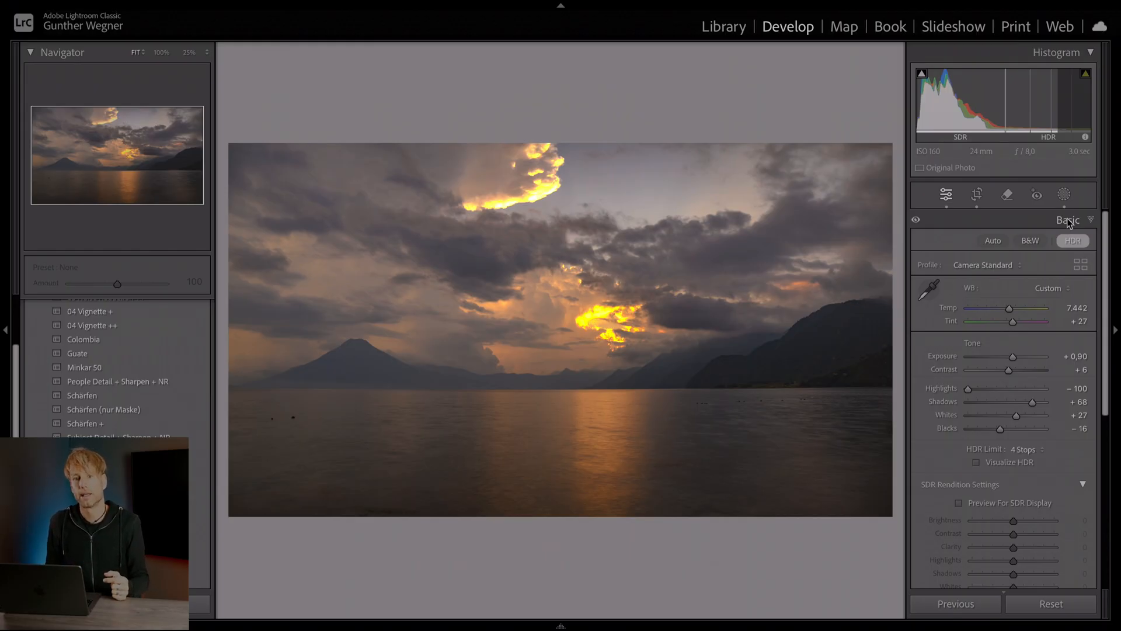
scroll(down, 3)
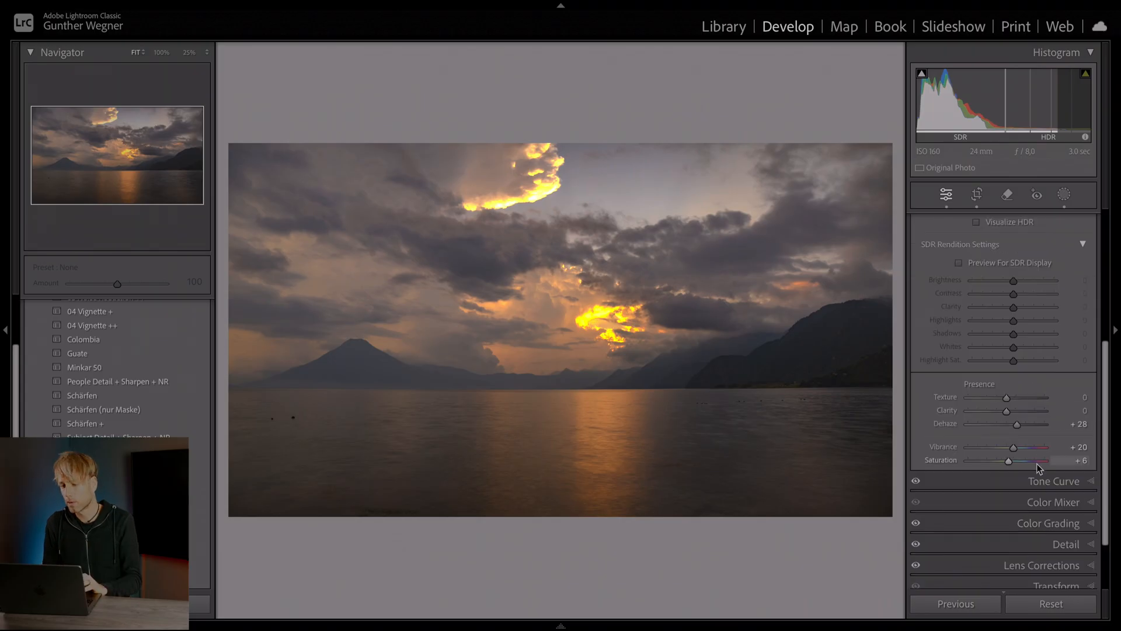
click(1053, 480)
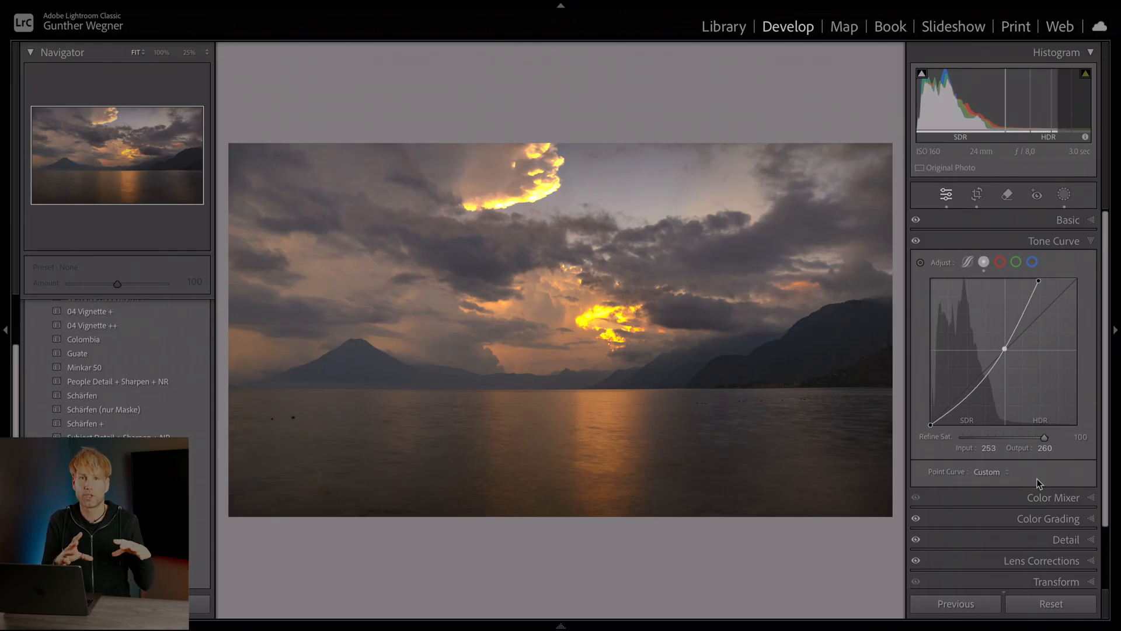
mouse_move(665, 363)
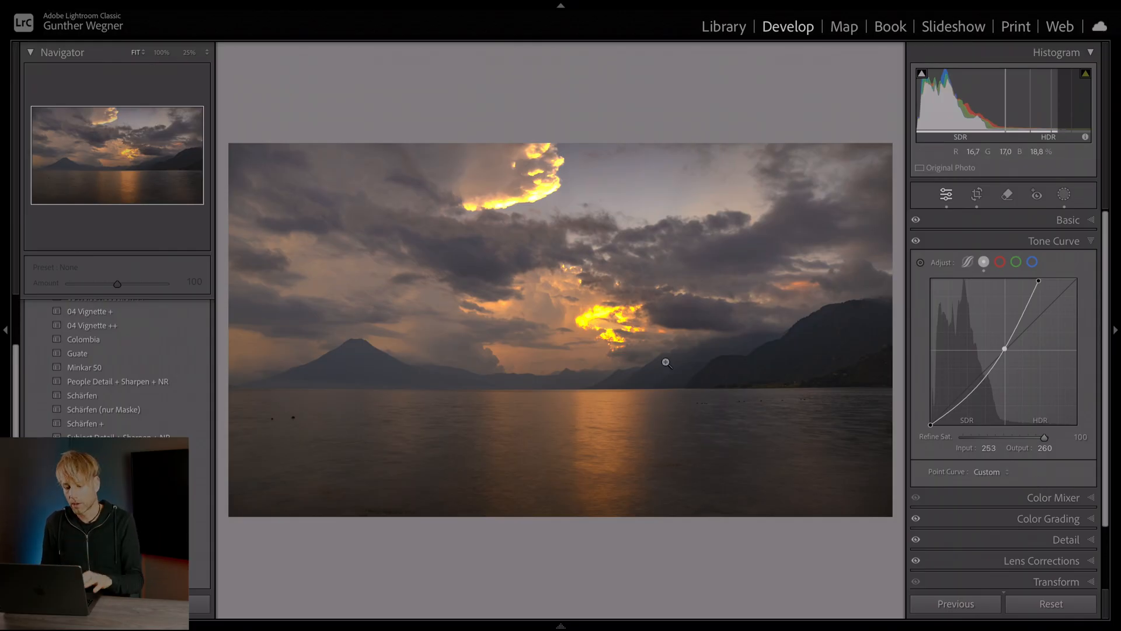
From the Library grid, limit Sync Settings to Curve and High Dynamic Range only.
click(723, 26)
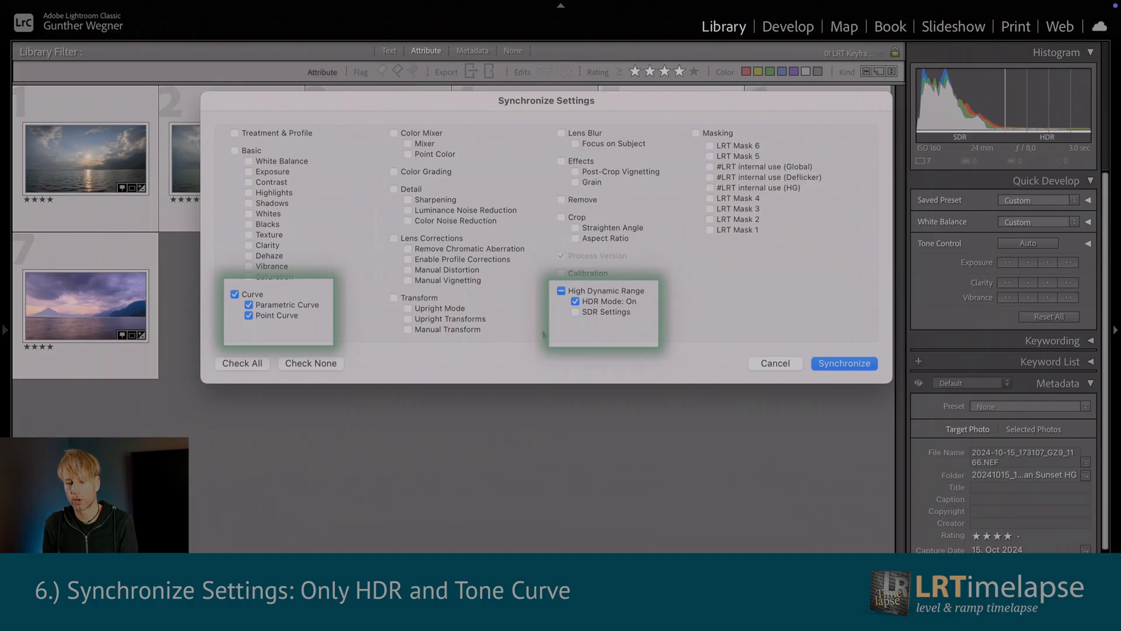
mouse_move(254, 294)
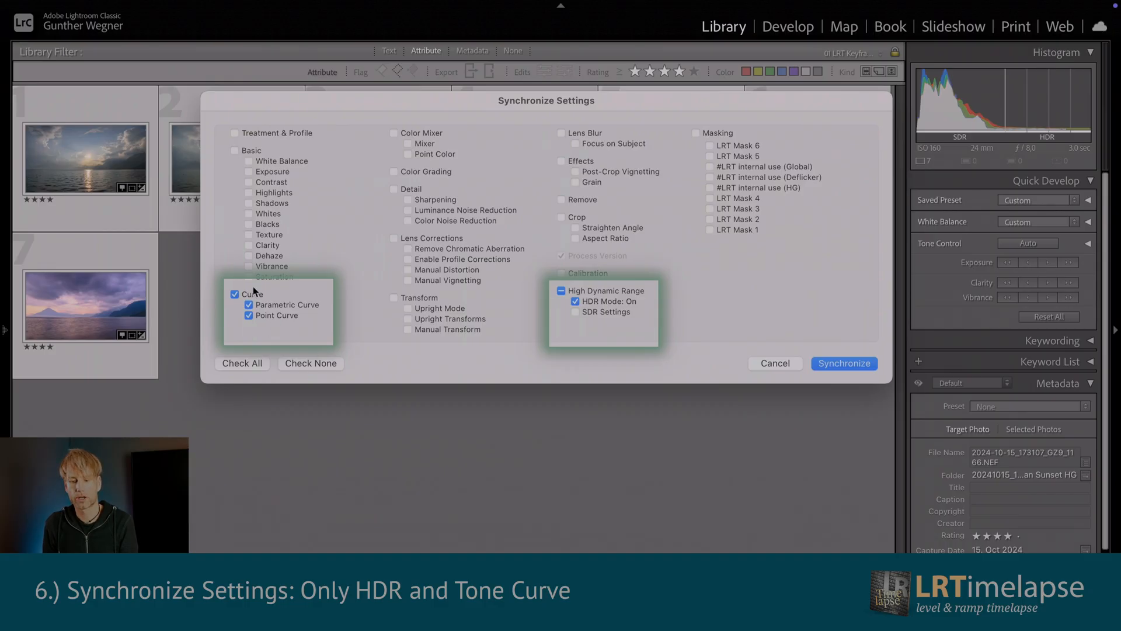
click(843, 363)
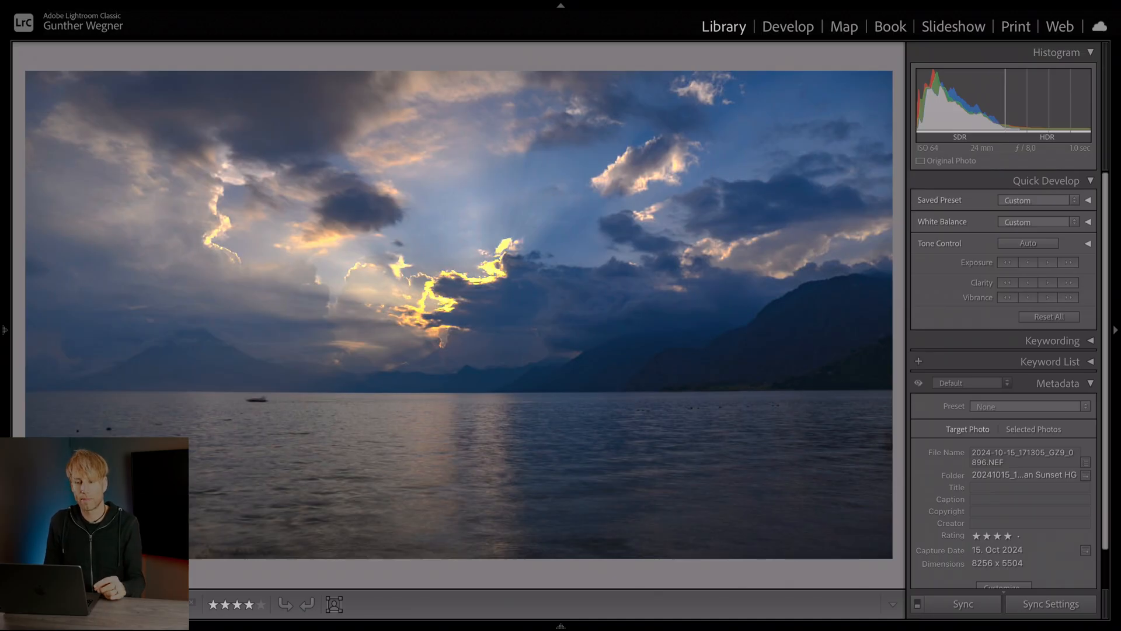
mouse_move(471, 286)
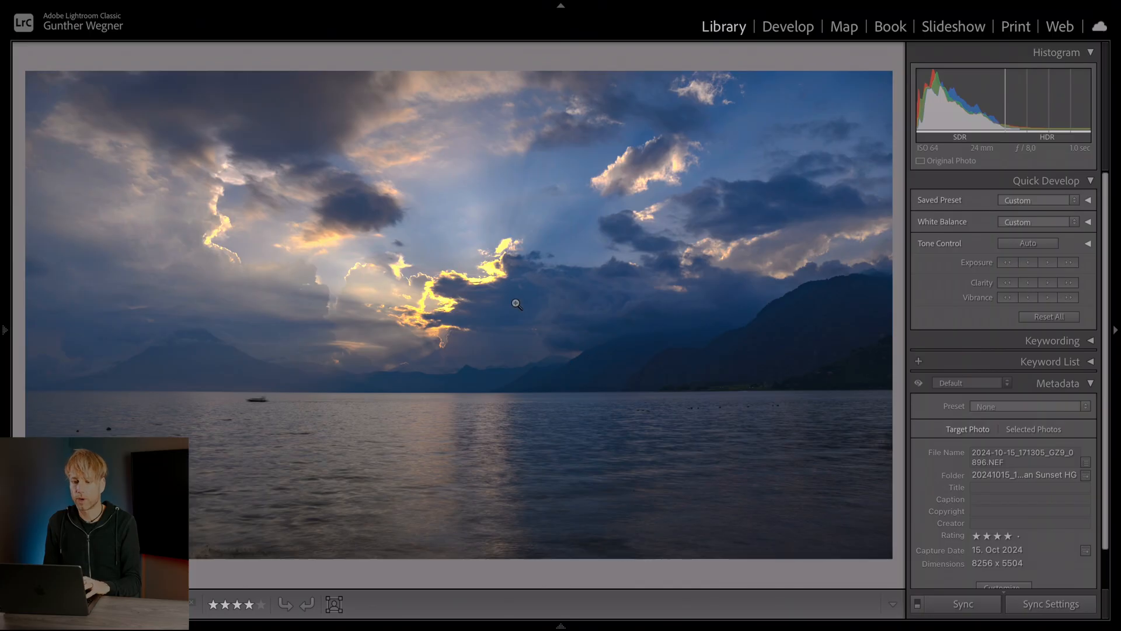
Open the volcano sunset keyframe in Develop and switch HDR mode off, then on.
click(788, 26)
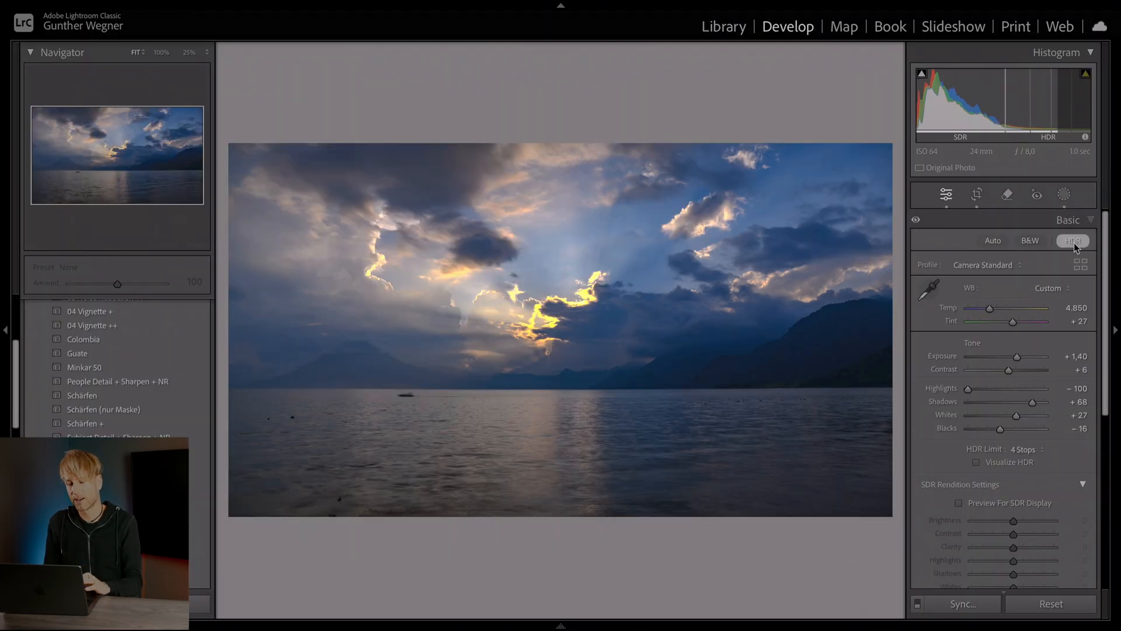
click(1073, 240)
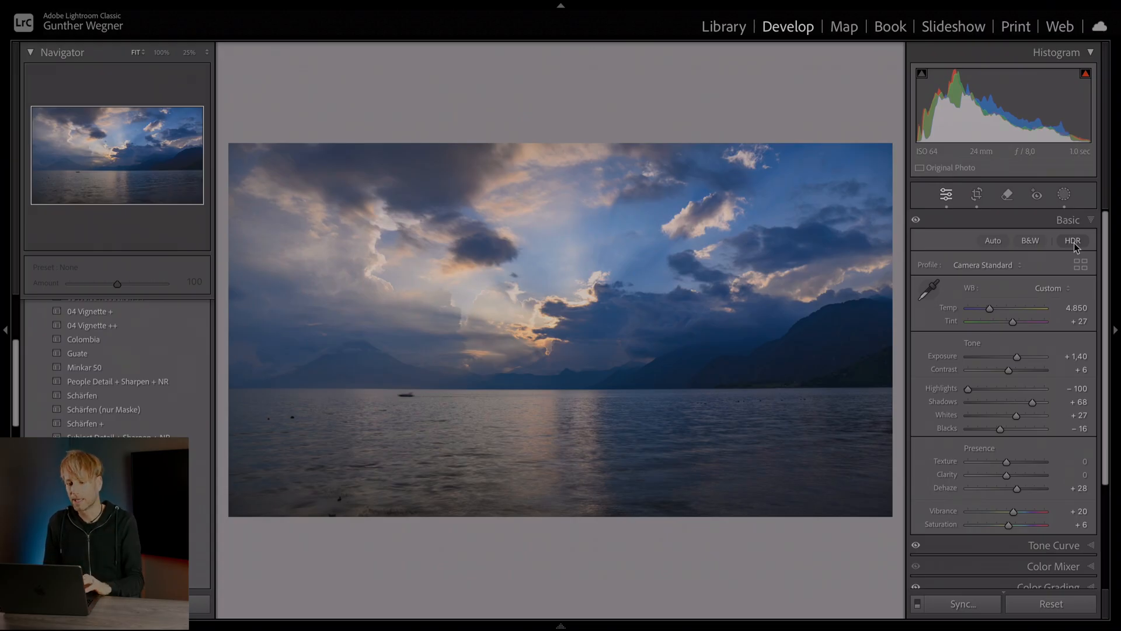
click(1073, 240)
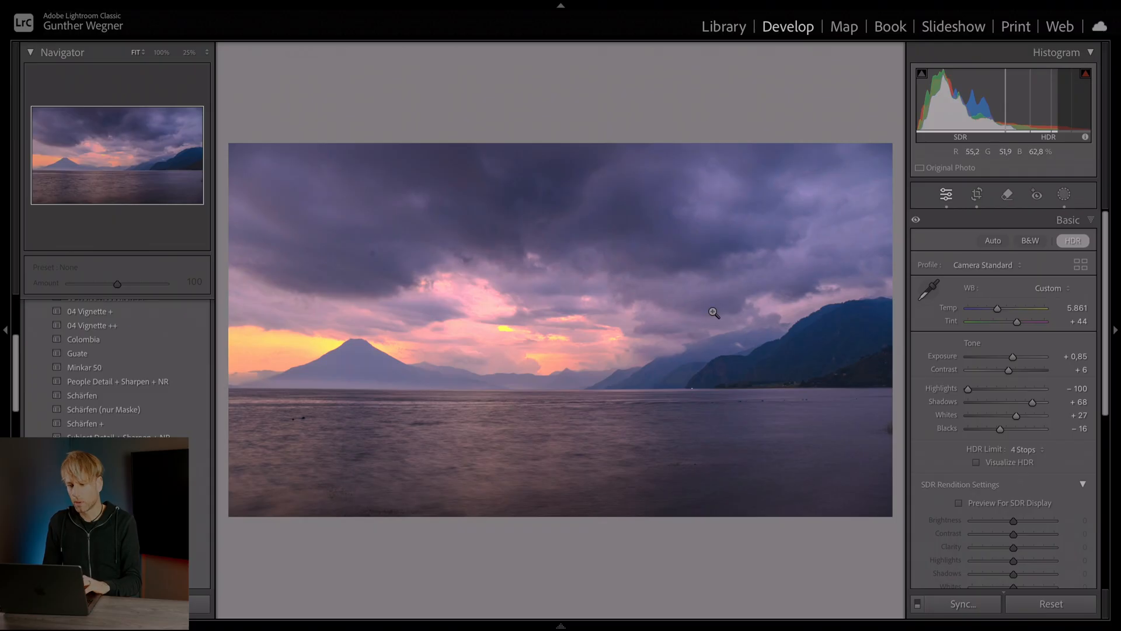
Return to the Library grid and select all seven keyframes.
scroll(down, 3)
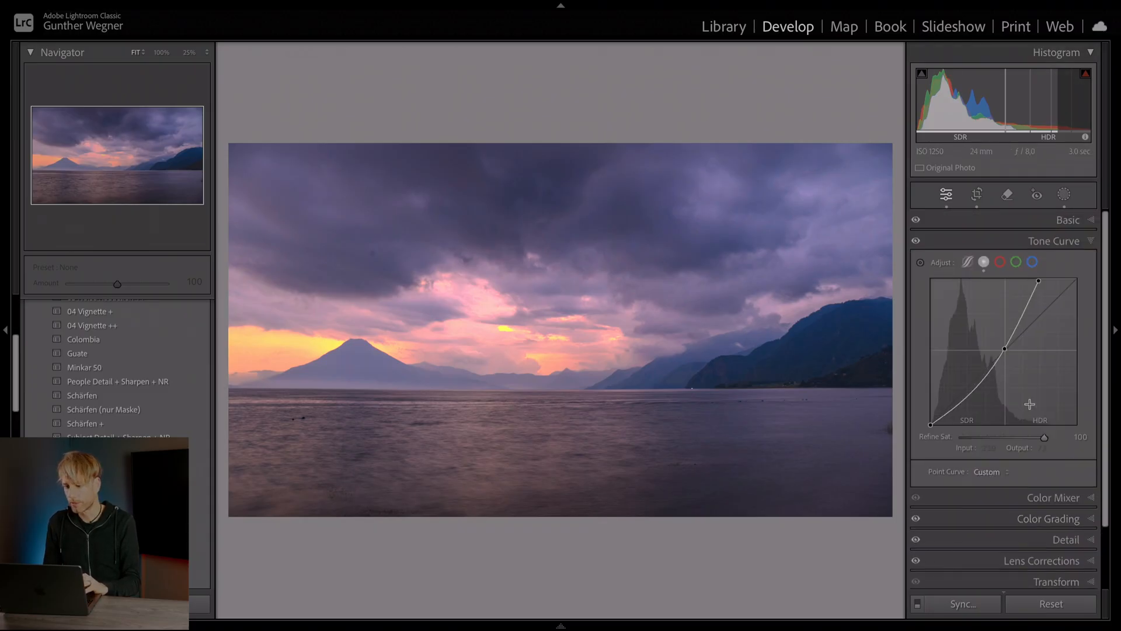
click(723, 26)
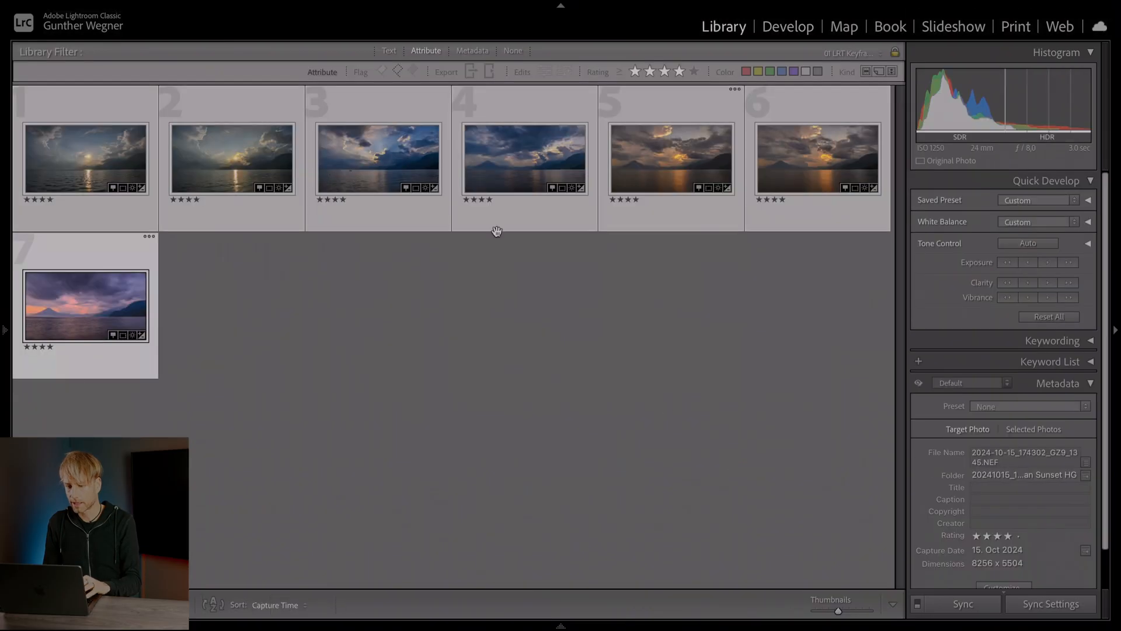
click(669, 158)
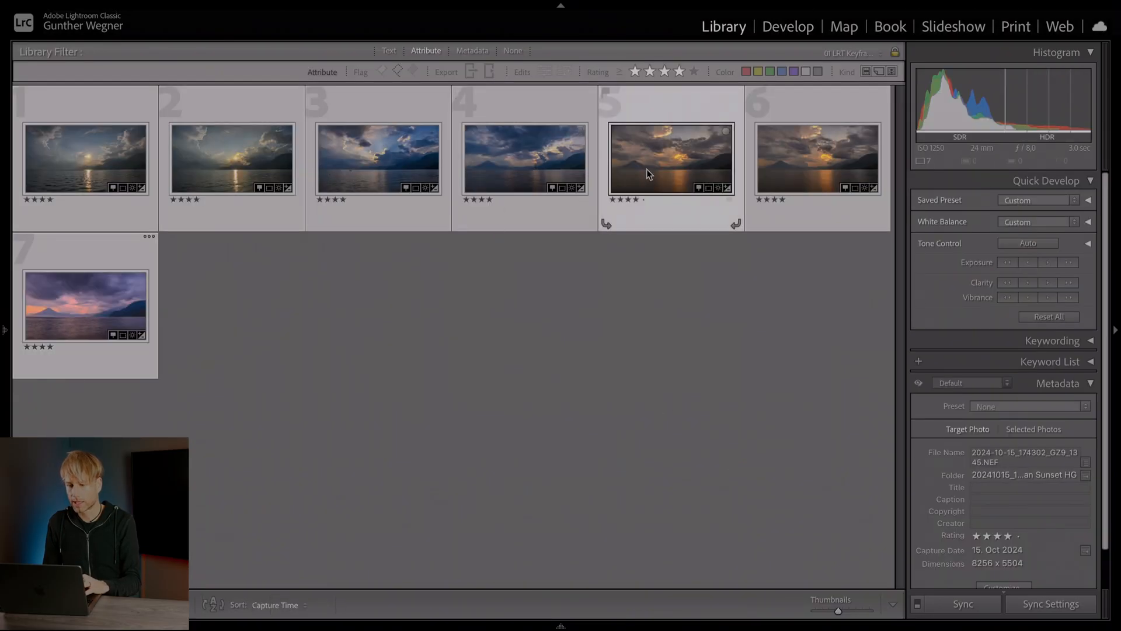
click(787, 26)
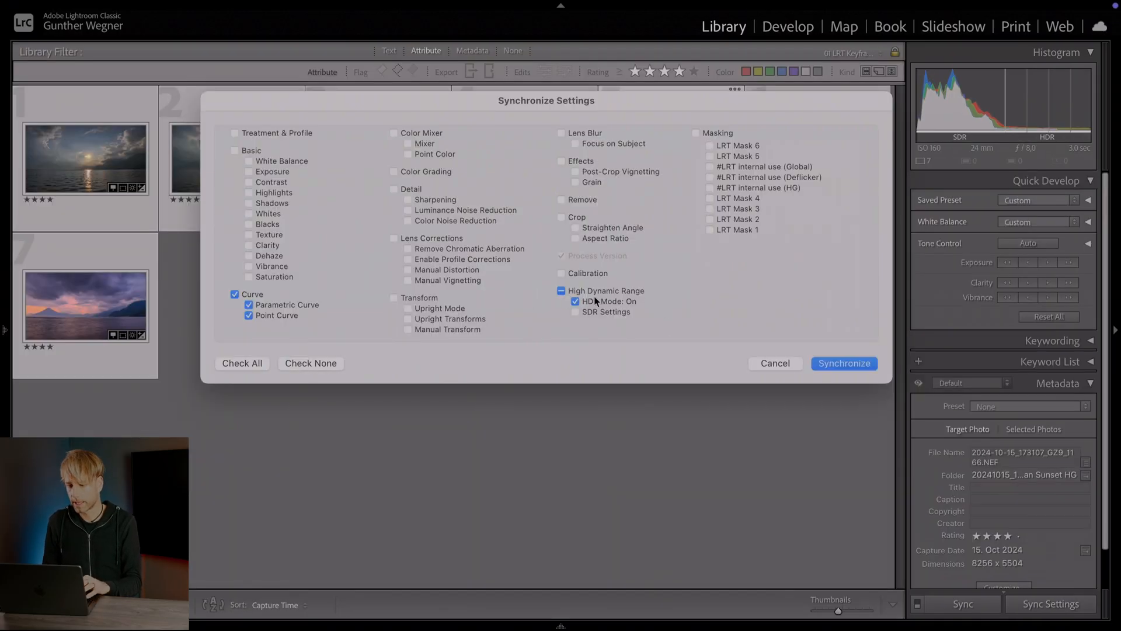
Synchronize Curve and HDR Mode: On across all seven keyframes, then pick one to review.
click(844, 362)
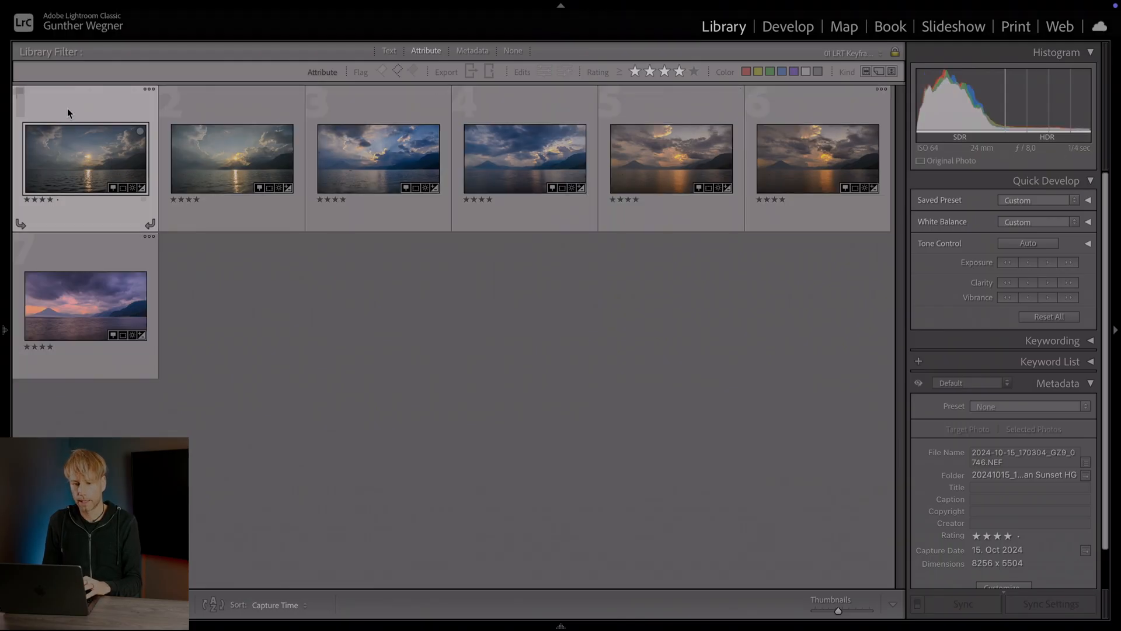
click(85, 306)
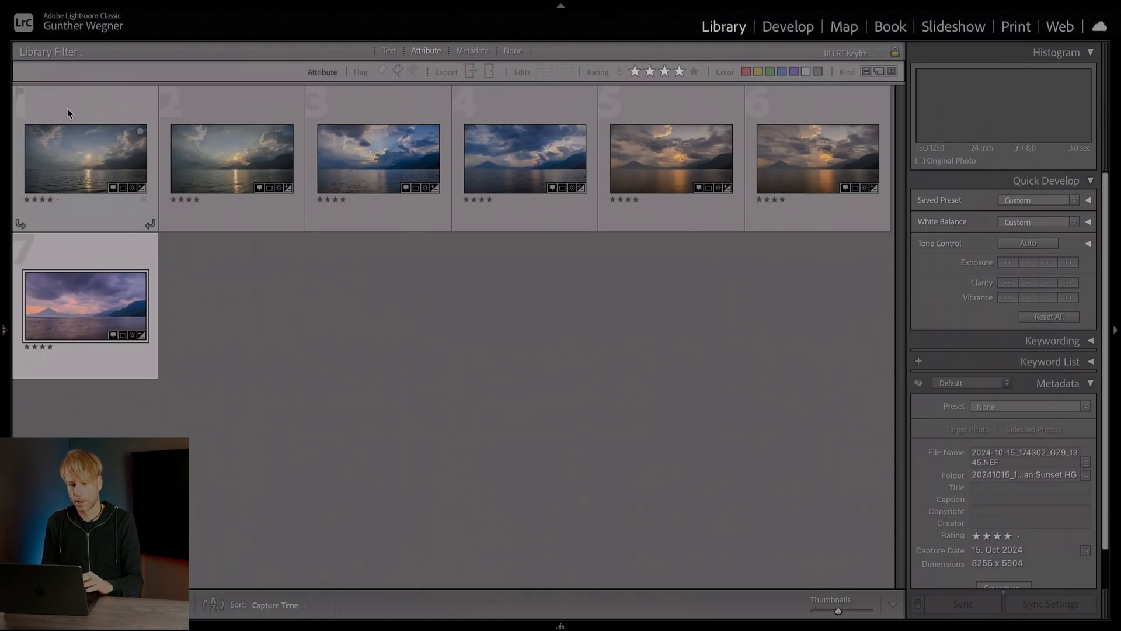
click(788, 26)
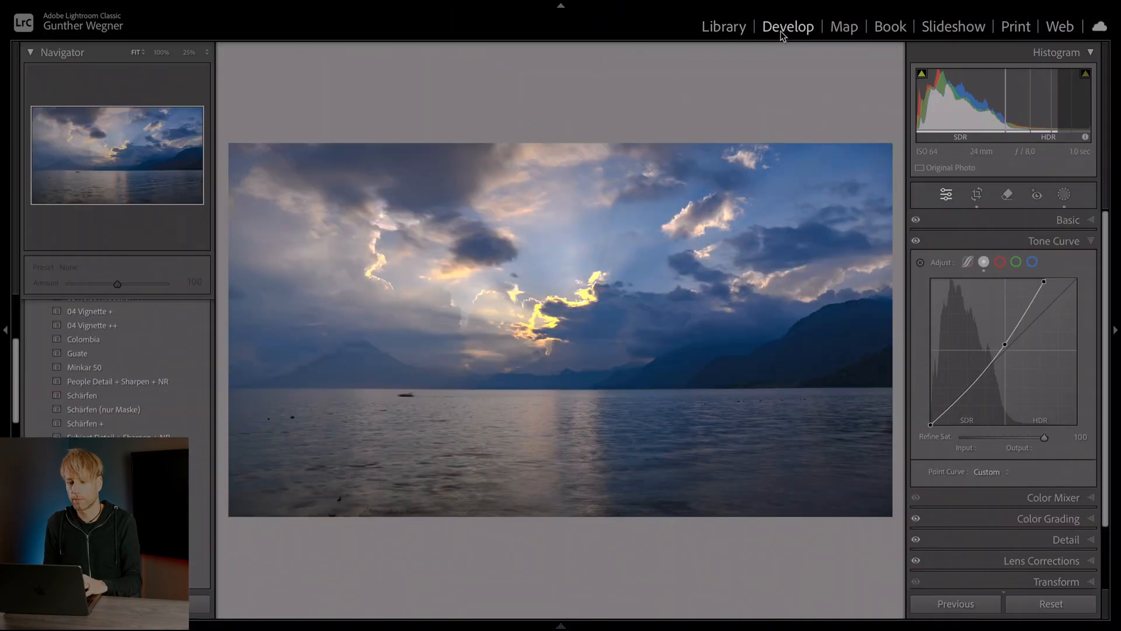
mouse_move(350, 208)
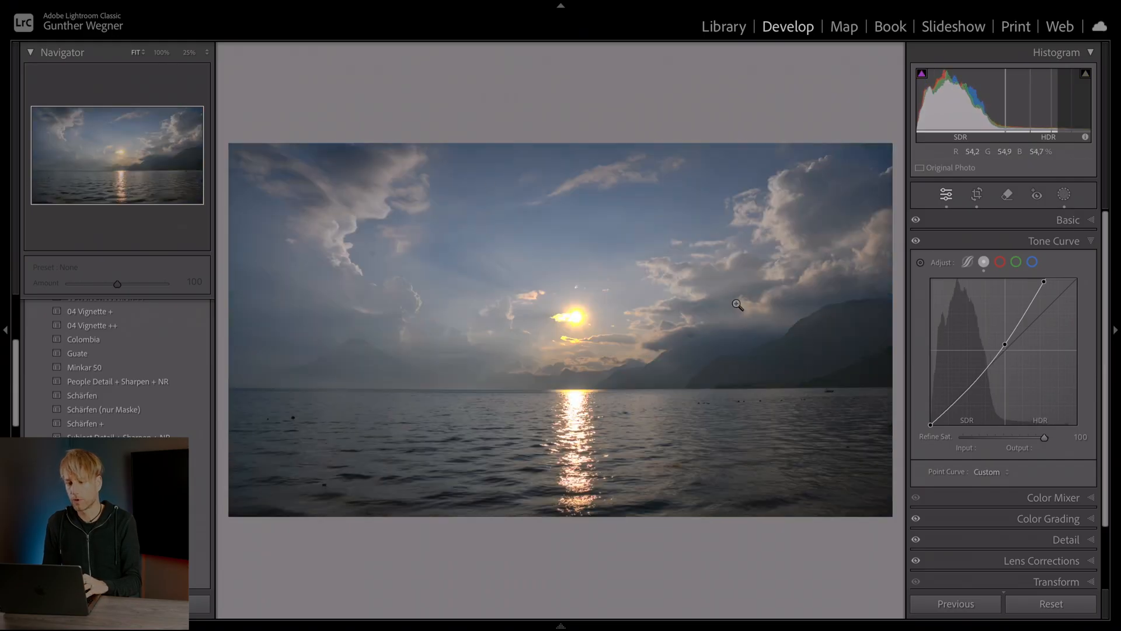
Raise the sun-over-the-lake keyframe's Exposure to +1.45, then go back to the grid.
click(1067, 219)
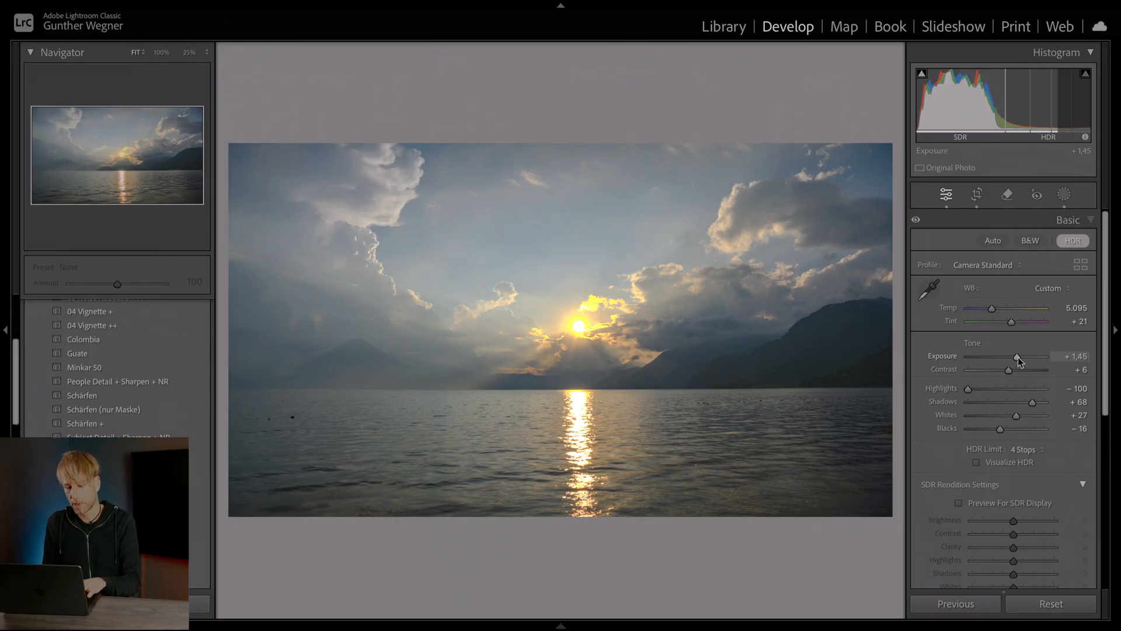
click(723, 26)
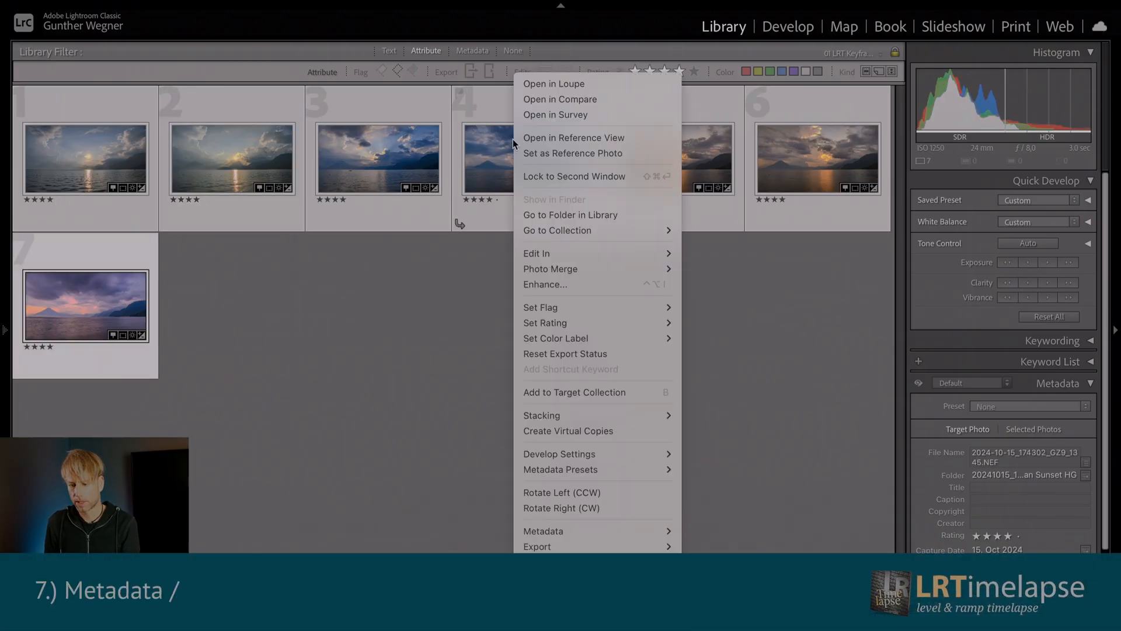
mouse_move(544, 531)
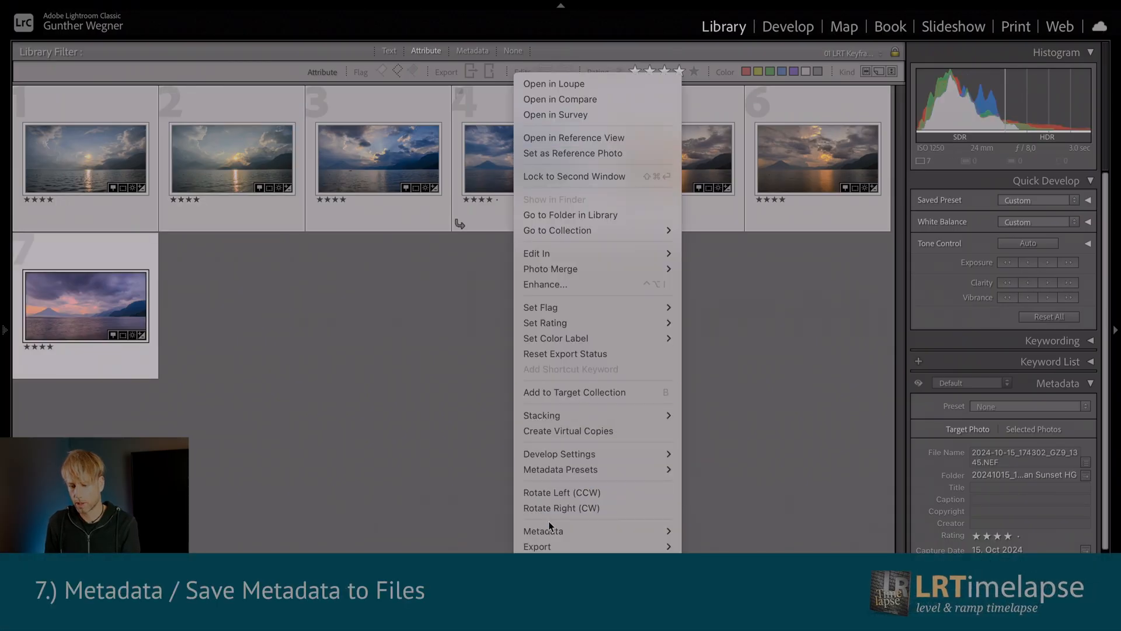
mouse_move(544, 531)
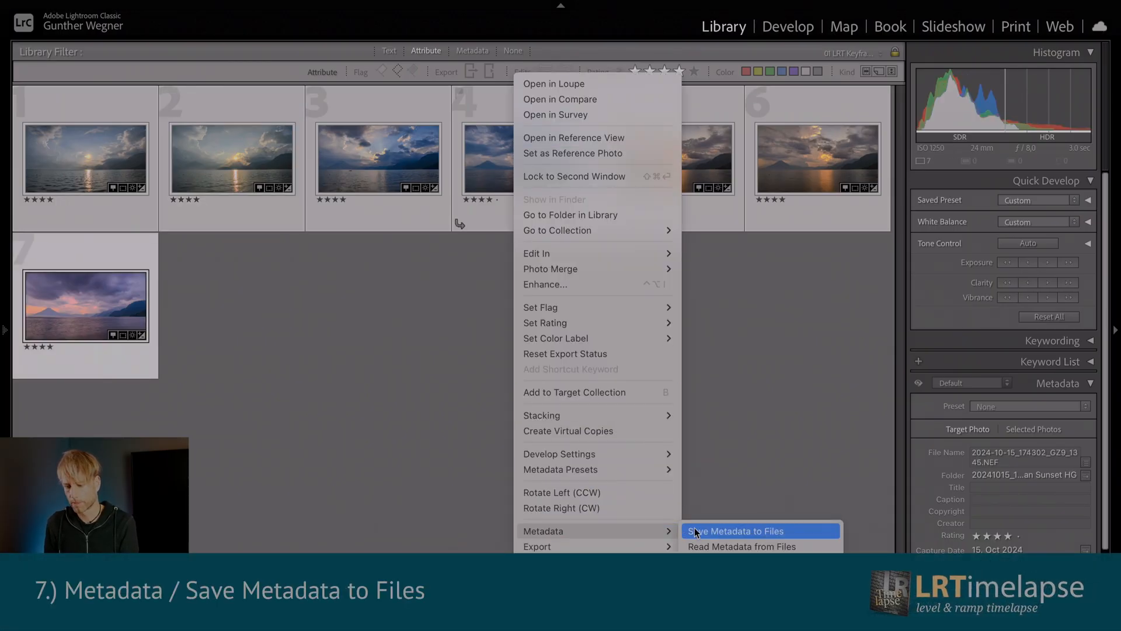
Write the keyframes' edits to disk with Metadata > Save Metadata to Files.
click(735, 531)
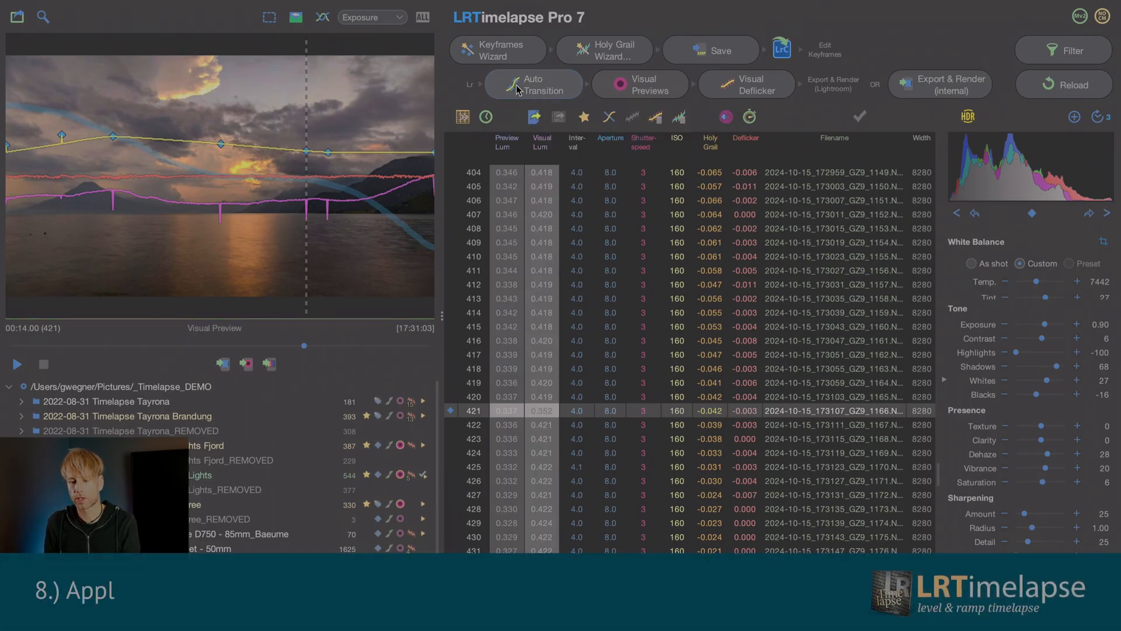
Reload the edited keyframe metadata and auto-transition it across all 600 frames.
click(533, 84)
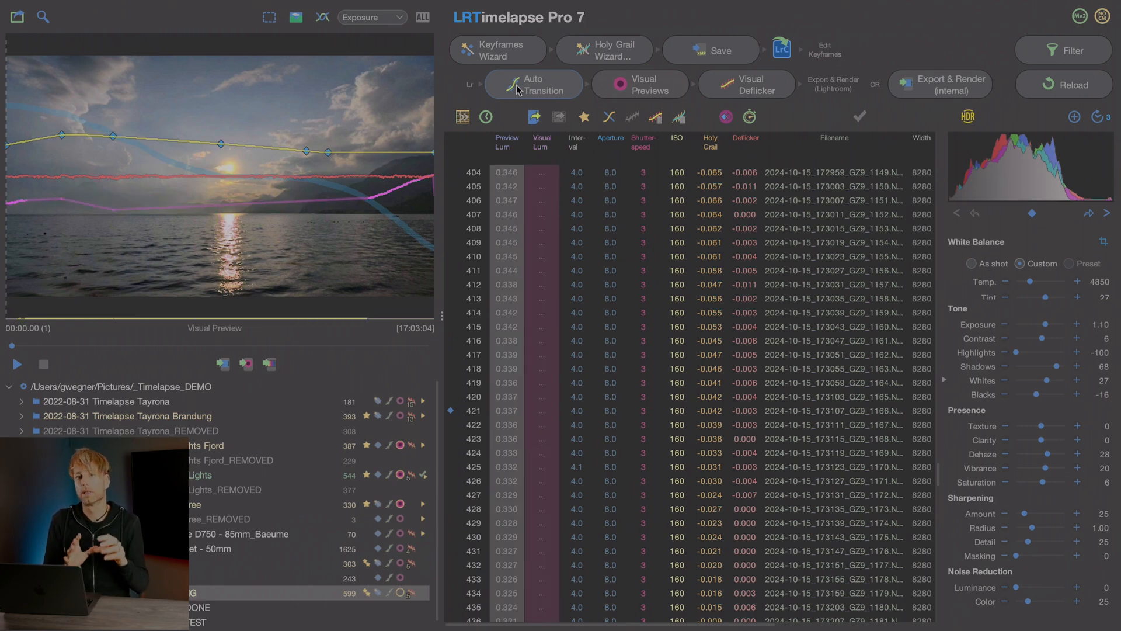
click(639, 84)
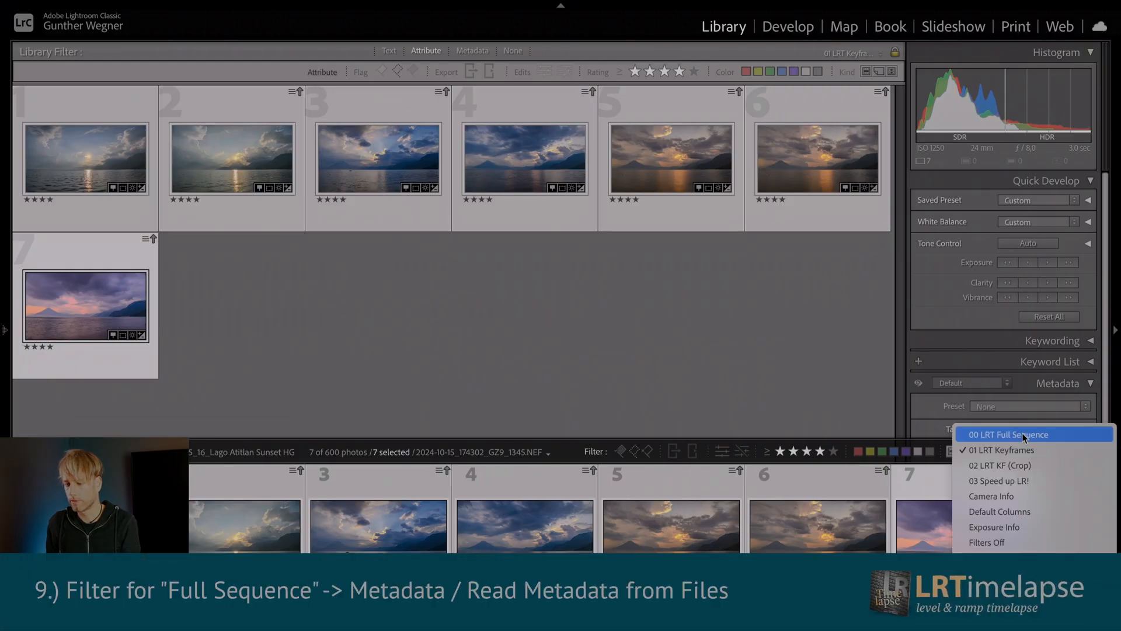
Switch to the 00 LRT Full Sequence filter and read metadata from files for all frames.
click(1009, 434)
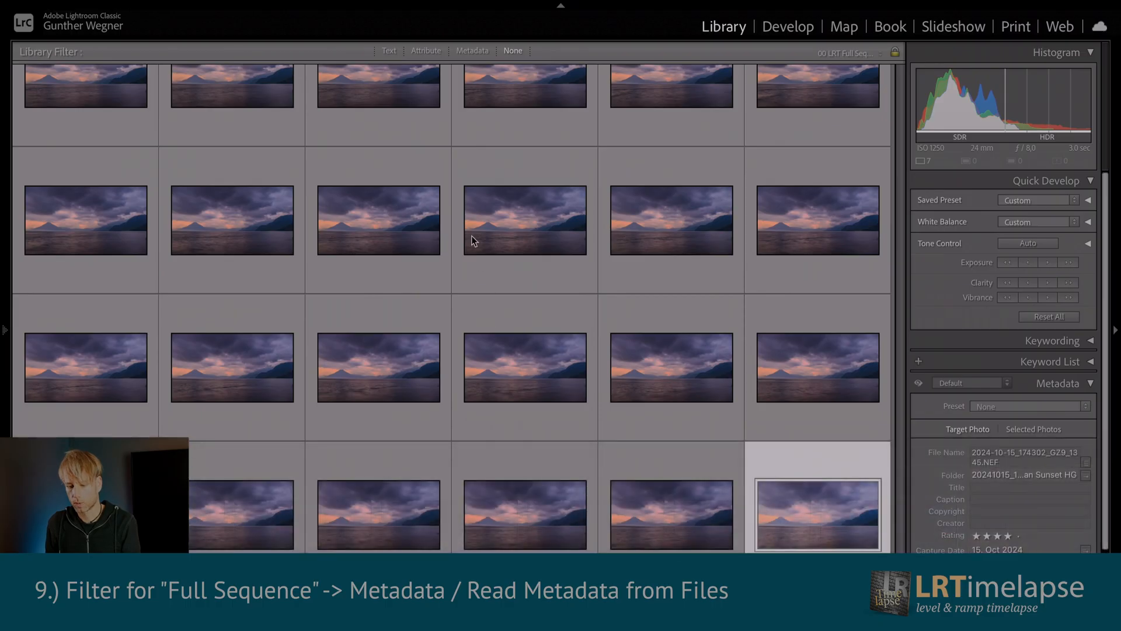
right_click(525, 220)
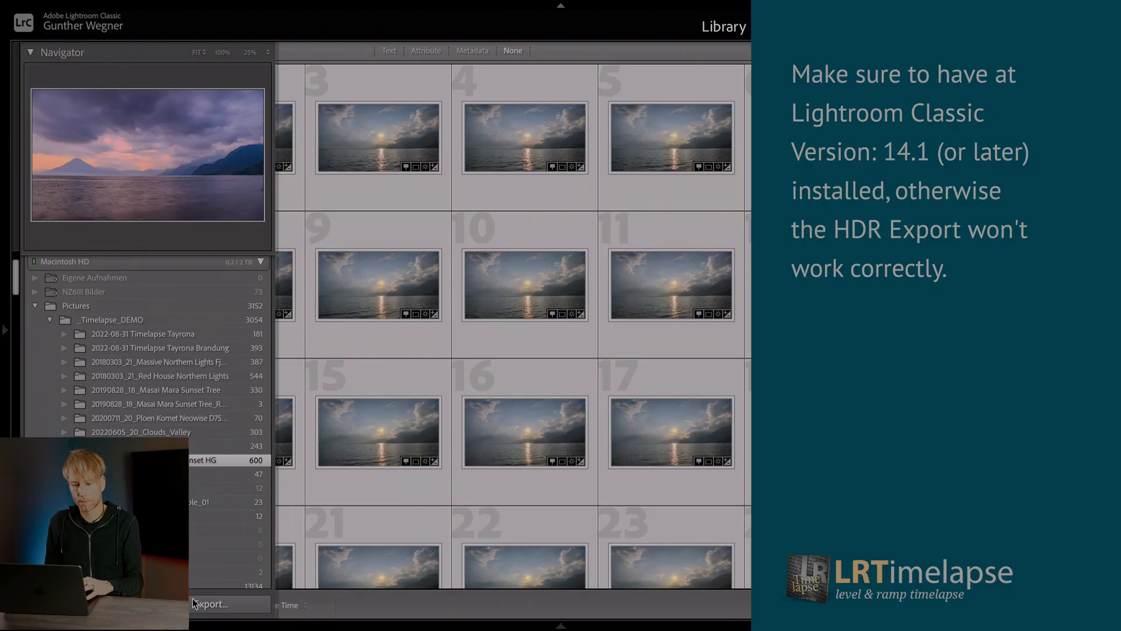
Export all 600 frames with the LRT Pro (TIFF, HDR) preset, original size, 16-bit.
click(210, 605)
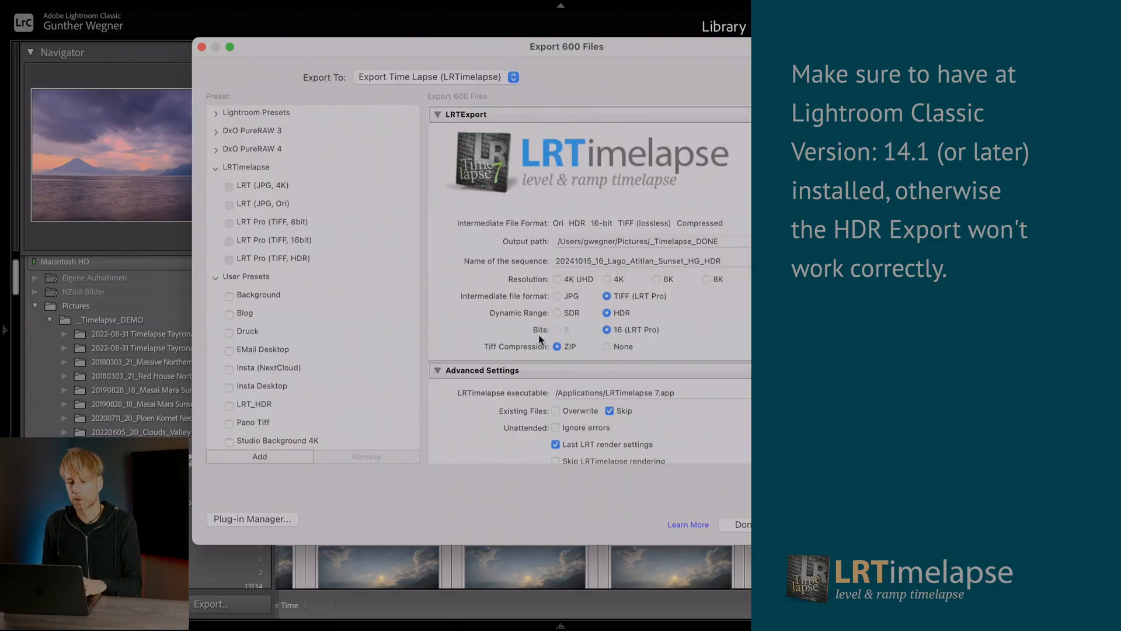
mouse_move(247, 264)
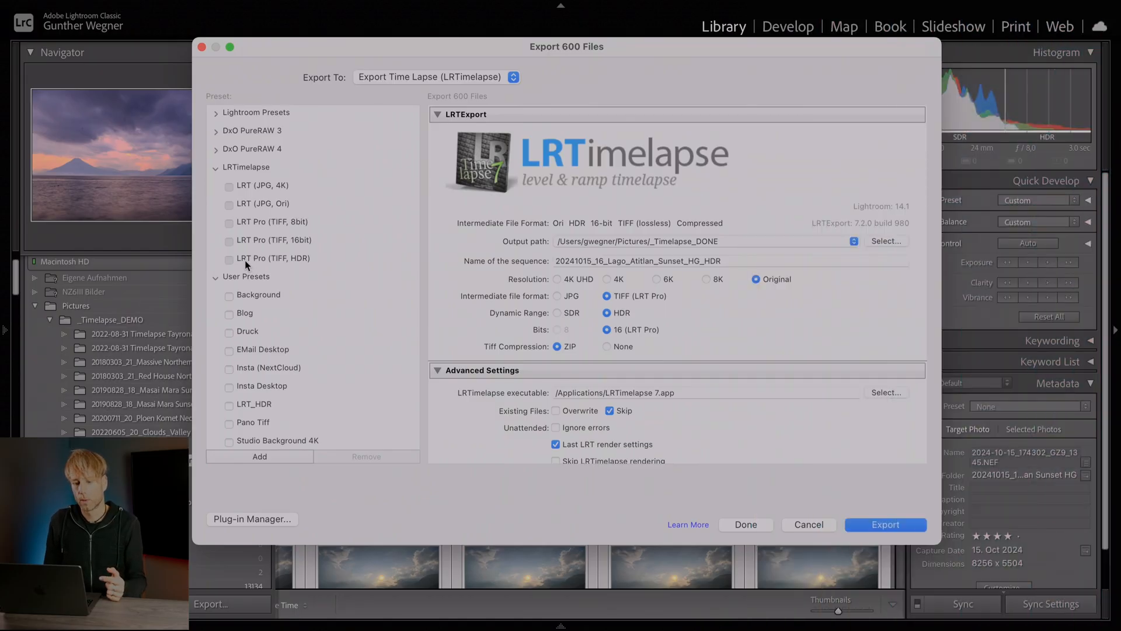
click(272, 258)
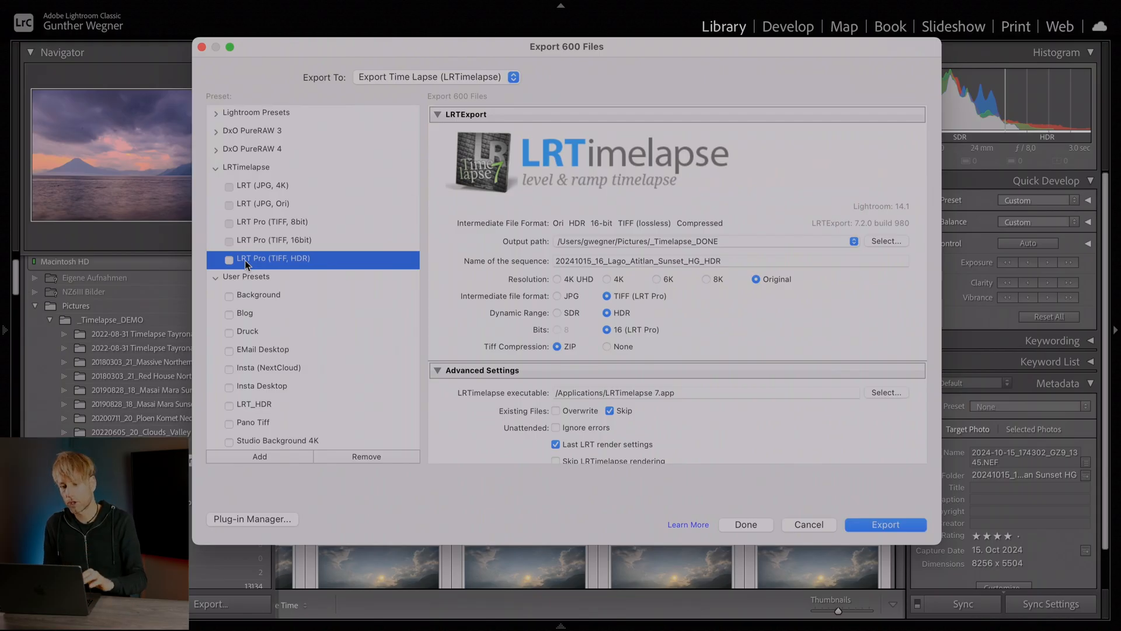
mouse_move(708, 290)
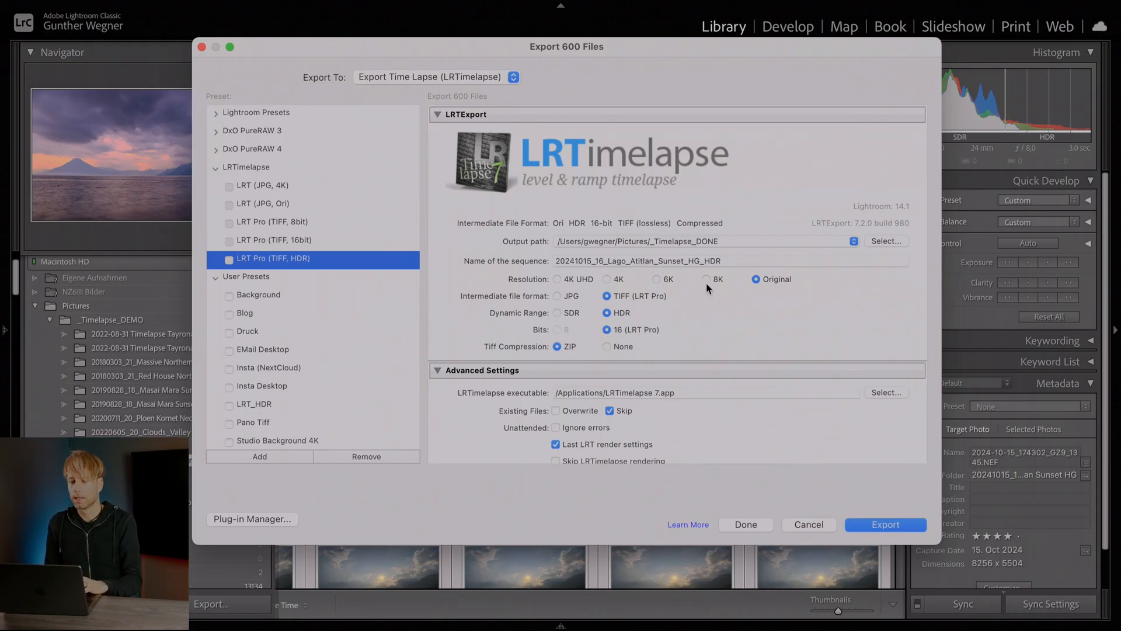
mouse_move(756, 279)
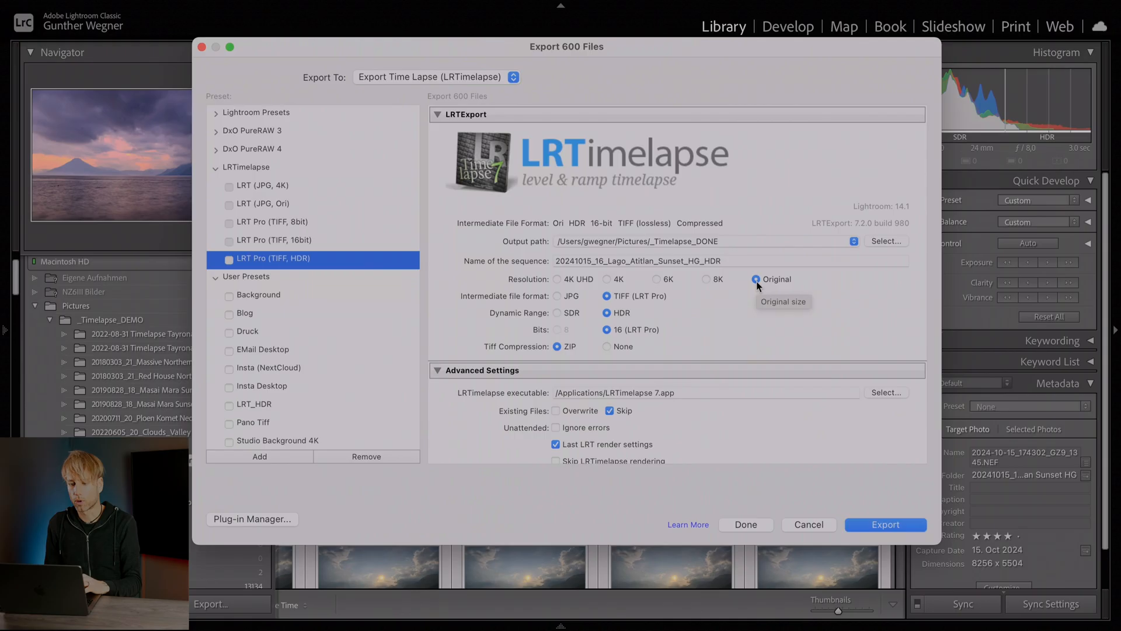
mouse_move(640, 312)
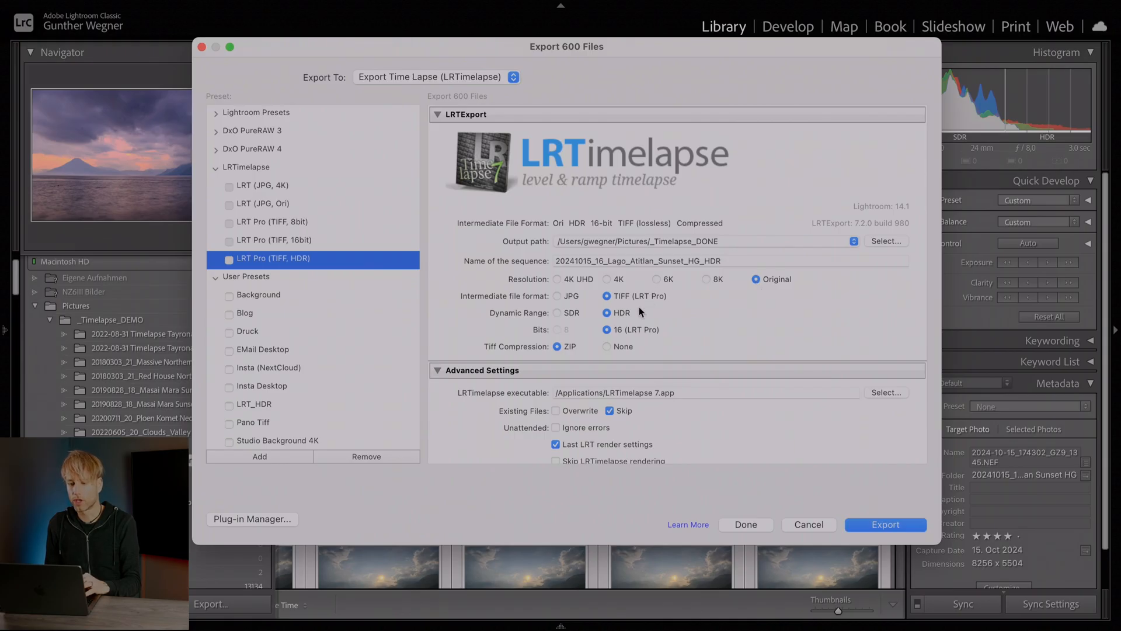
mouse_move(631, 334)
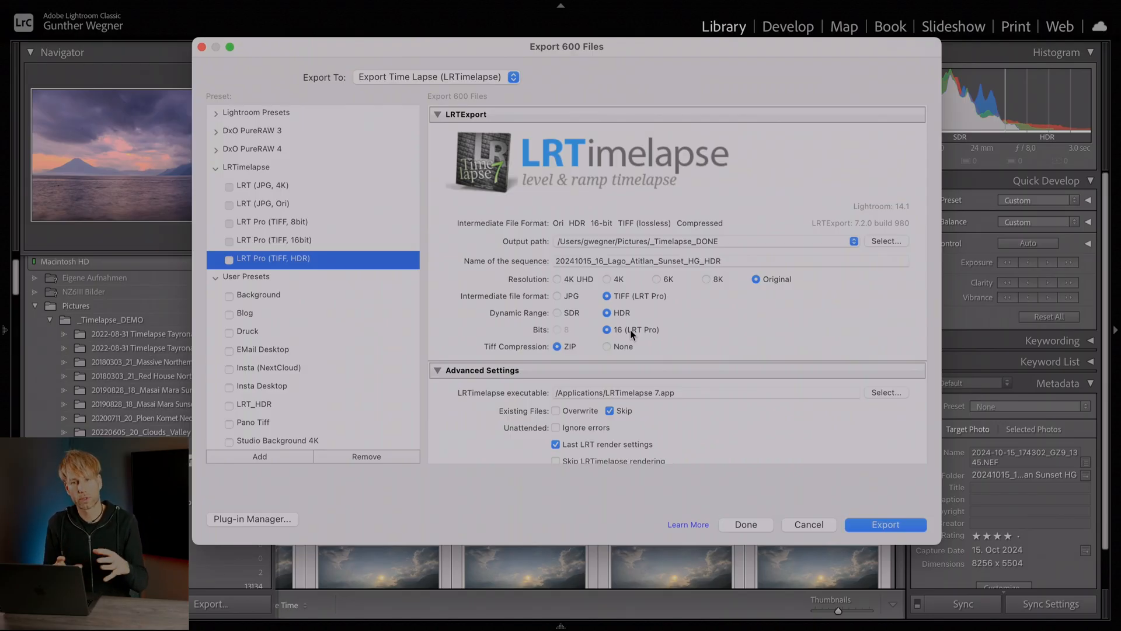
mouse_move(694, 286)
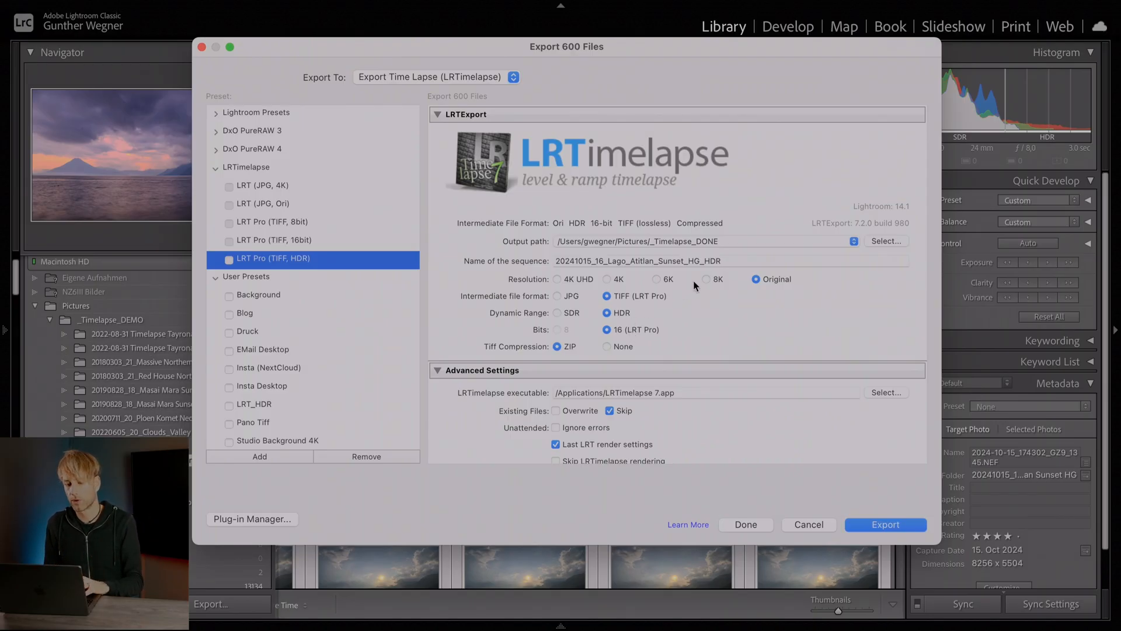
mouse_move(612, 283)
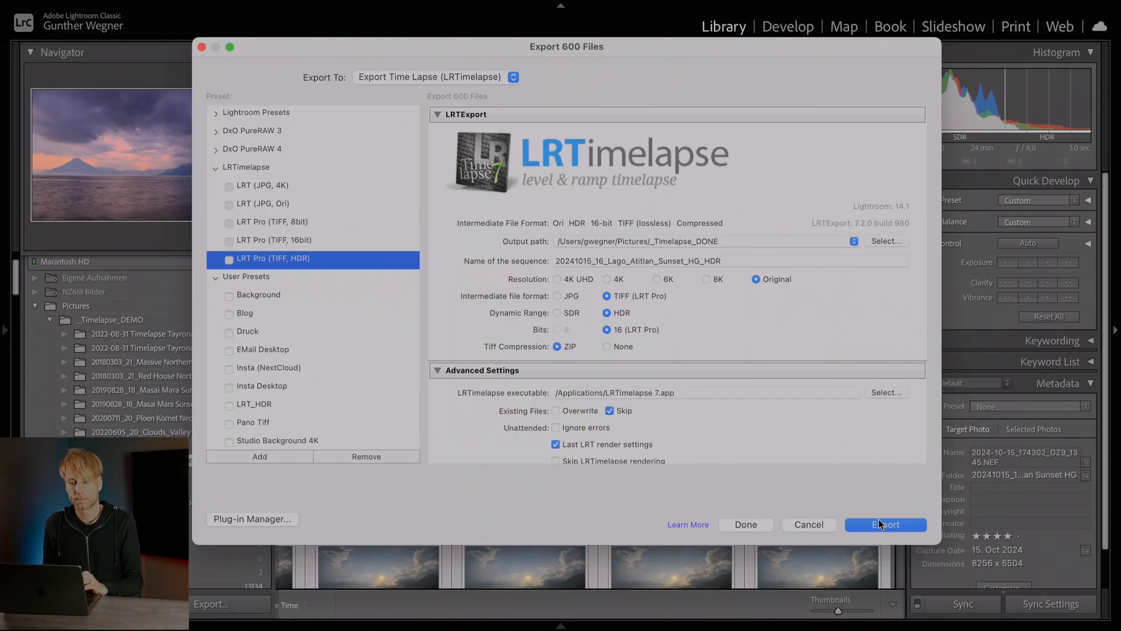
click(886, 525)
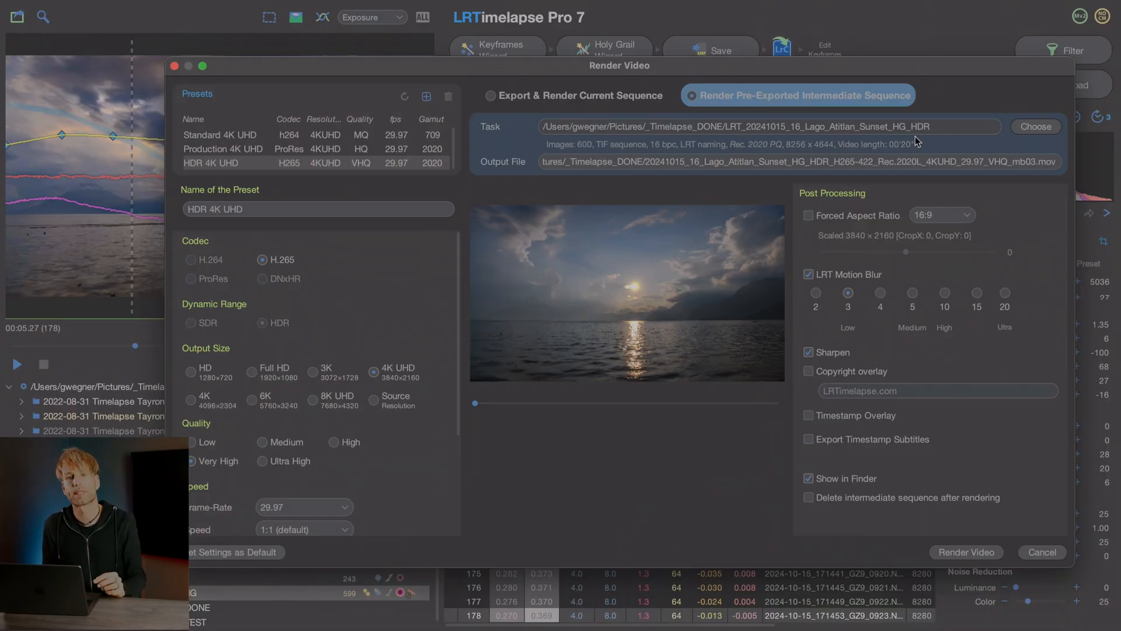
mouse_move(913, 136)
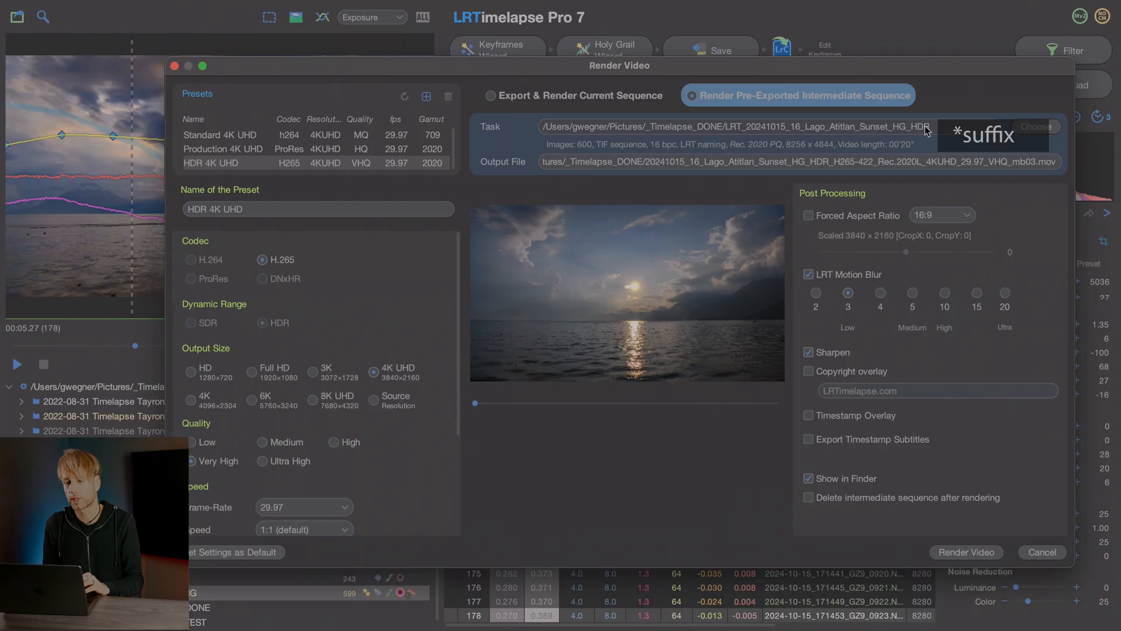
mouse_move(177, 306)
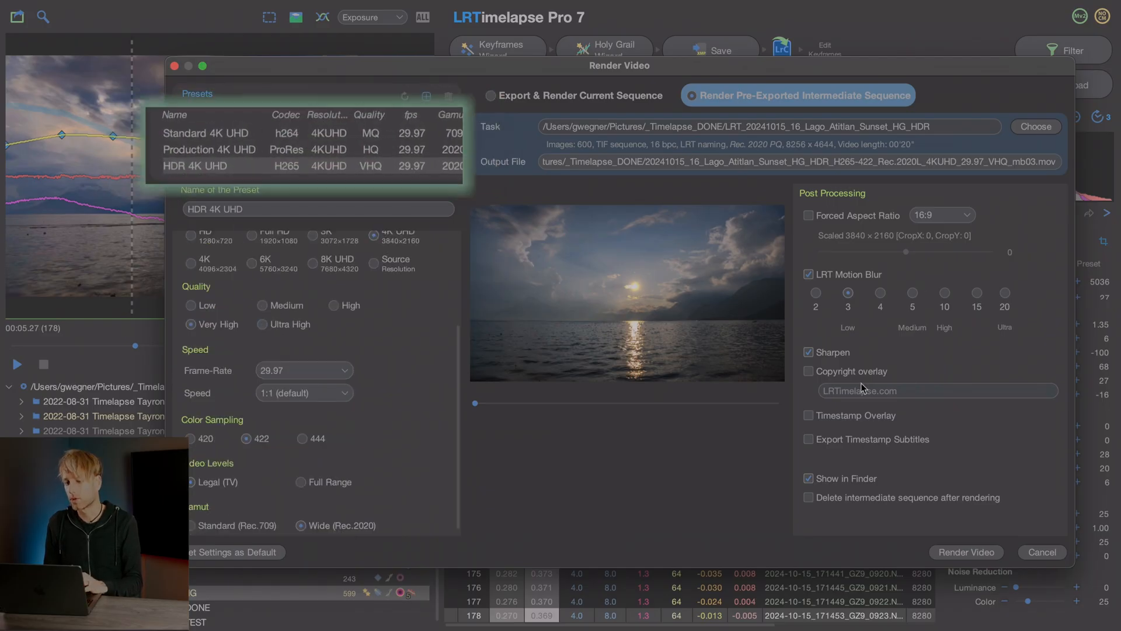
mouse_move(849, 309)
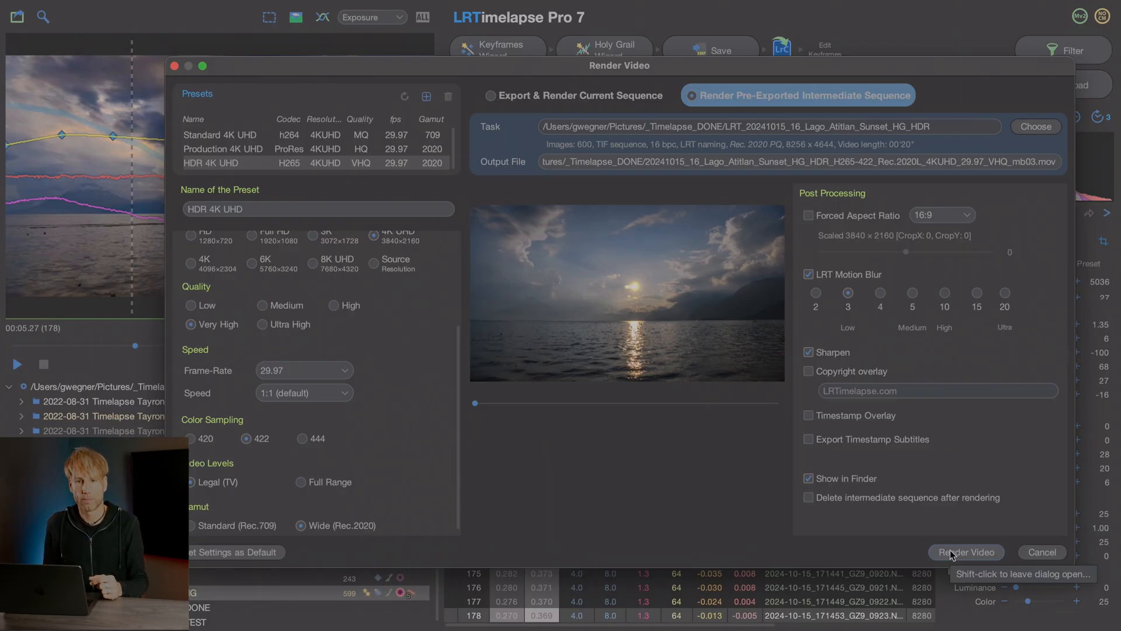
Render the pre-exported sequence using the HDR 4K UHD H.265 preset.
click(966, 552)
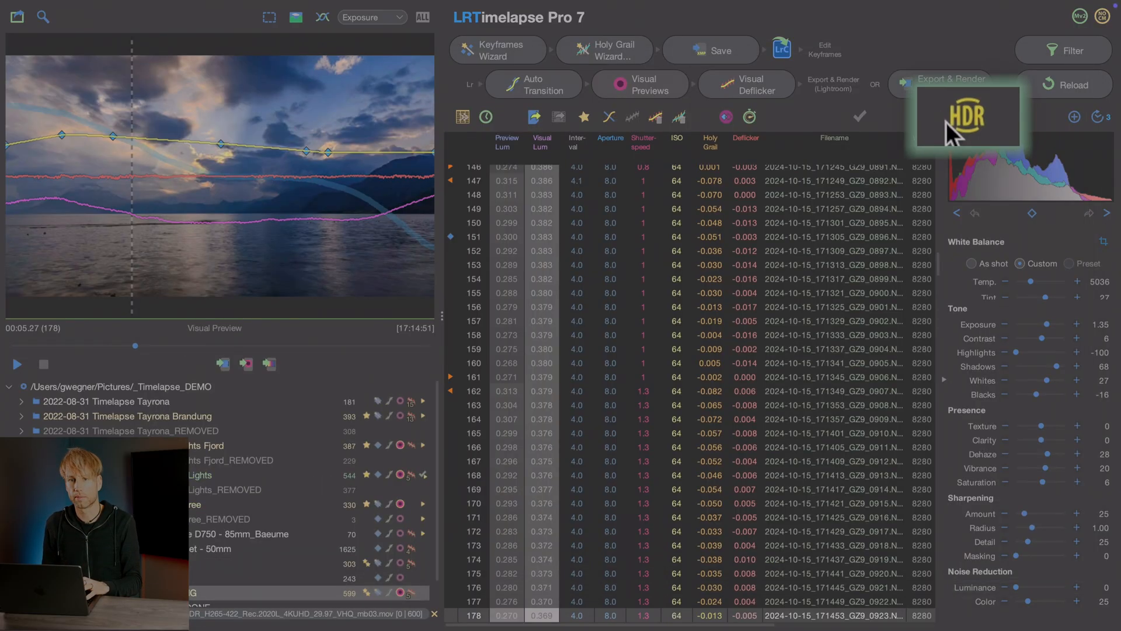
mouse_move(969, 121)
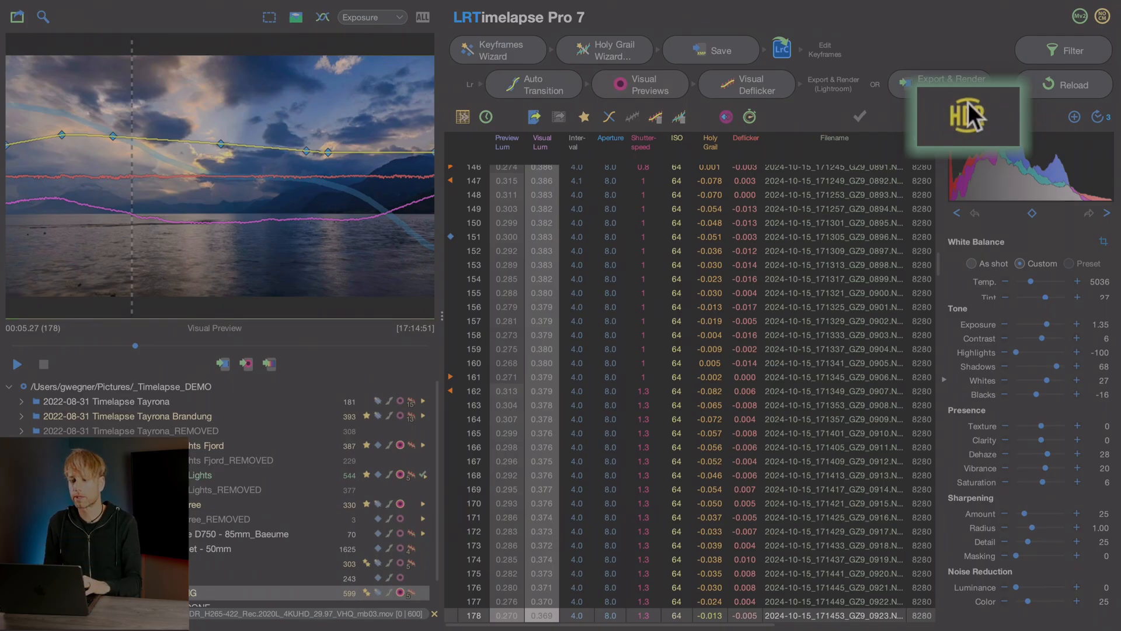
Monitor the LRTimelapse render of the HDR .mov from the 600 frames.
click(968, 117)
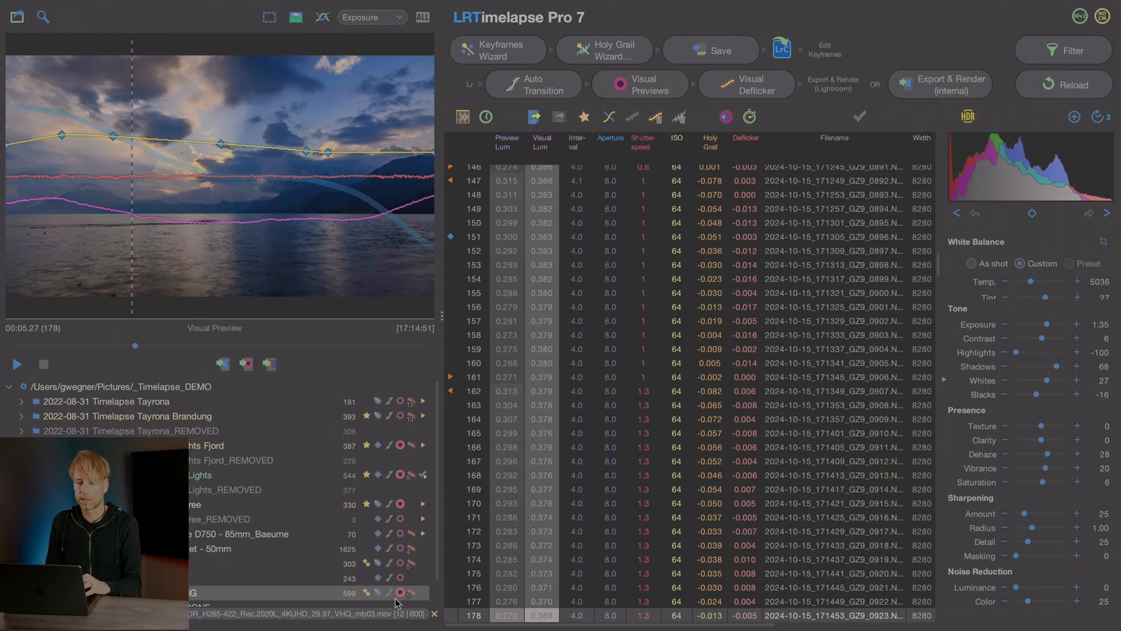
click(398, 593)
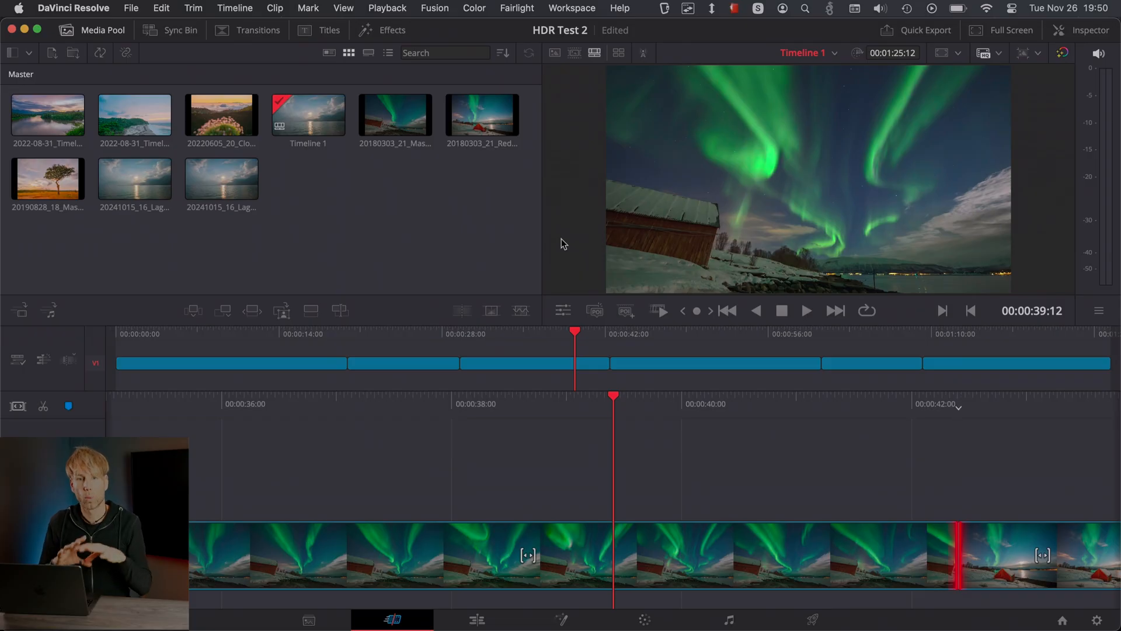
mouse_move(561, 237)
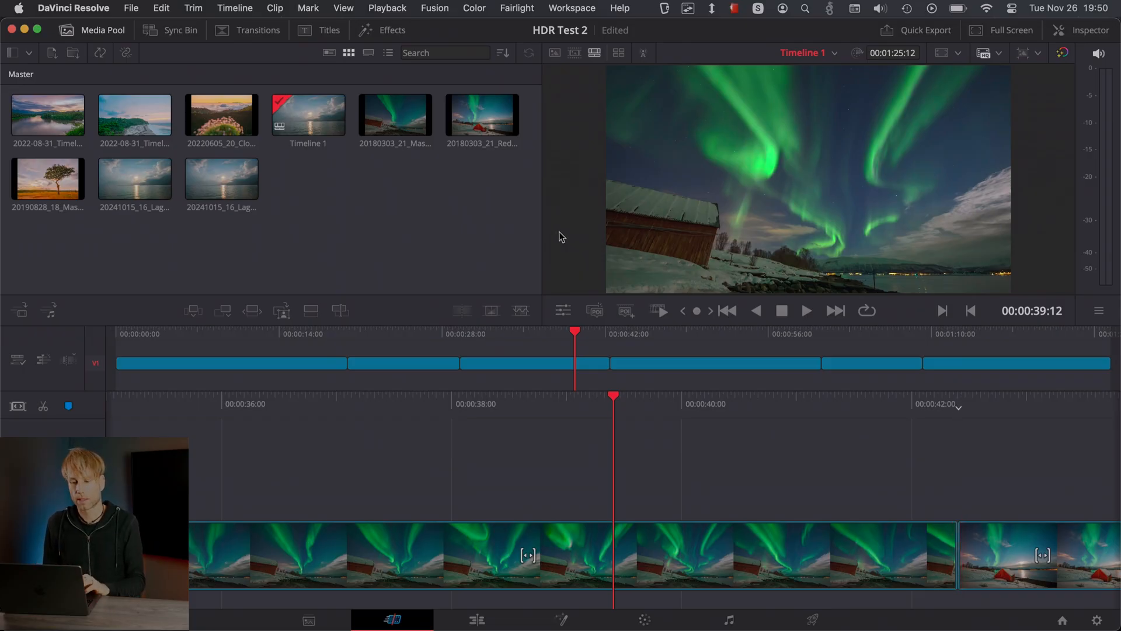
mouse_move(393, 239)
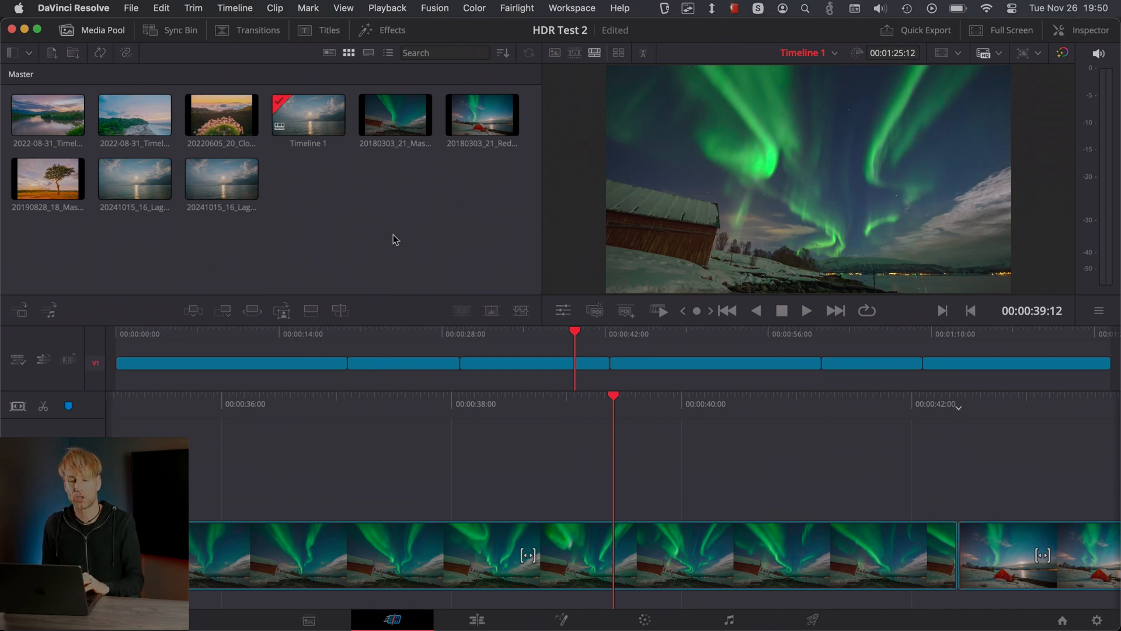
mouse_move(149, 89)
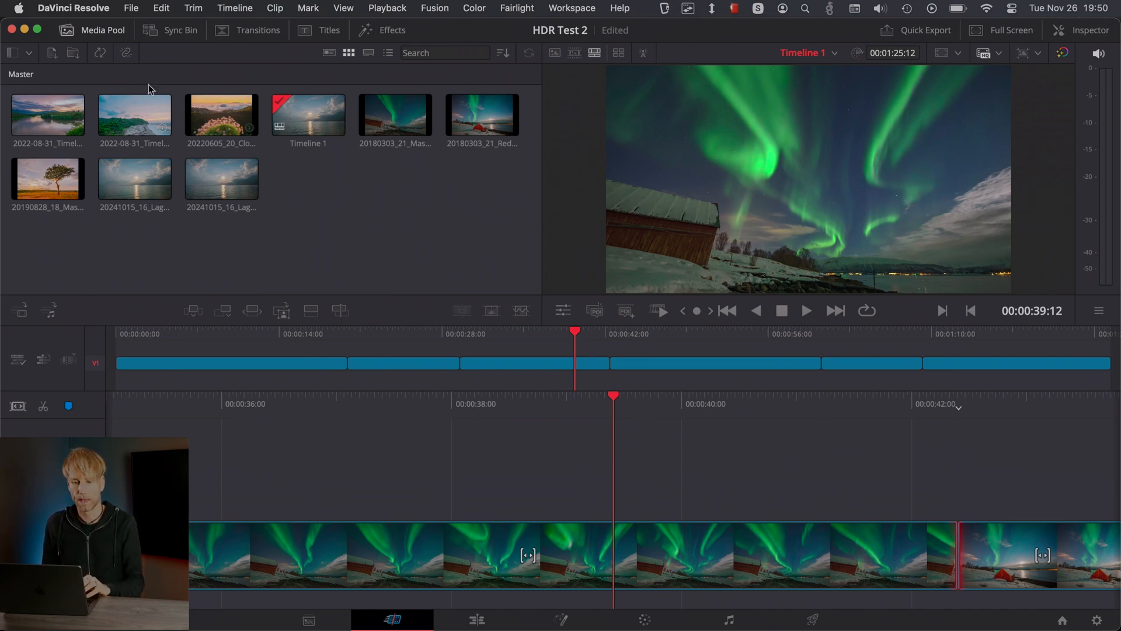
Verify HDR Test 2 colour management: Rec.2020 PQ, Rec.2100 ST2084, 1000 nits, HDR10+.
click(131, 8)
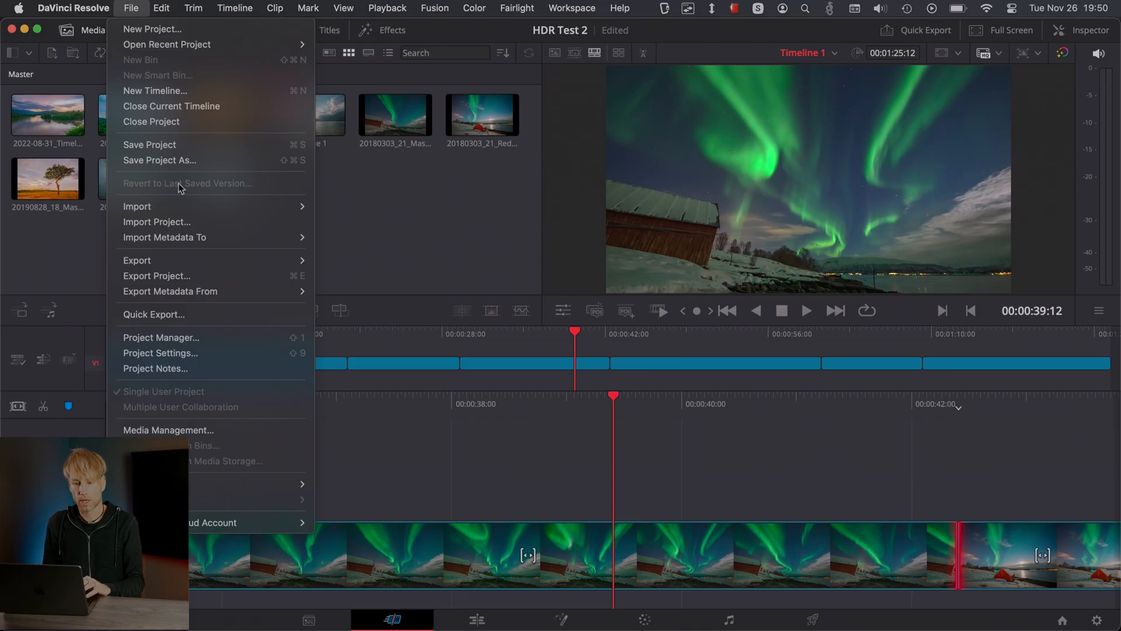
click(160, 353)
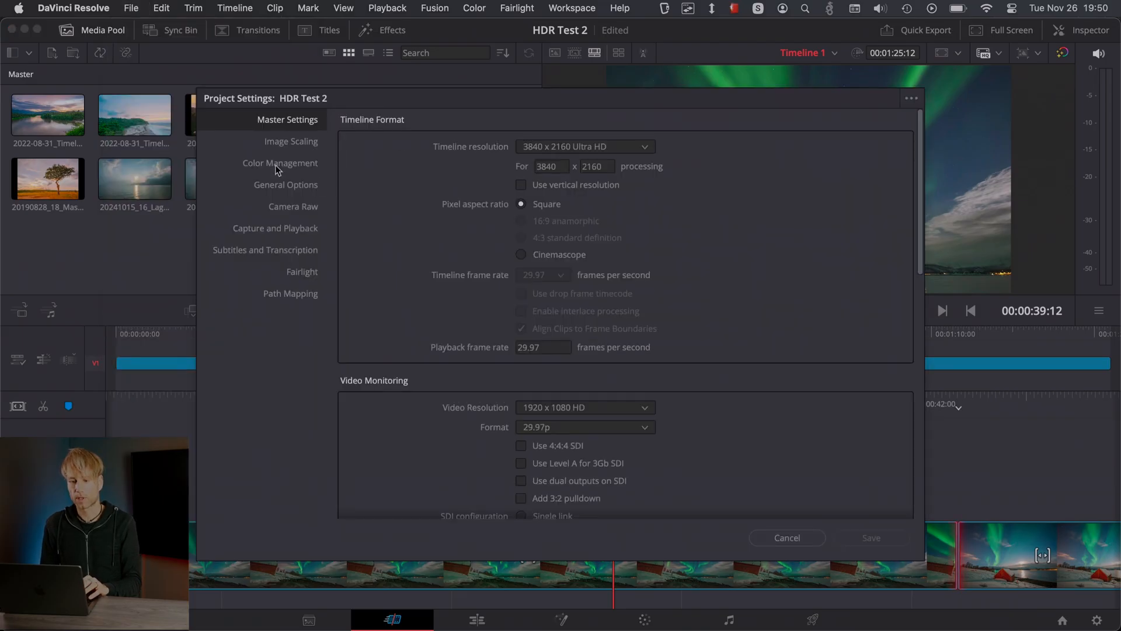
click(280, 162)
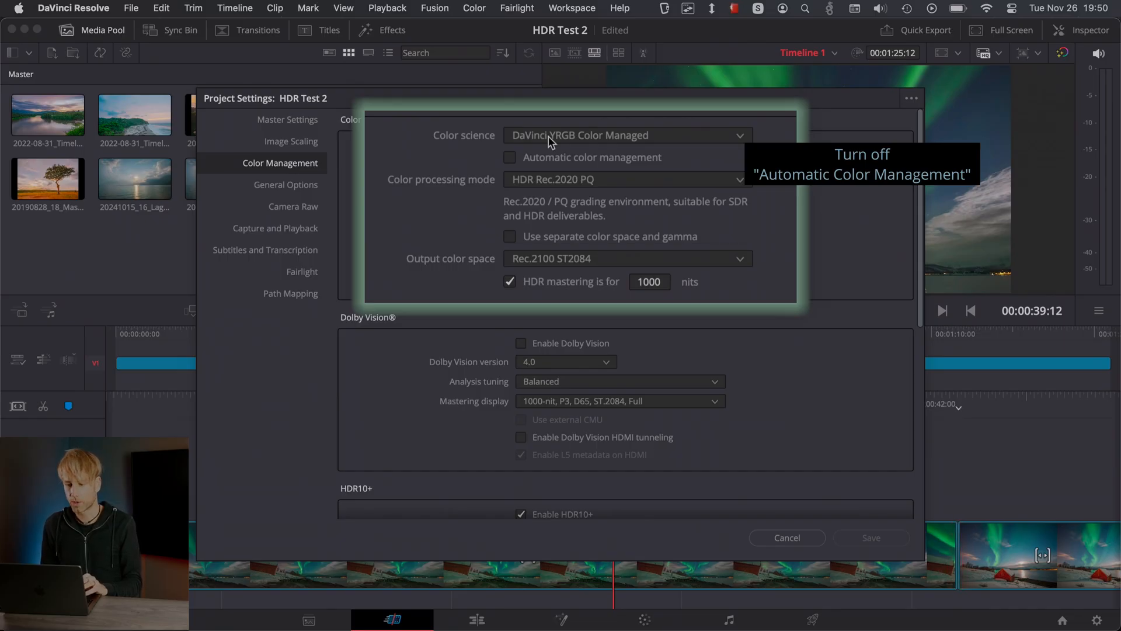
mouse_move(480, 192)
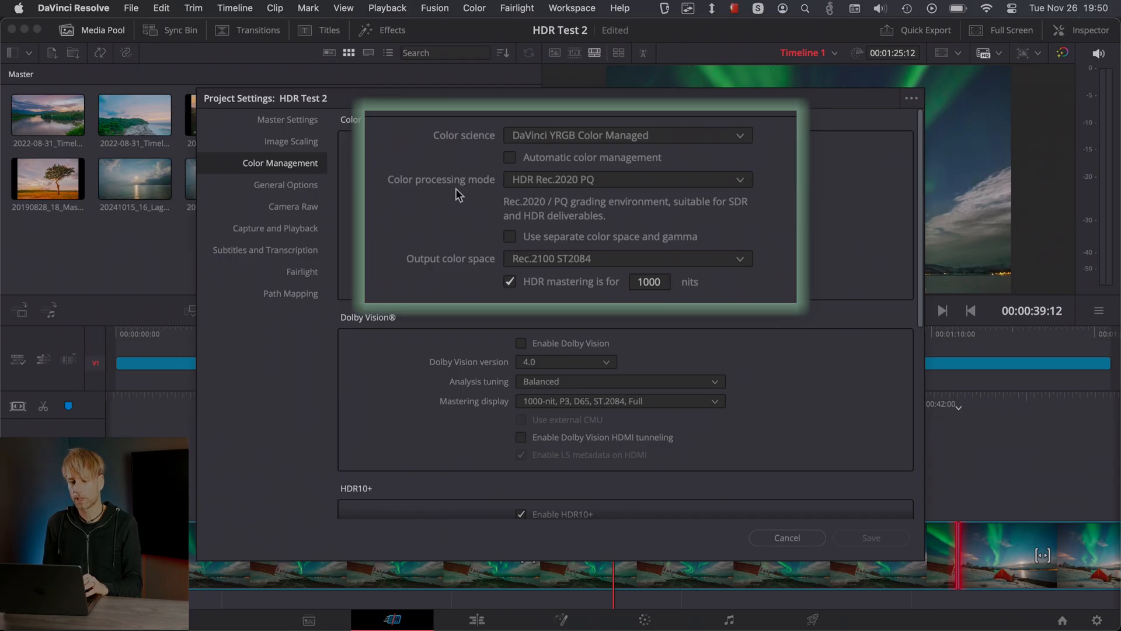
mouse_move(517, 187)
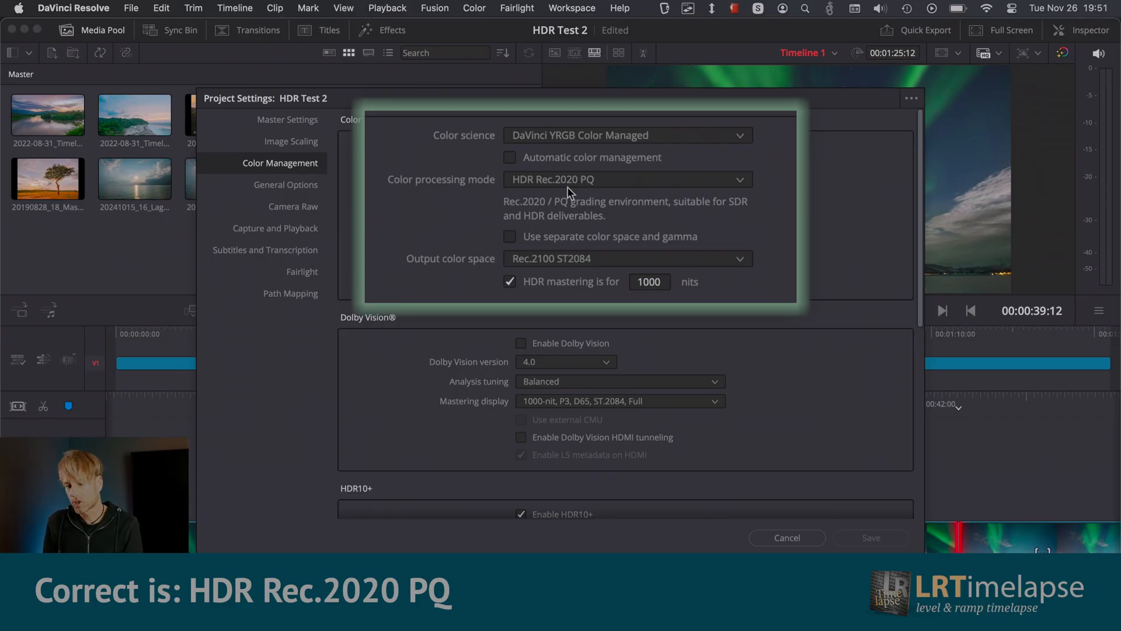
mouse_move(529, 168)
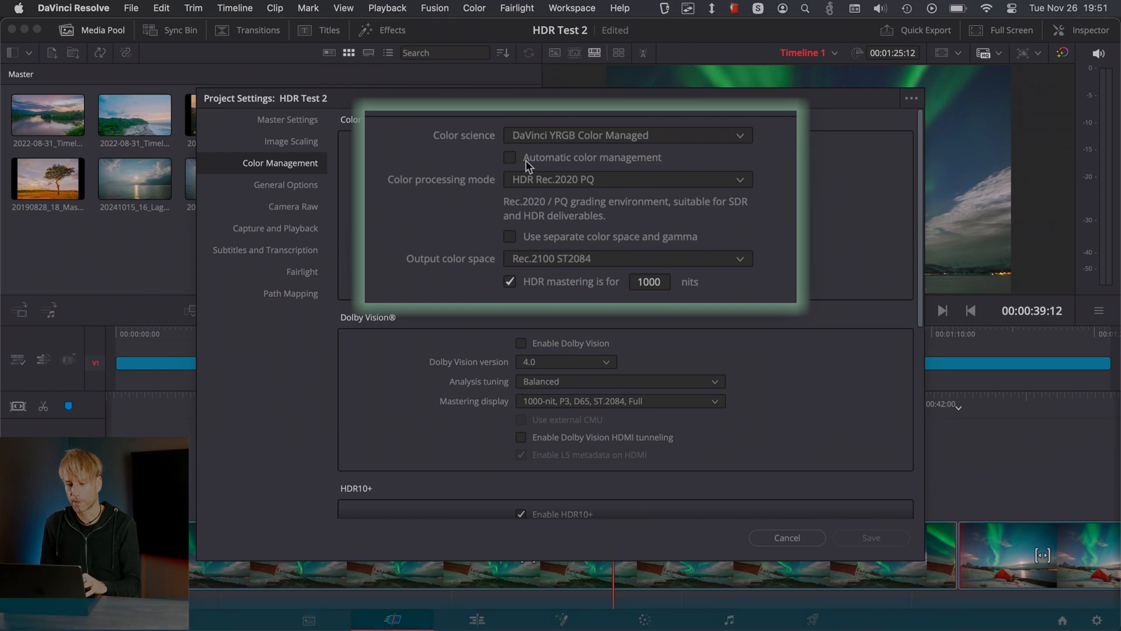
mouse_move(450, 270)
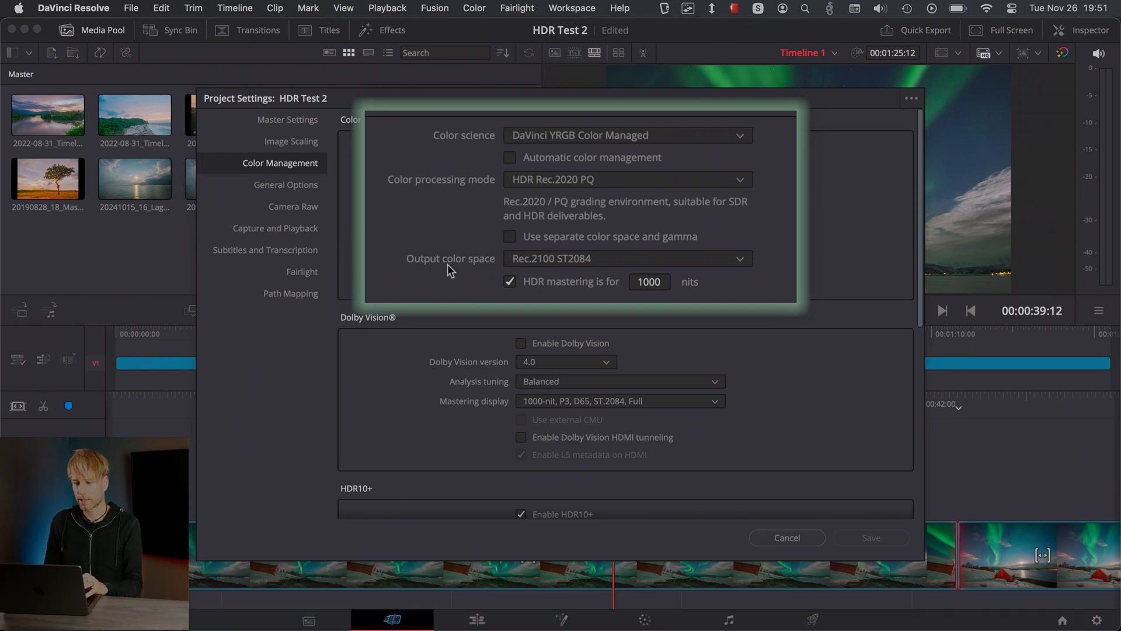
mouse_move(548, 269)
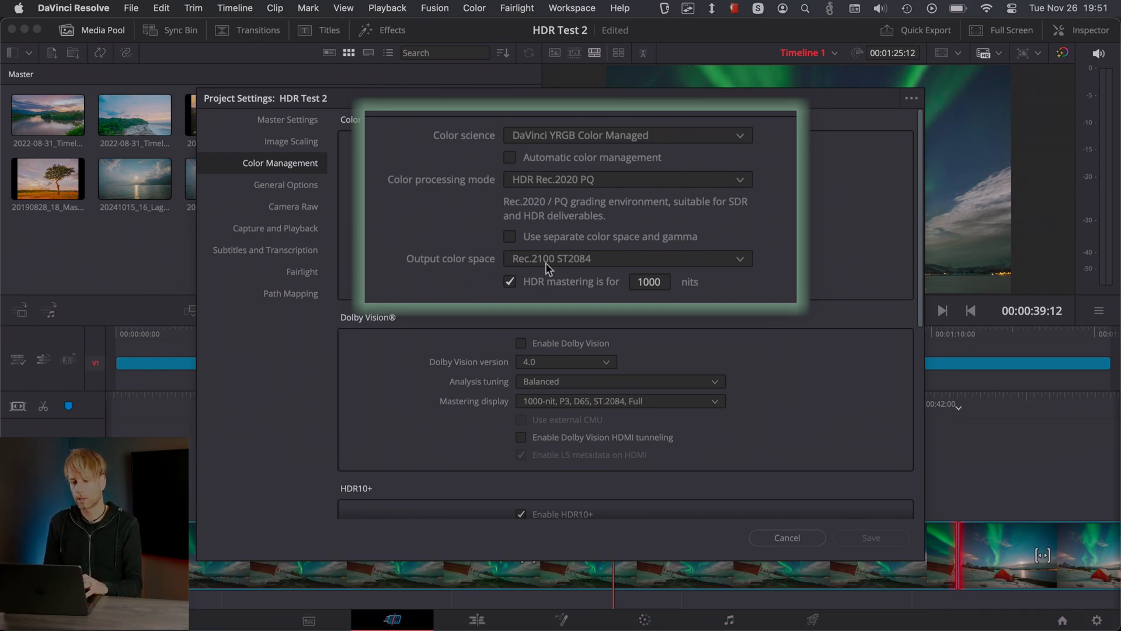
mouse_move(597, 268)
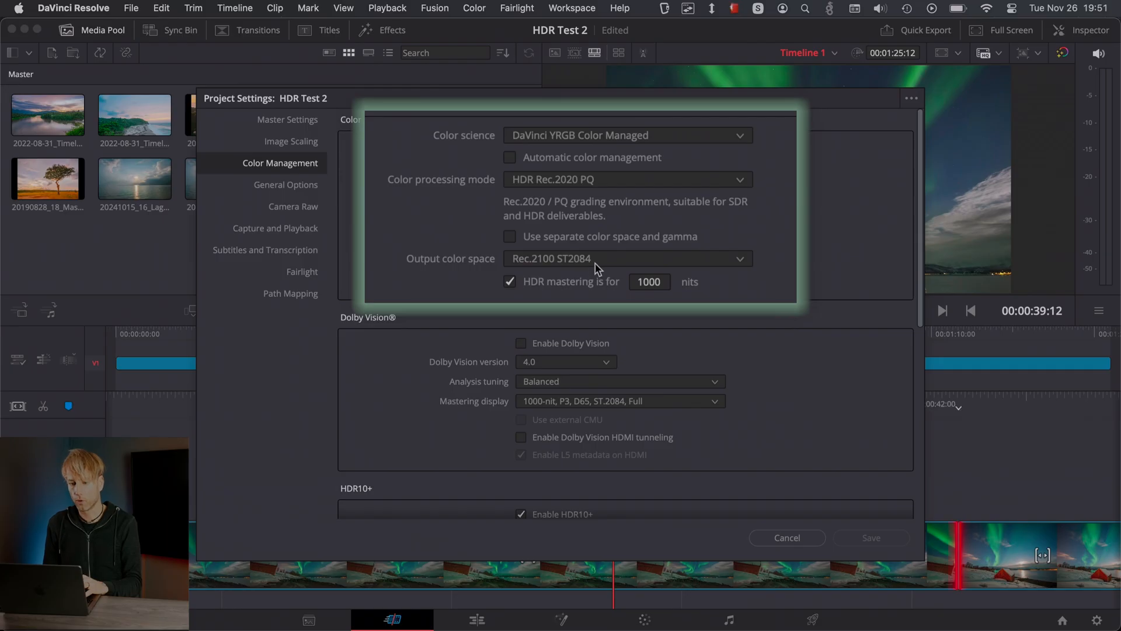
mouse_move(521, 295)
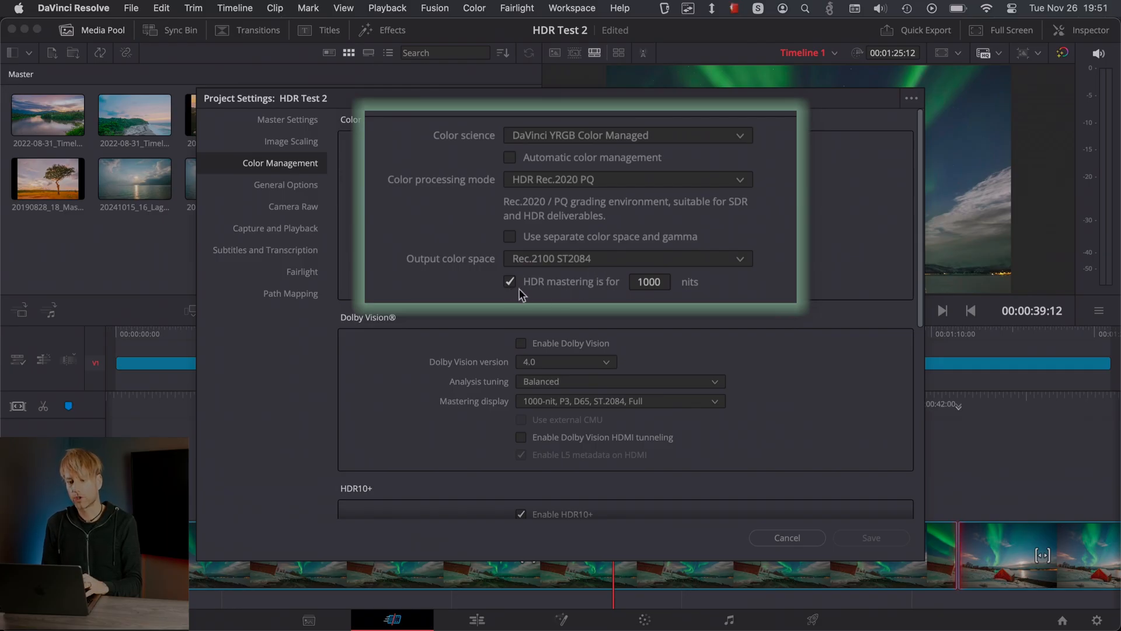
mouse_move(667, 287)
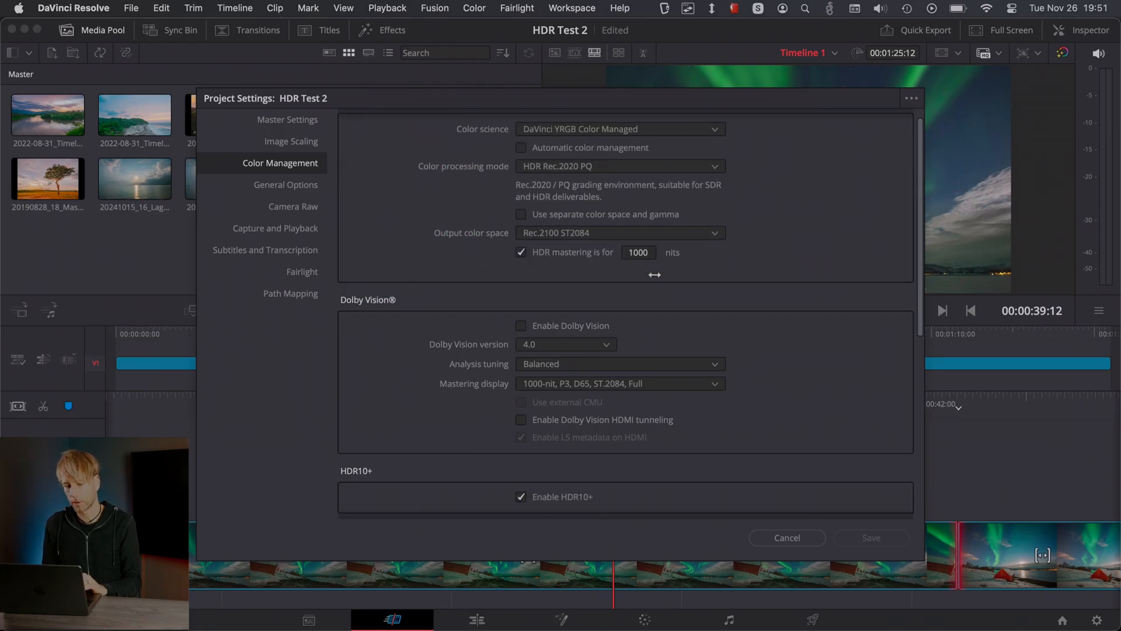
scroll(down, 3)
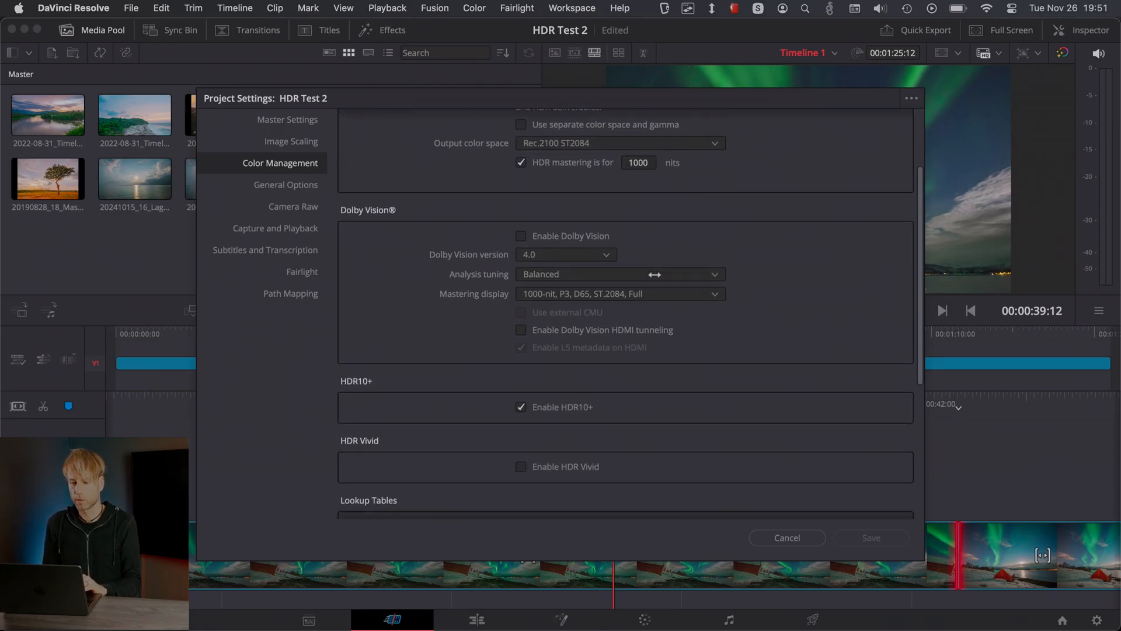
scroll(down, 3)
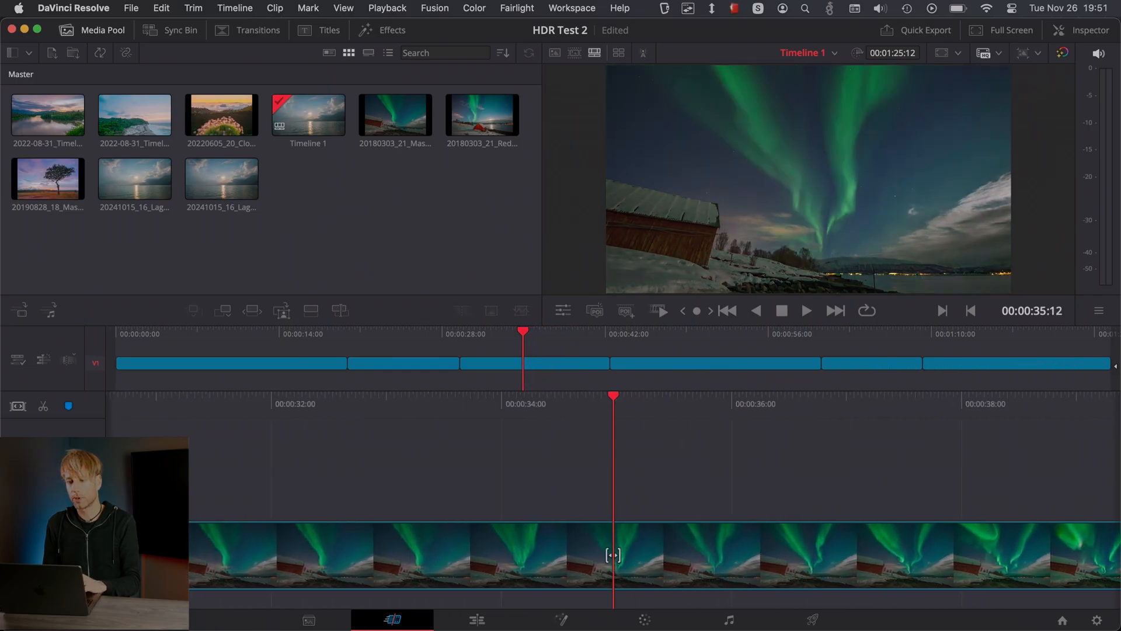
click(195, 334)
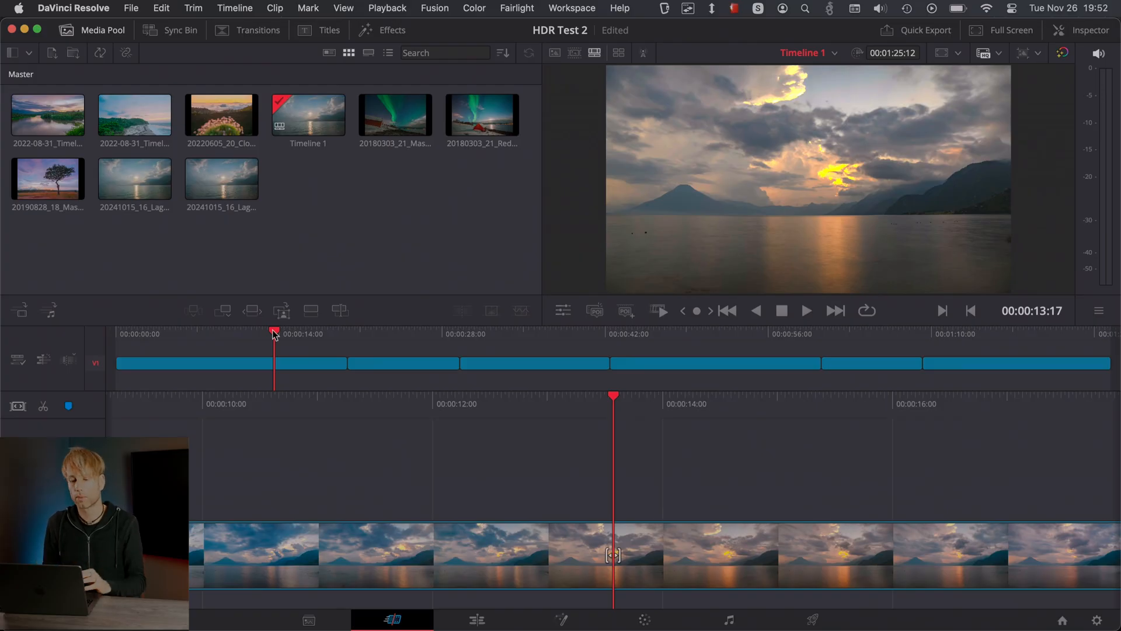
mouse_move(409, 344)
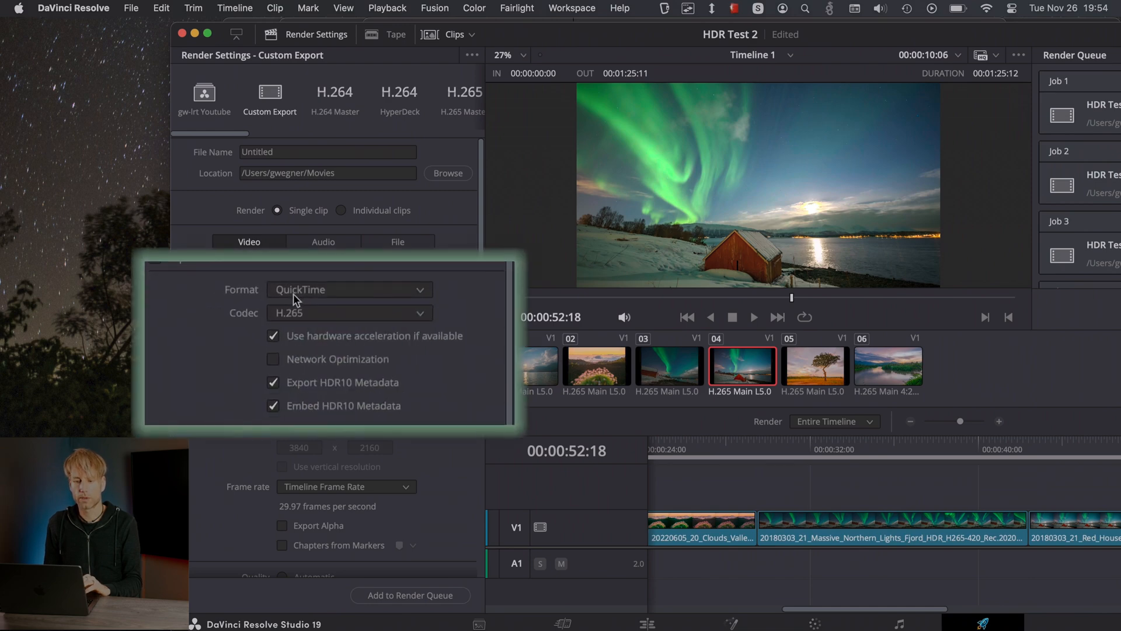
mouse_move(304, 299)
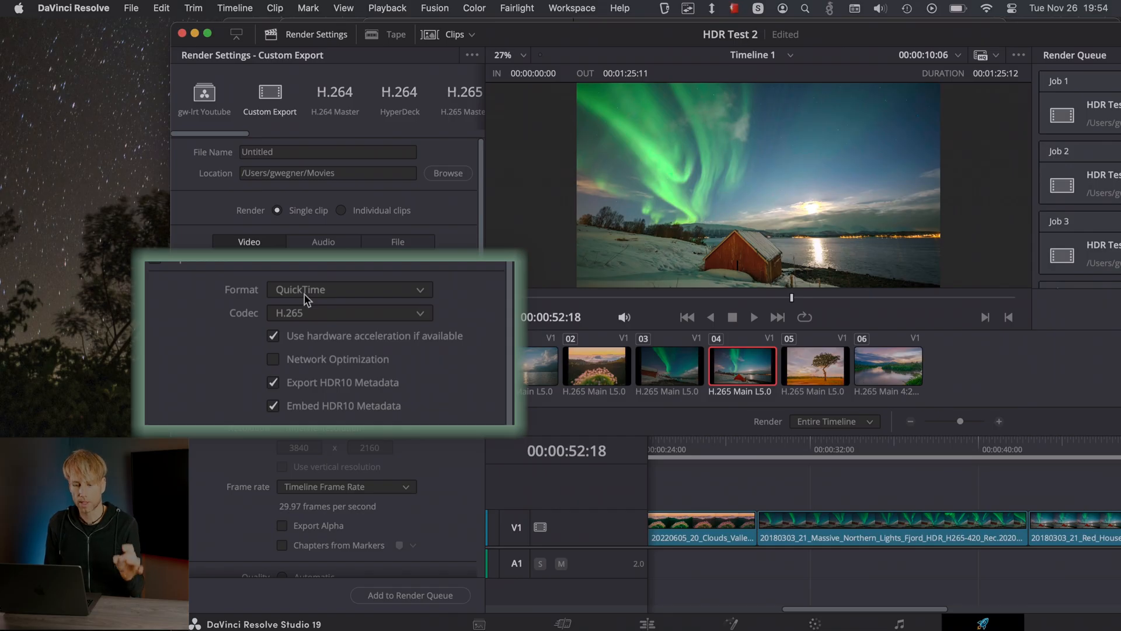
mouse_move(267, 315)
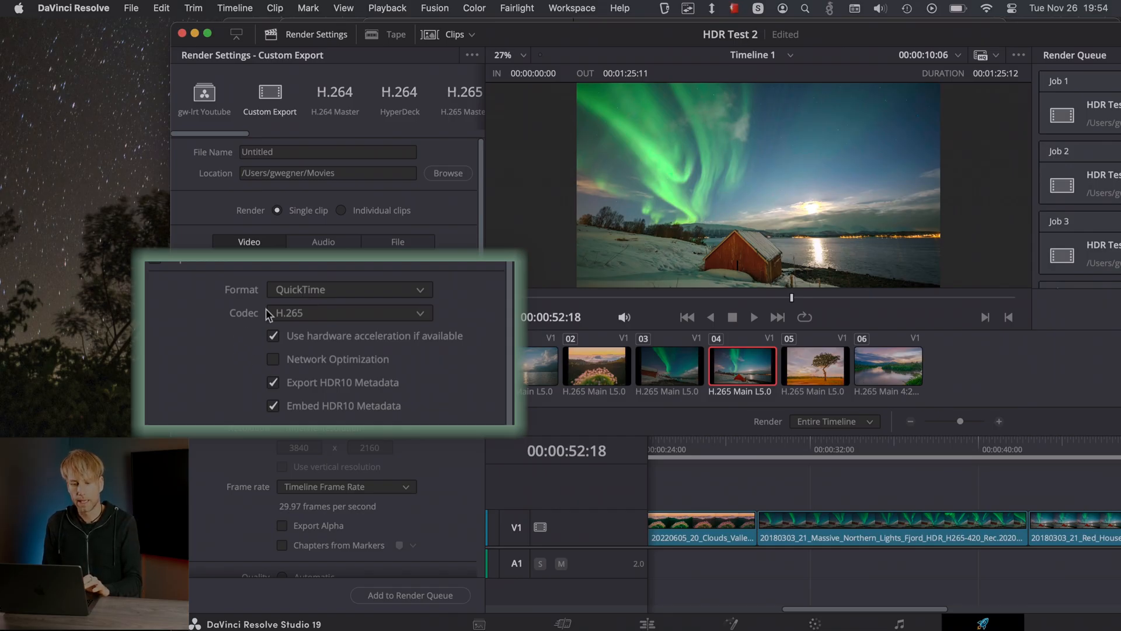
mouse_move(290, 327)
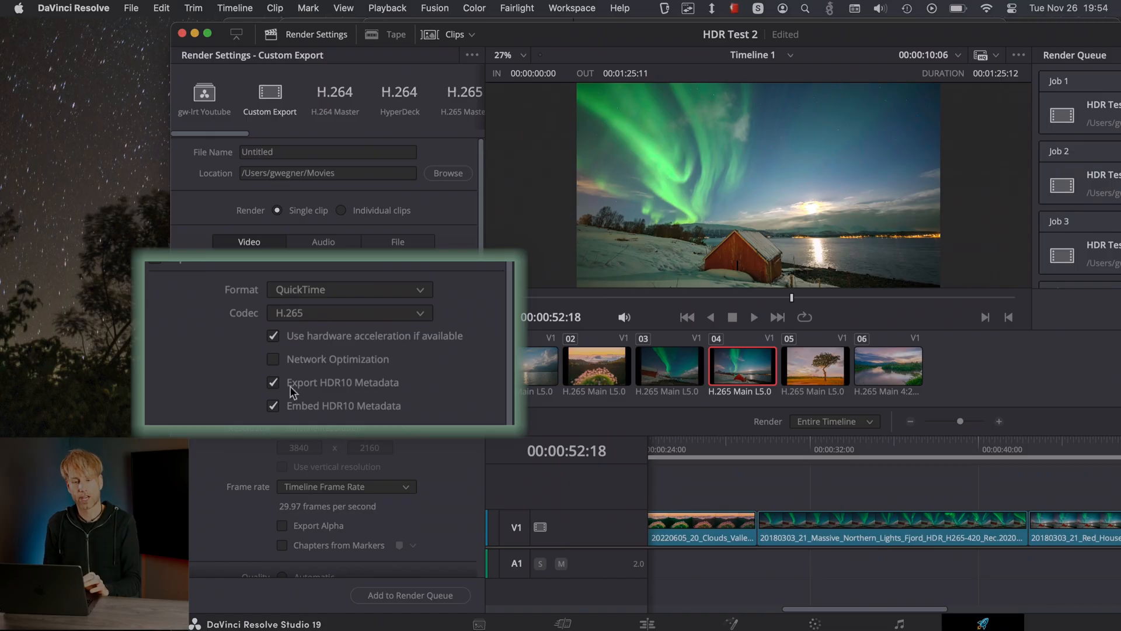
mouse_move(331, 386)
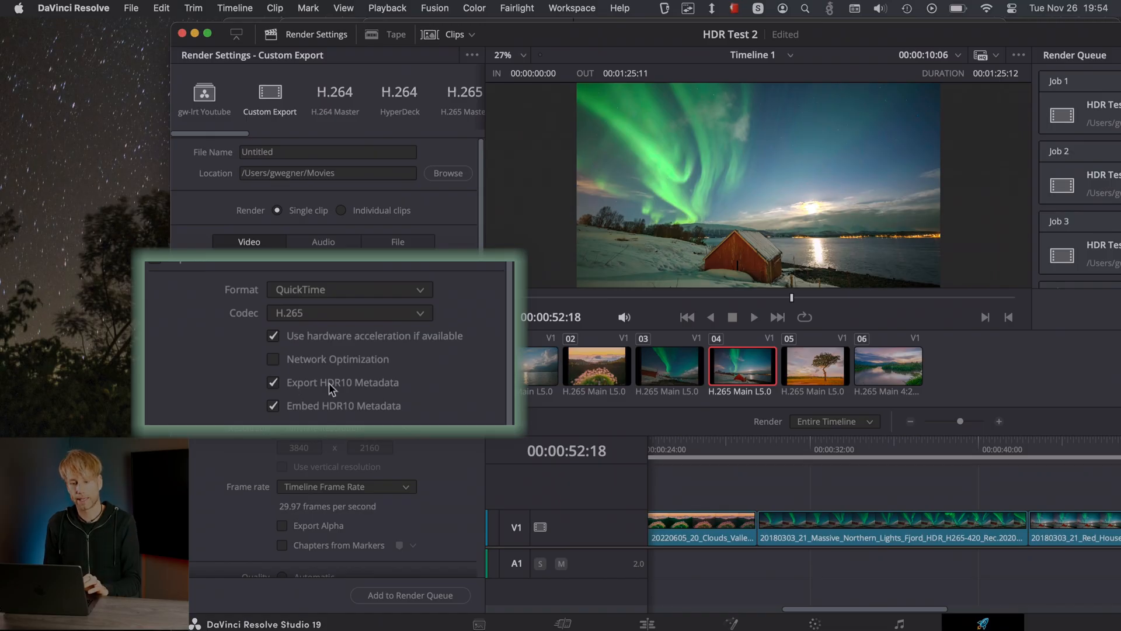
mouse_move(290, 417)
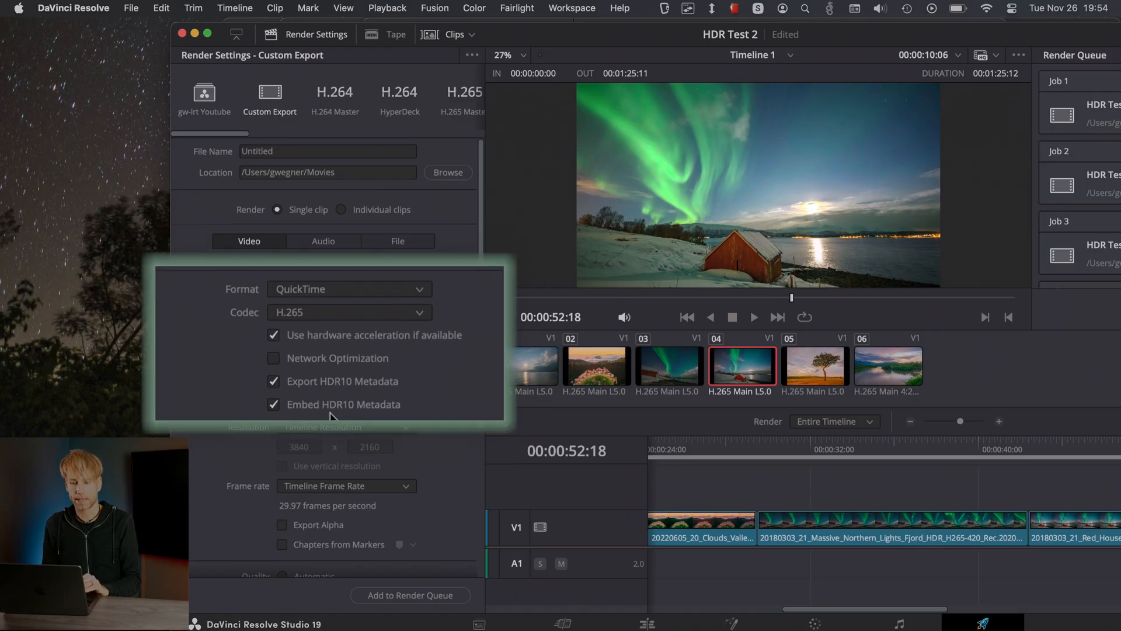
Review the QuickTime H.265 HDR10 export options and open the Encoding Profile list.
scroll(down, 3)
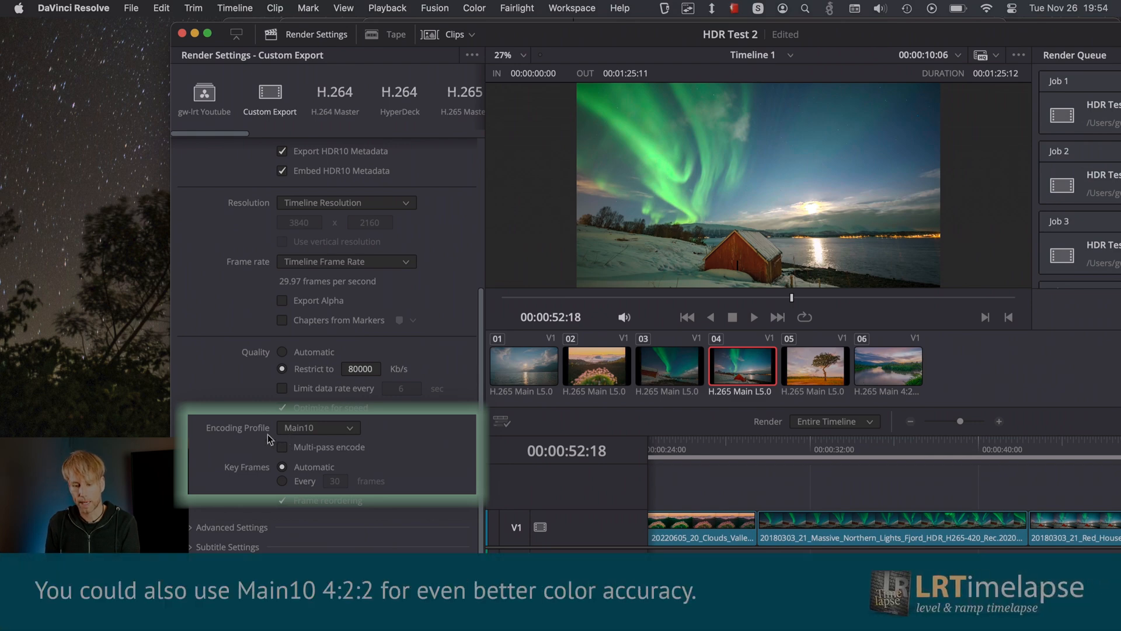
mouse_move(316, 436)
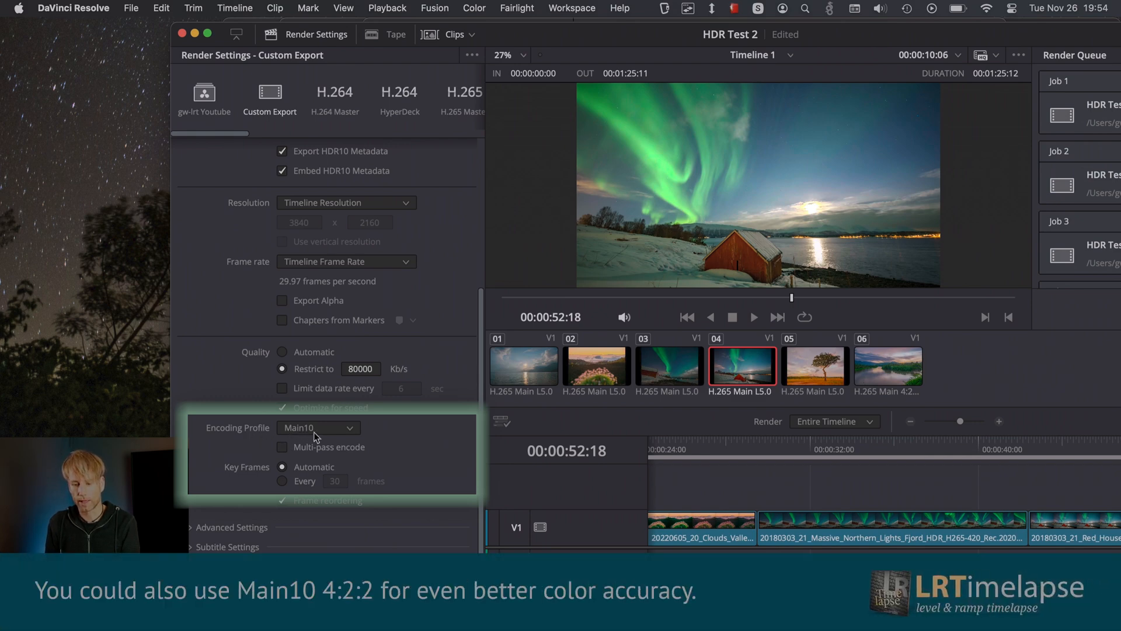
click(317, 427)
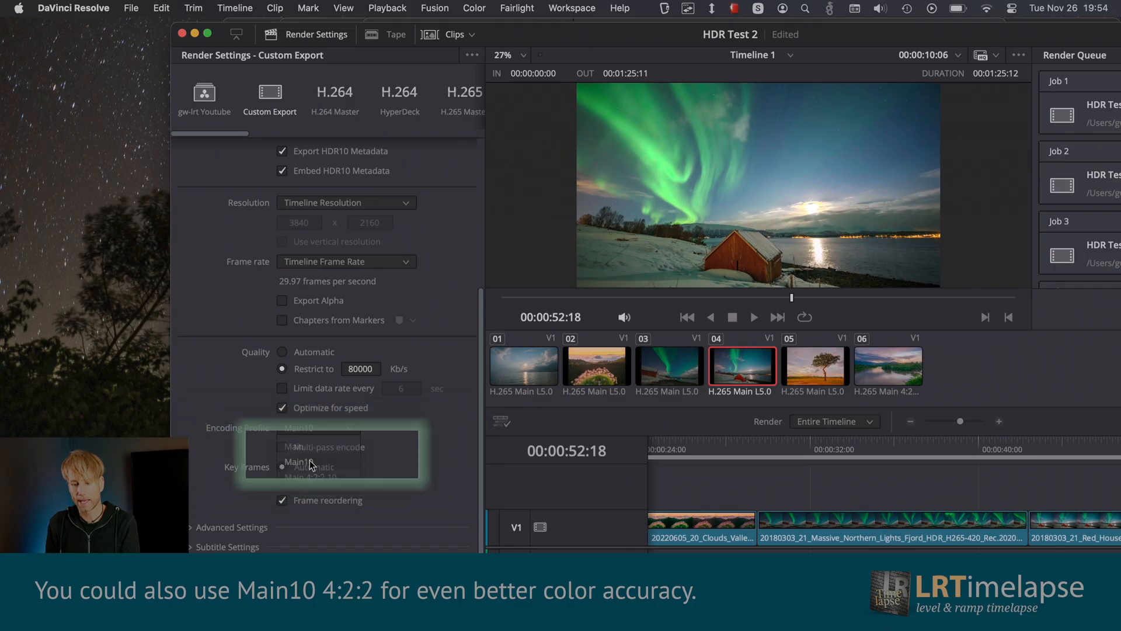
Reach Advanced Settings to tag Rec.2020 colour space and ST2084 1000 nit gamma.
scroll(down, 3)
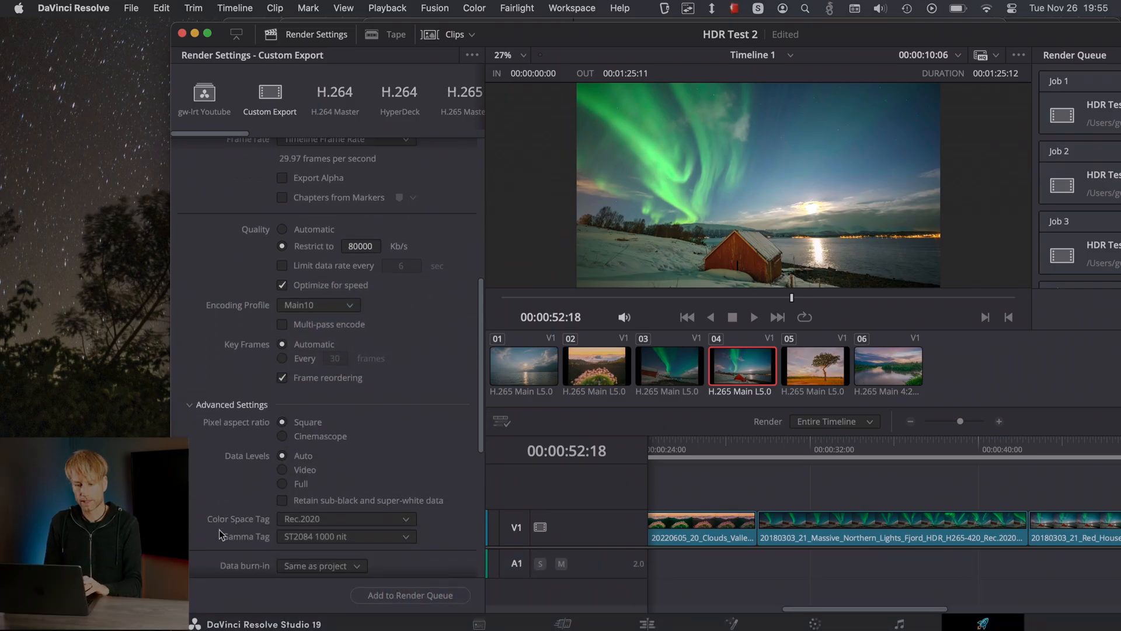
scroll(down, 3)
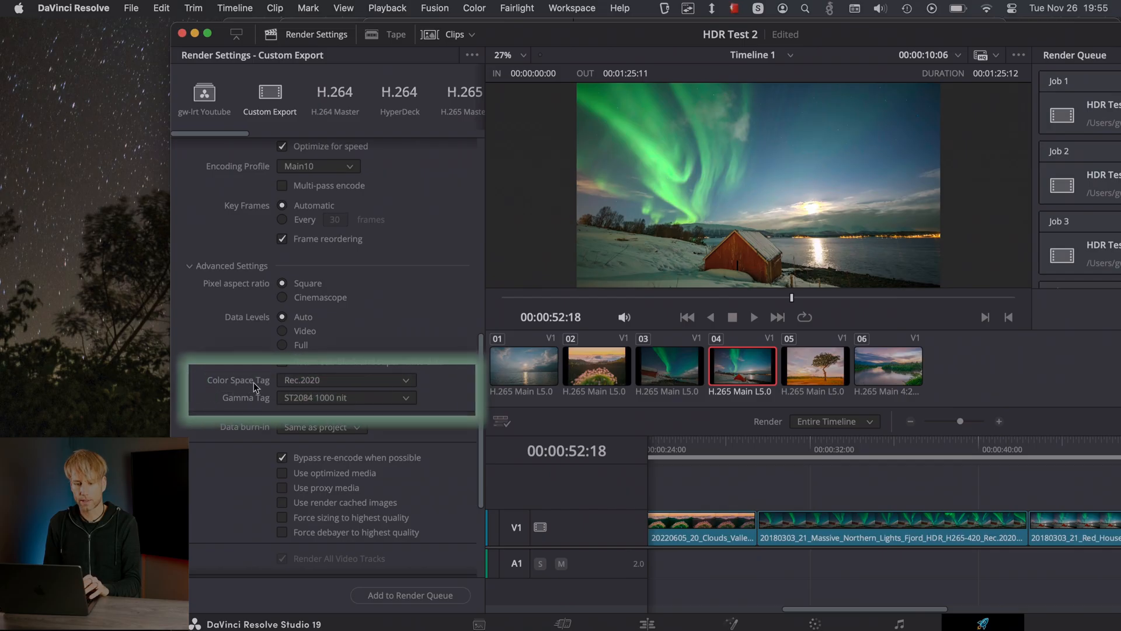
mouse_move(236, 410)
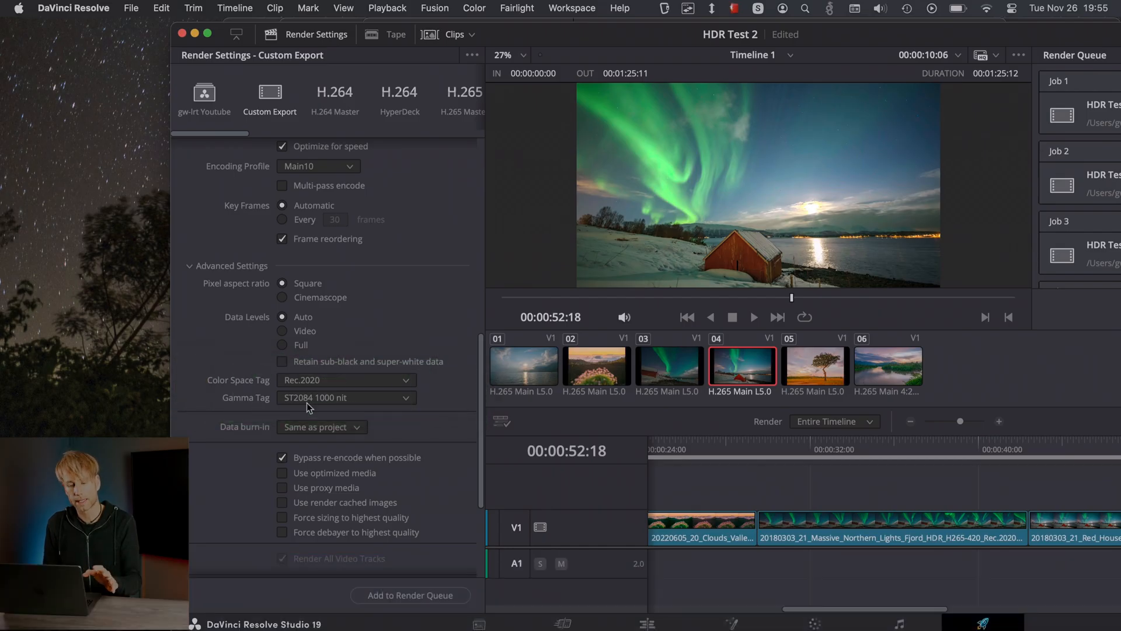
scroll(down, 3)
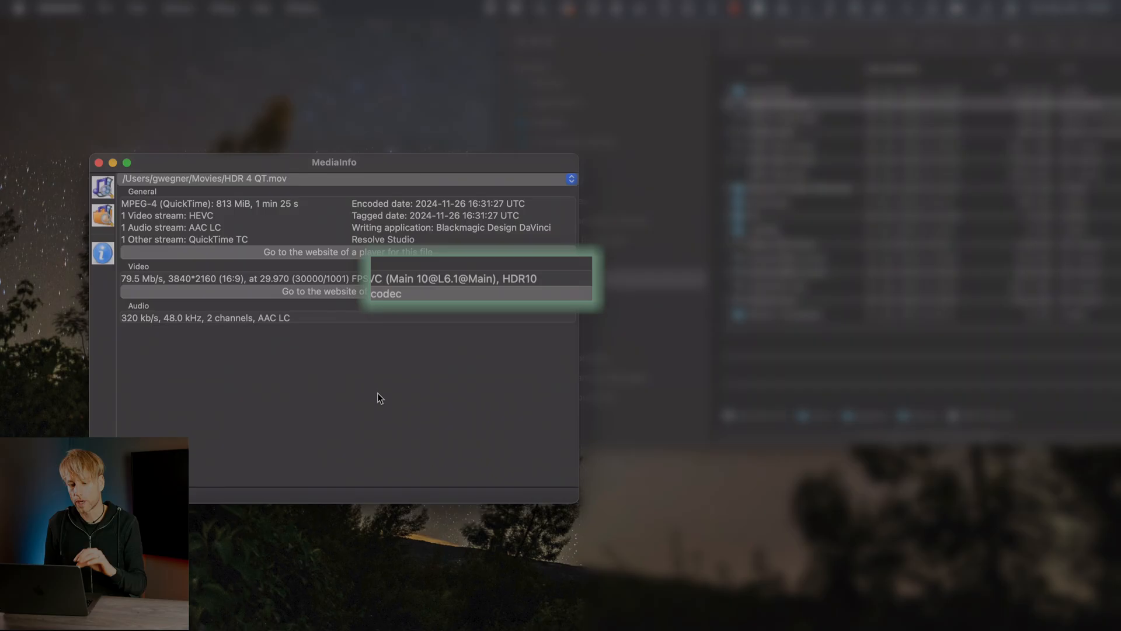
mouse_move(382, 388)
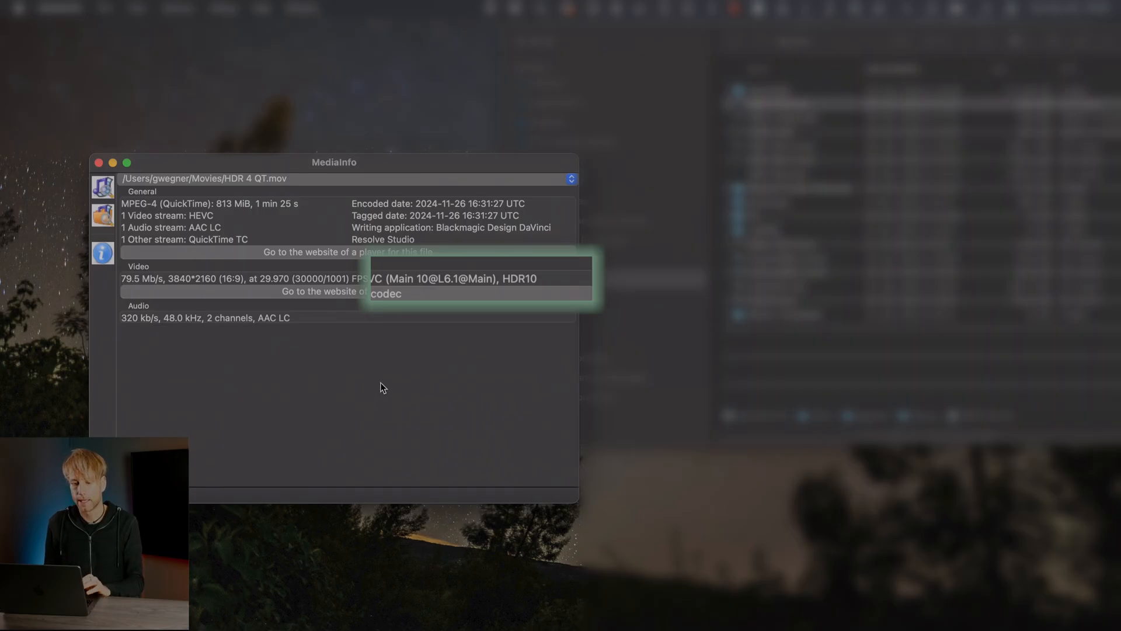
mouse_move(529, 294)
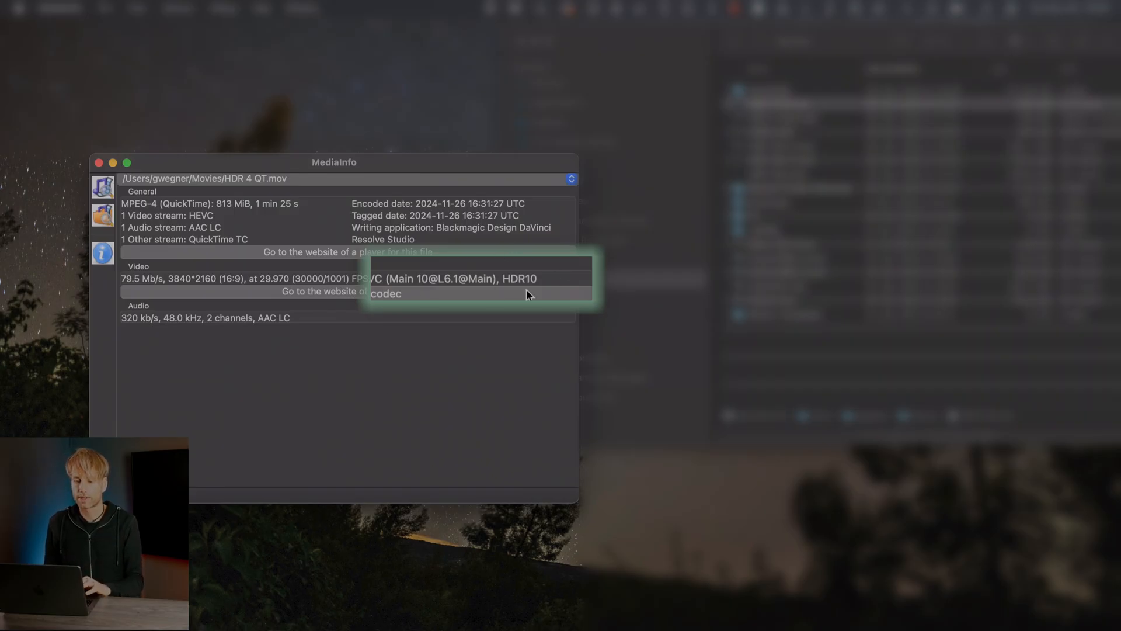
mouse_move(513, 287)
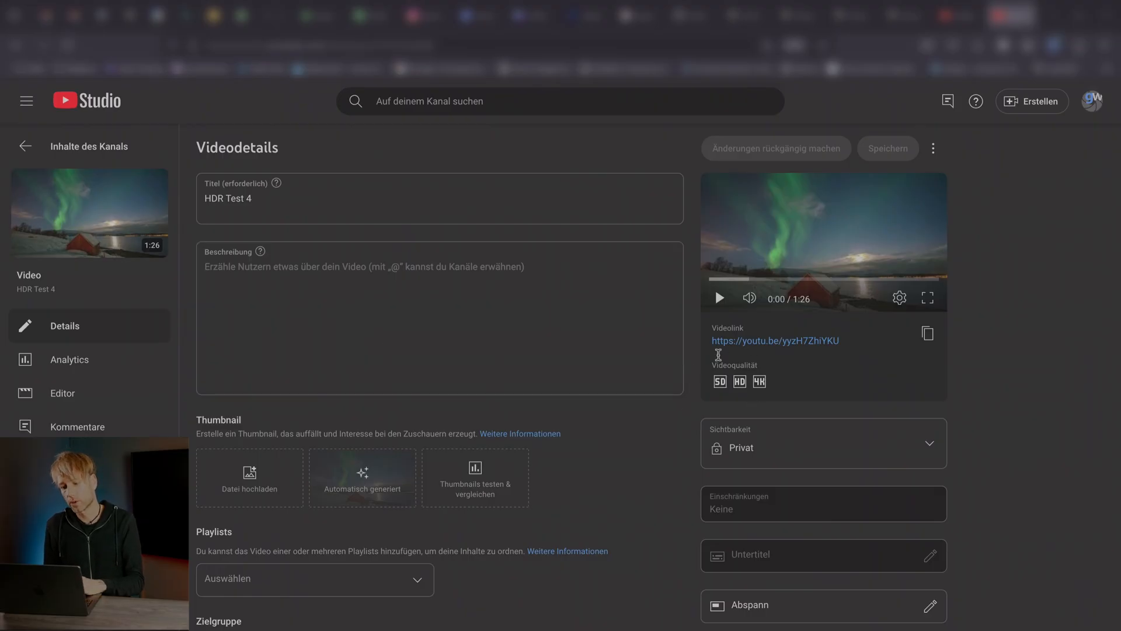
mouse_move(758, 382)
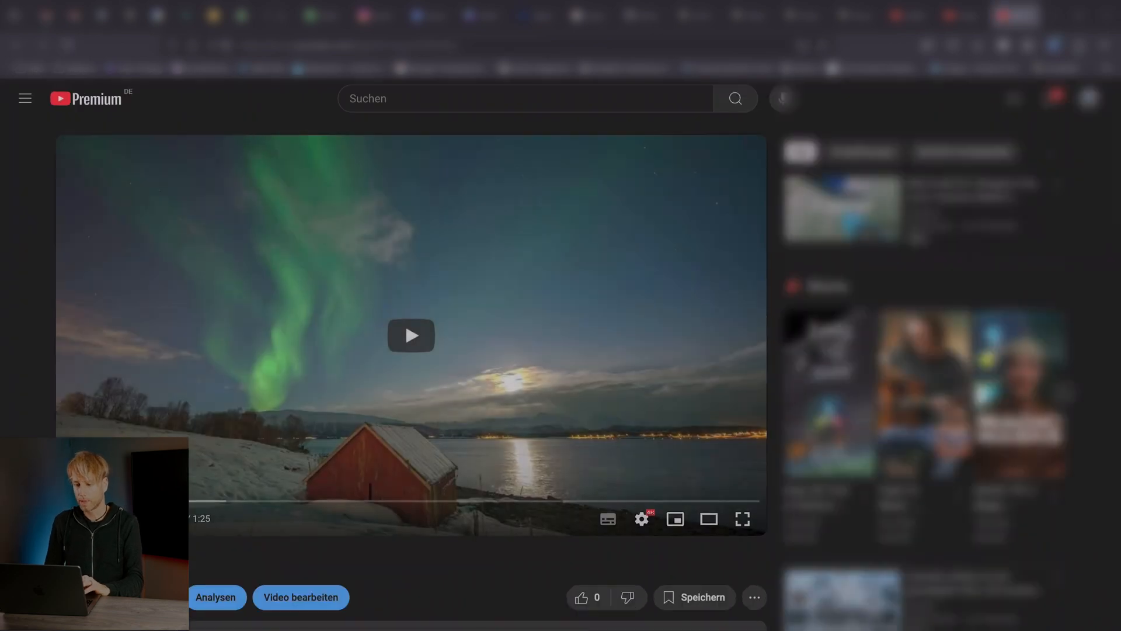
mouse_move(642, 518)
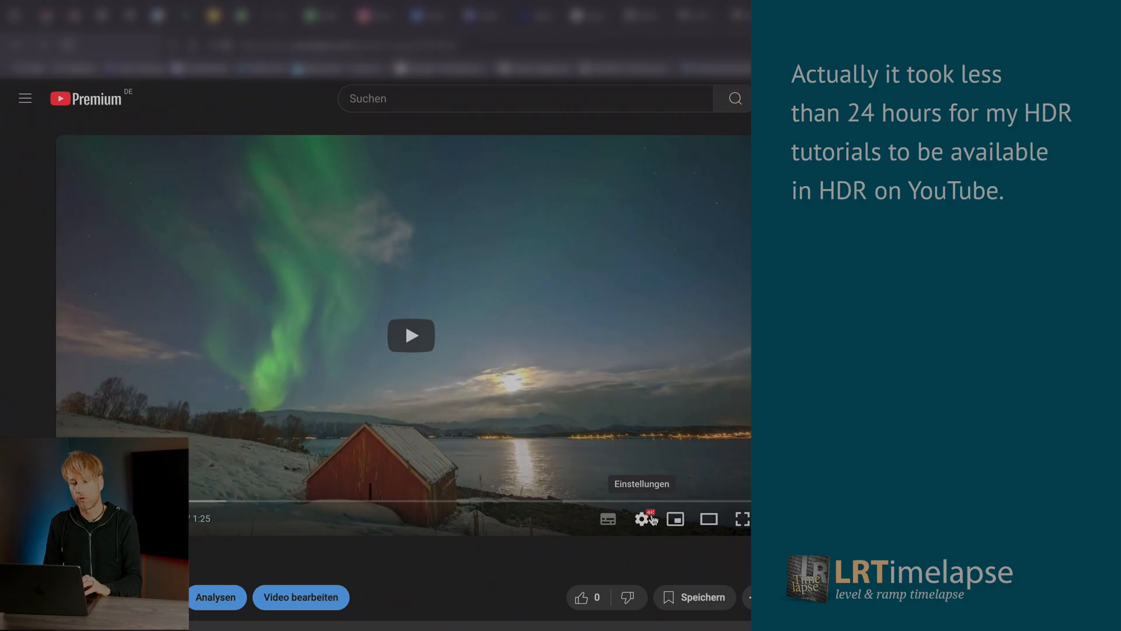
mouse_move(411, 335)
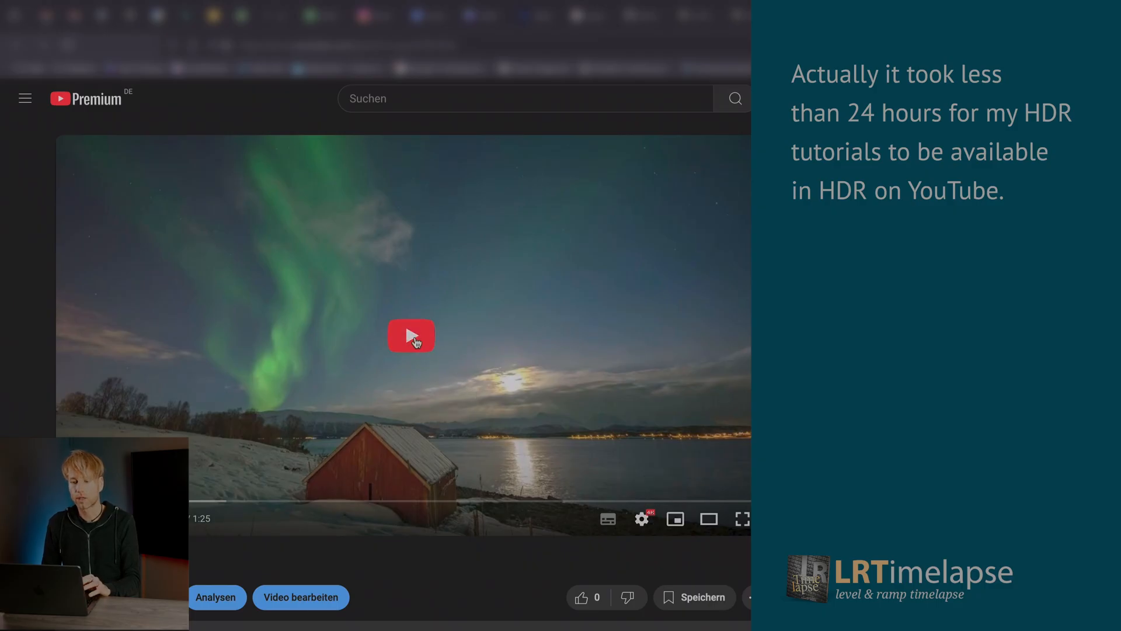
Start playback of the aurora and lake sunset timelapse on YouTube.
click(411, 335)
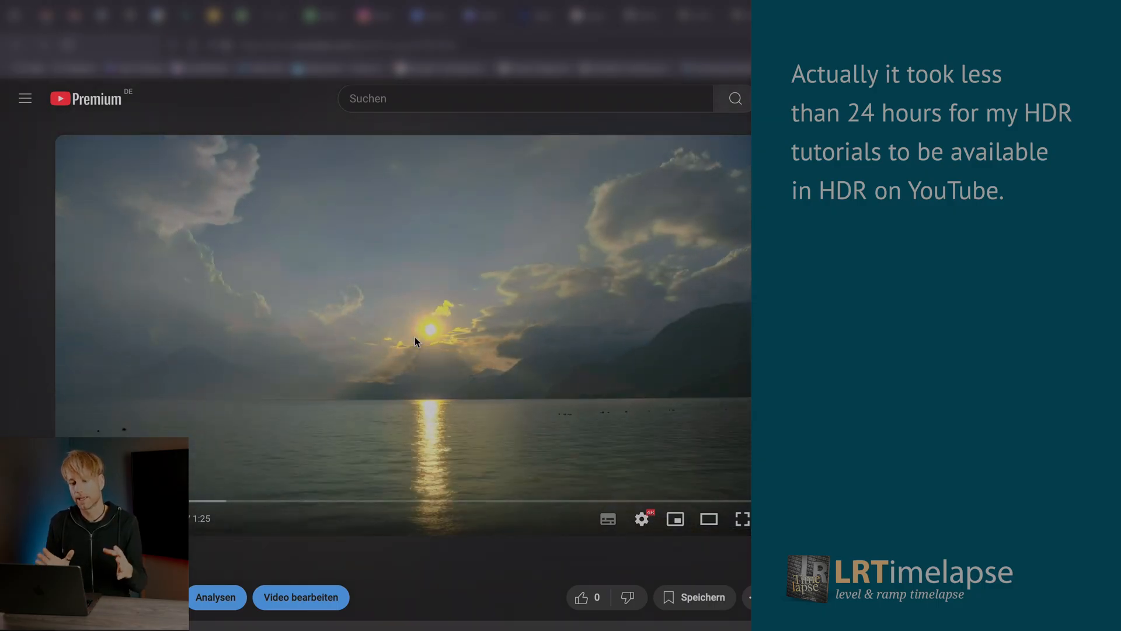